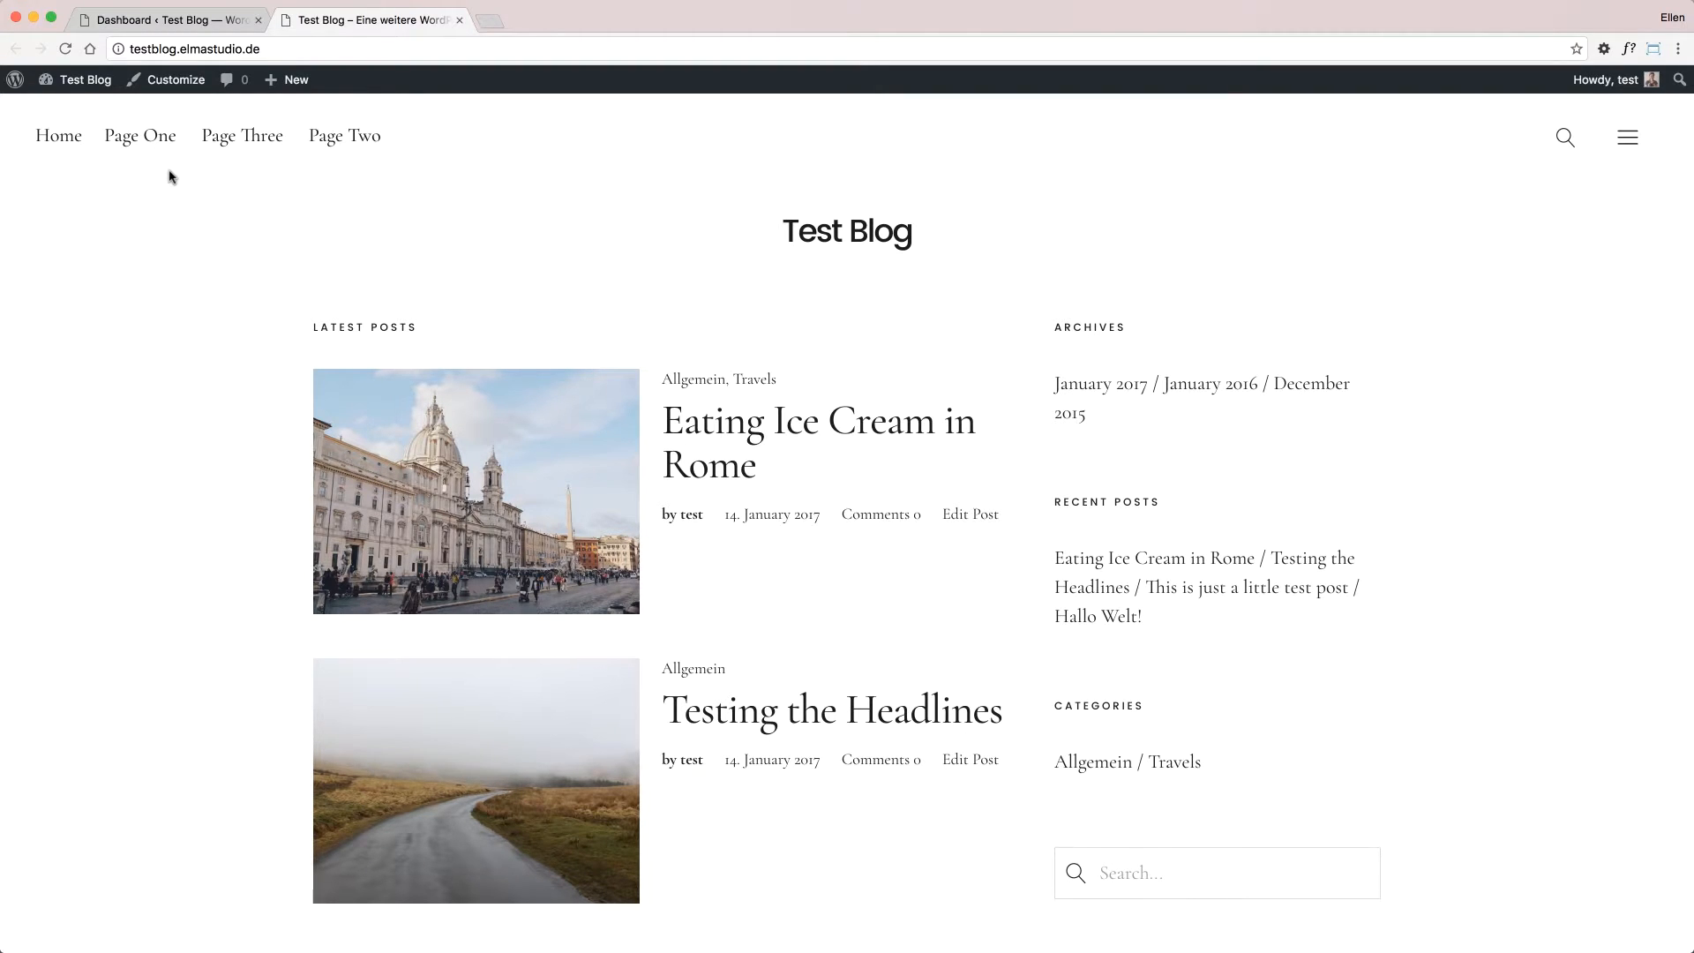
{"action": "mouse_move", "coordinate": [400, 163]}
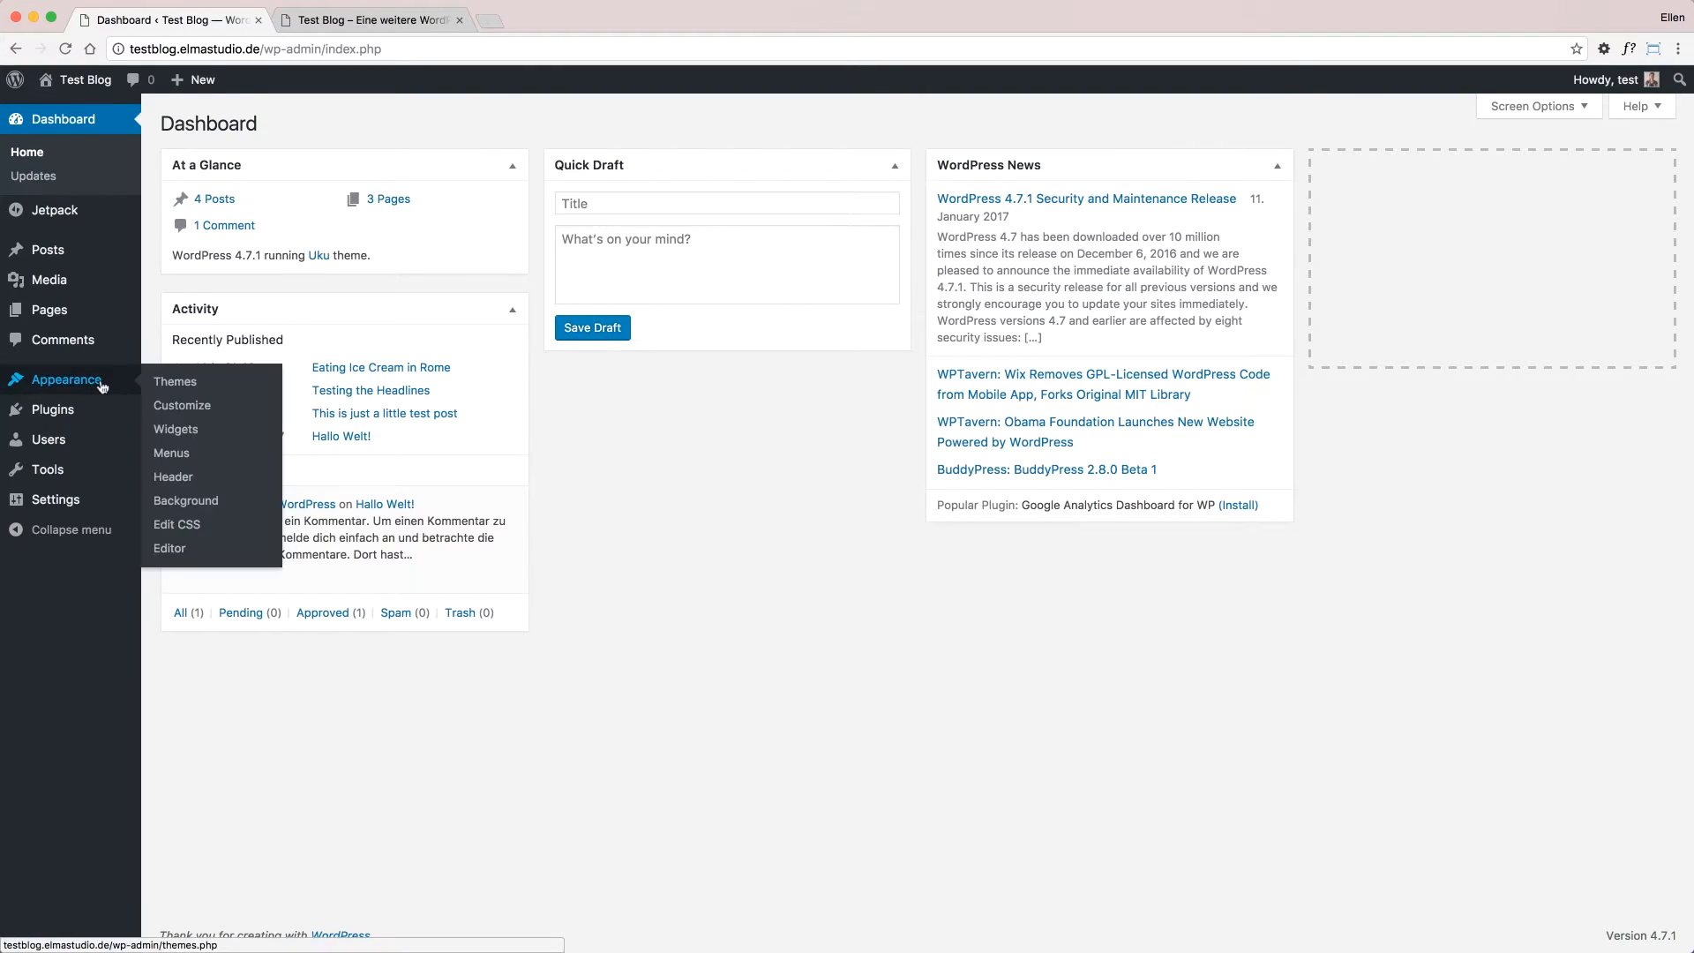
Launch the Customizer for the test blog from the admin Appearance menu
{"action": "left_click", "coordinate": [177, 429]}
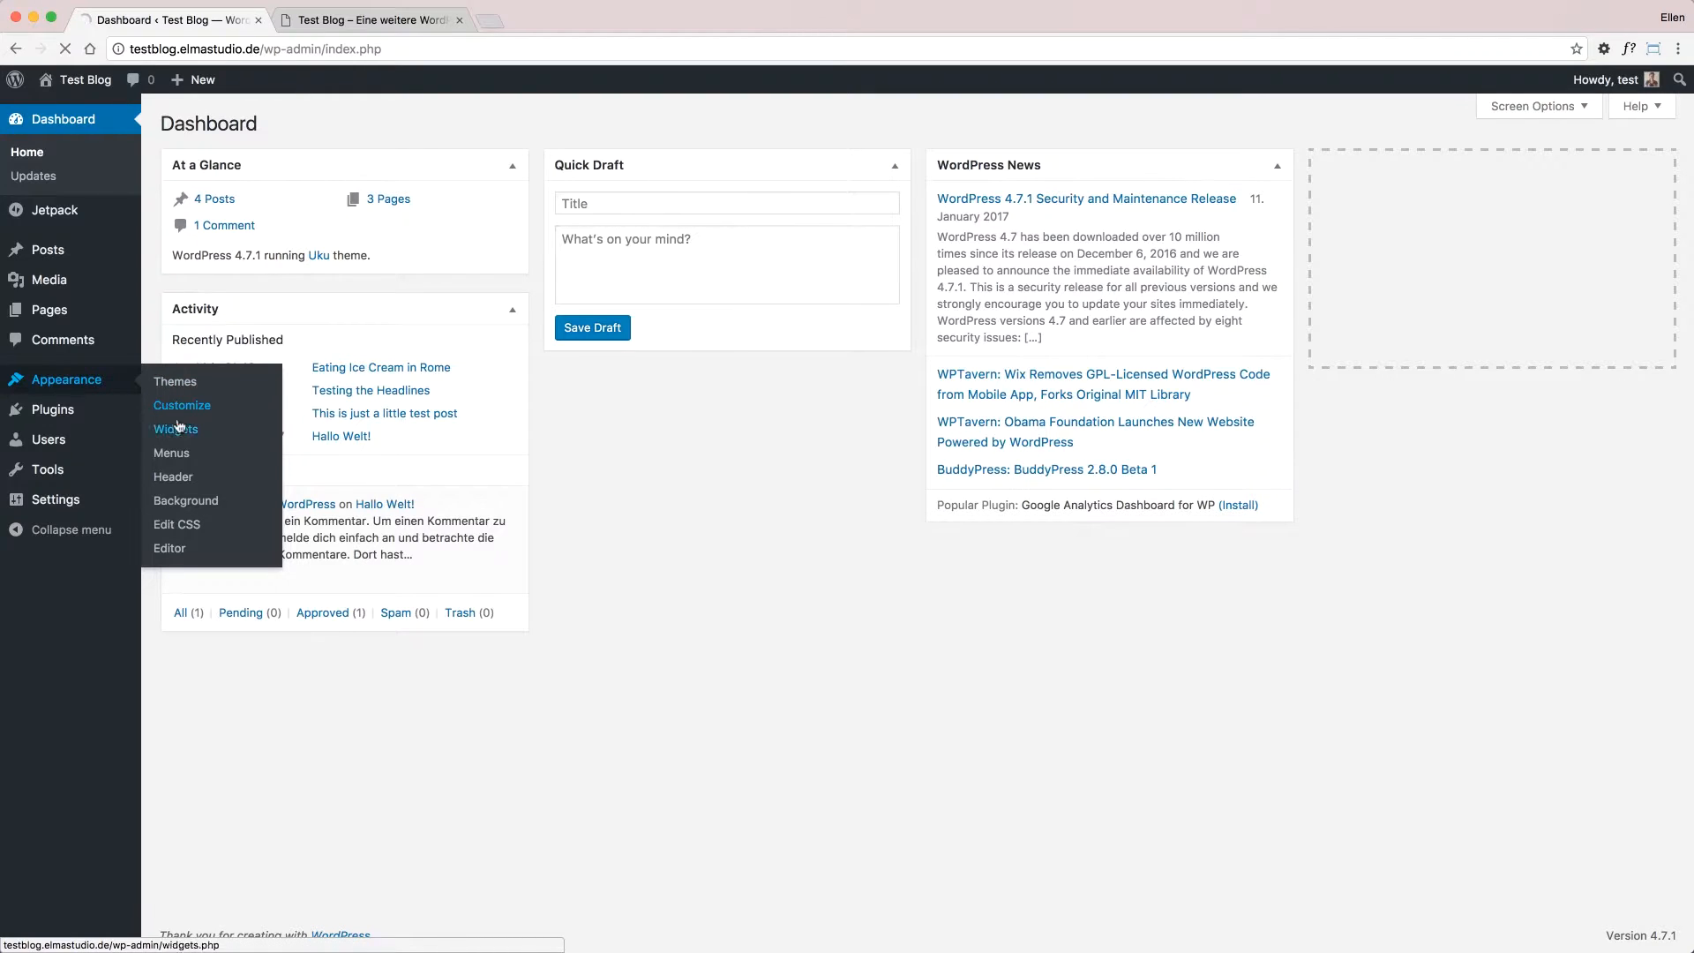
Show the Menus panel listing the existing Footer menu and its locations
{"action": "left_click", "coordinate": [182, 404]}
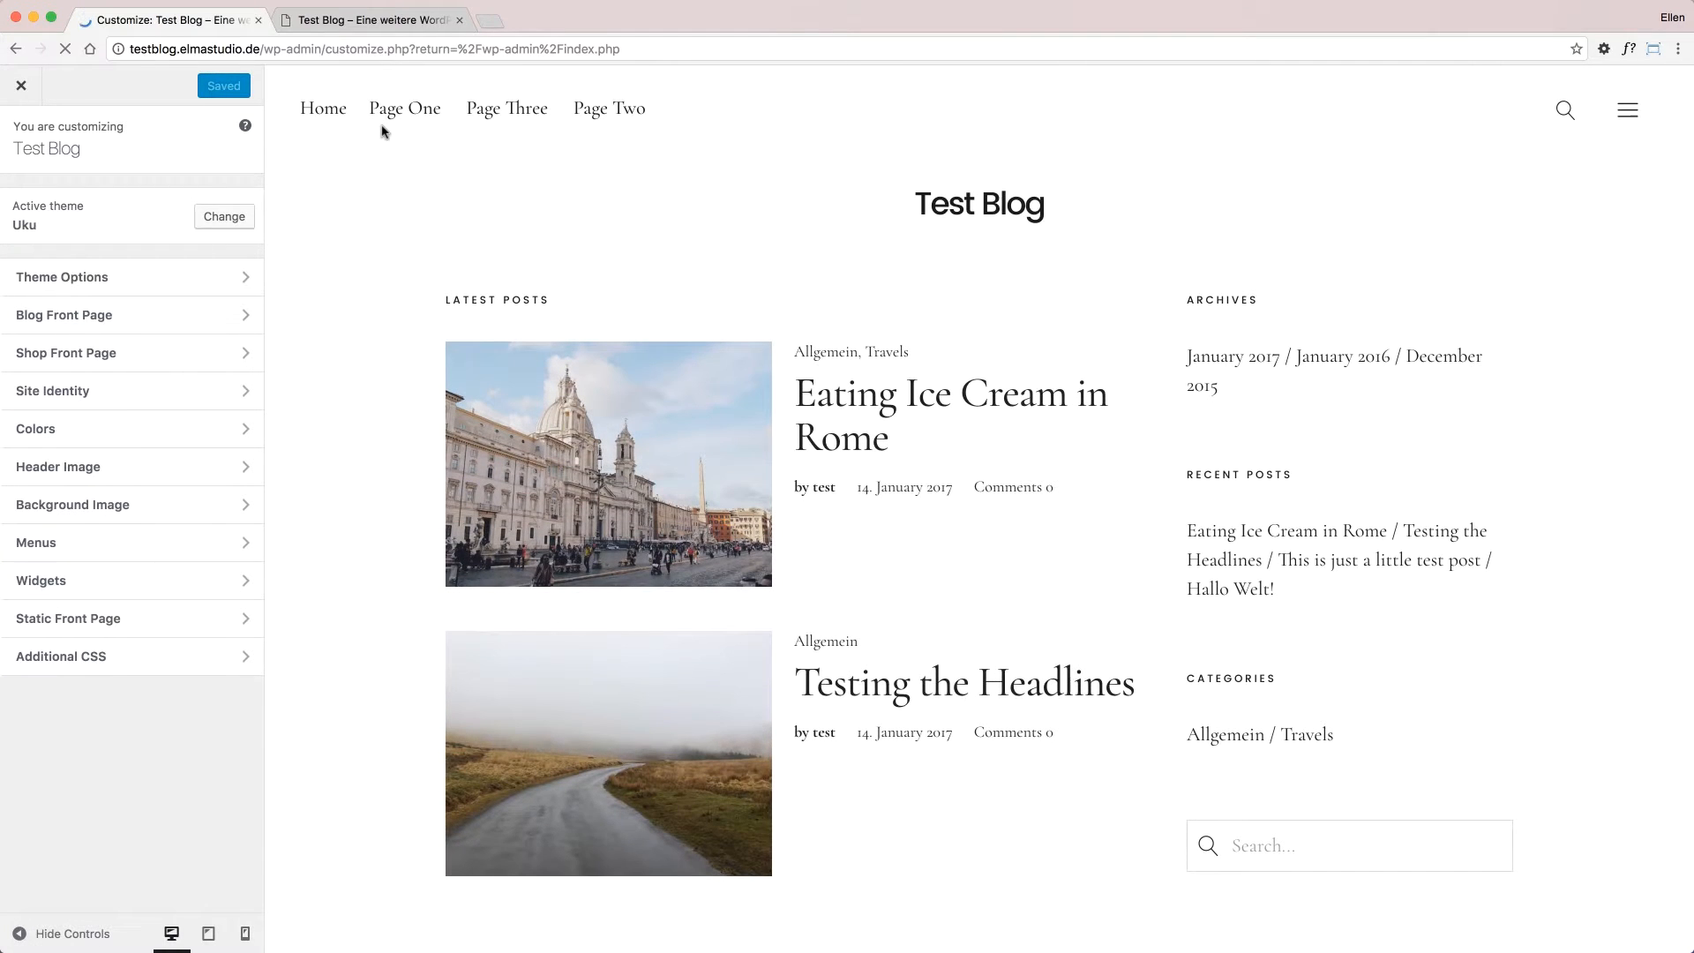
{"action": "scroll", "scroll_direction": "down", "scroll_amount": 3}
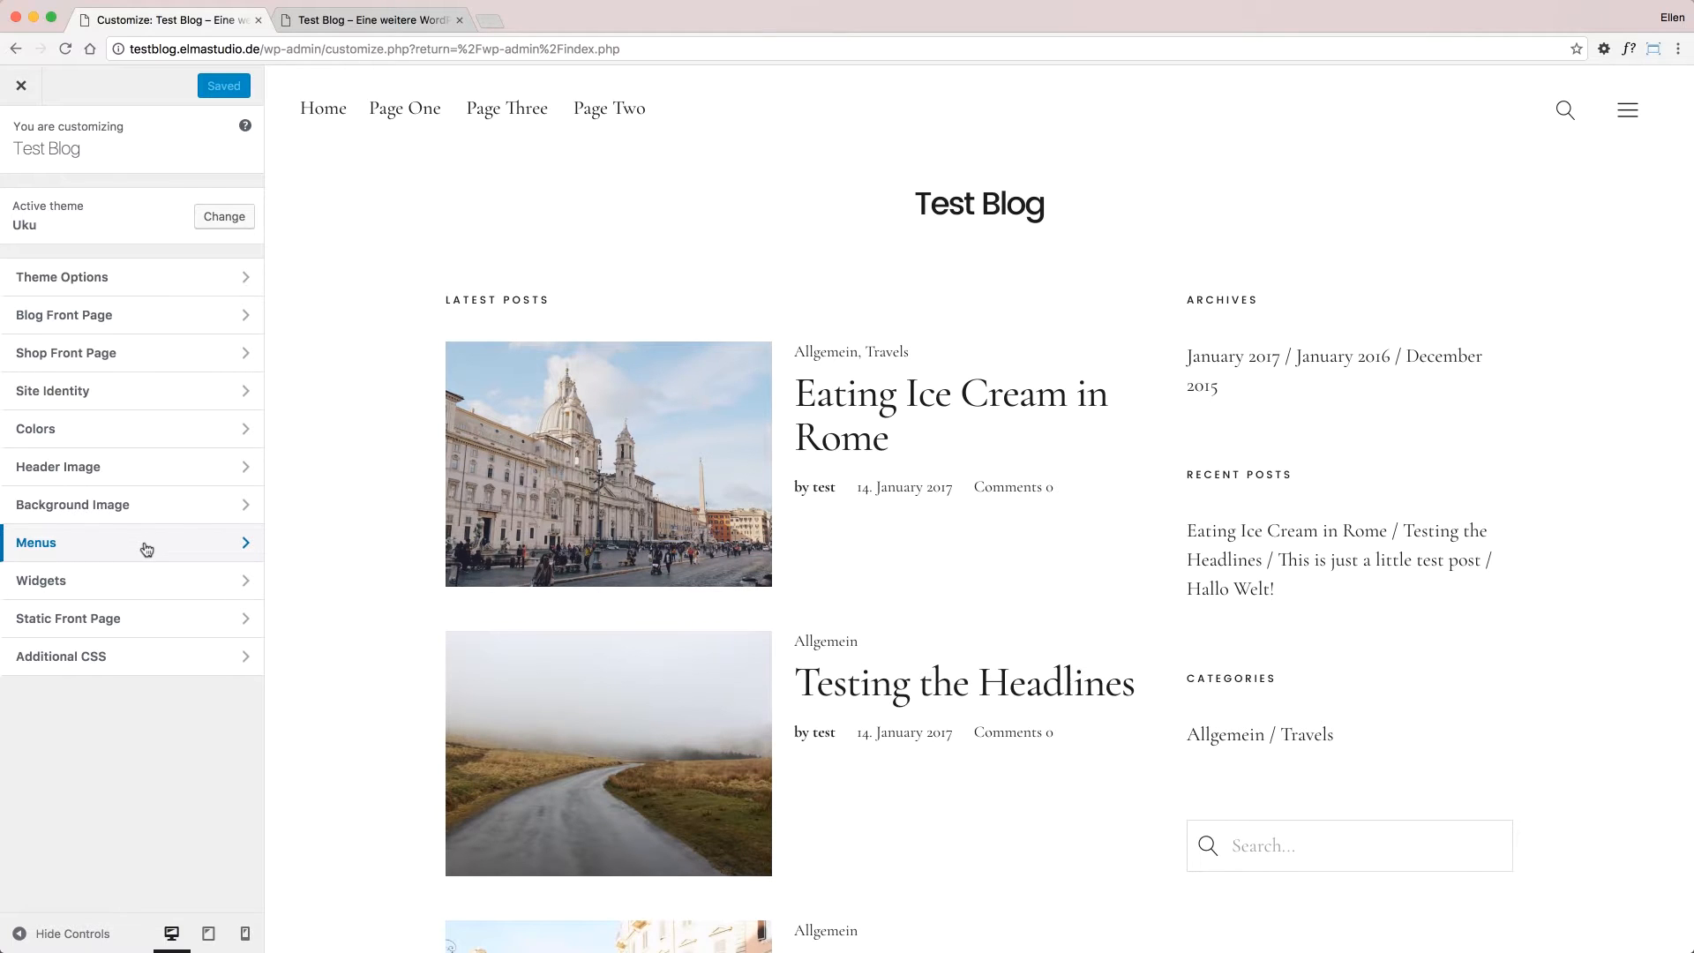
{"action": "left_click", "coordinate": [35, 541]}
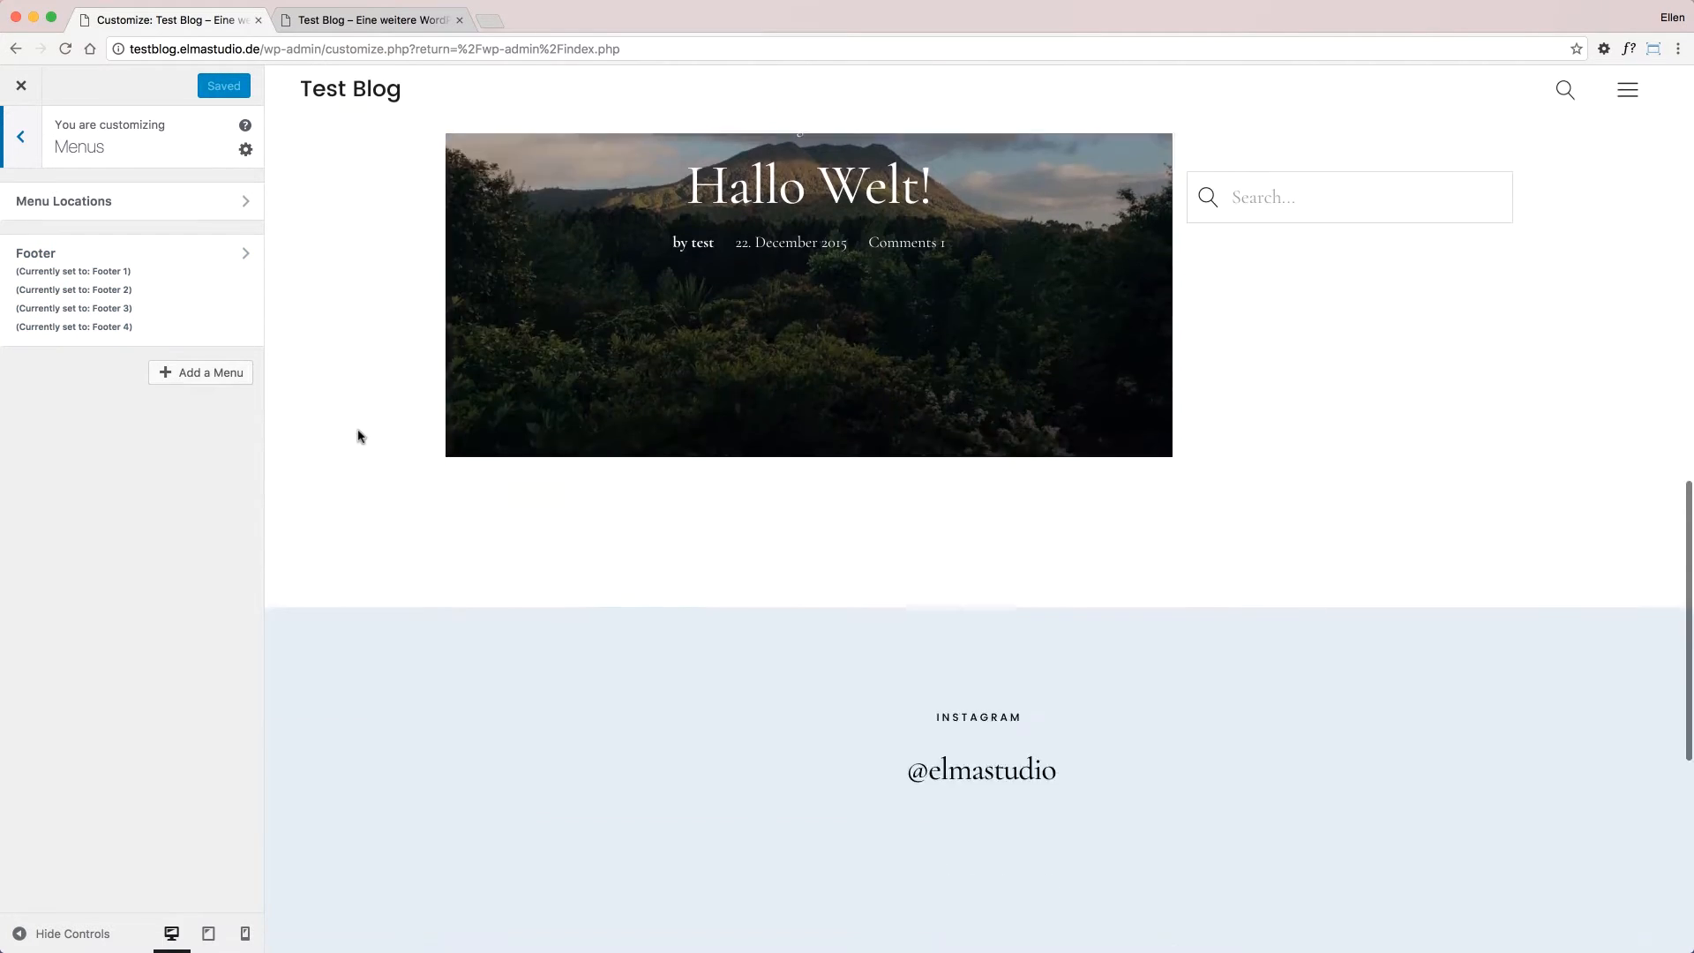
{"action": "scroll", "scroll_direction": "down", "scroll_amount": 3}
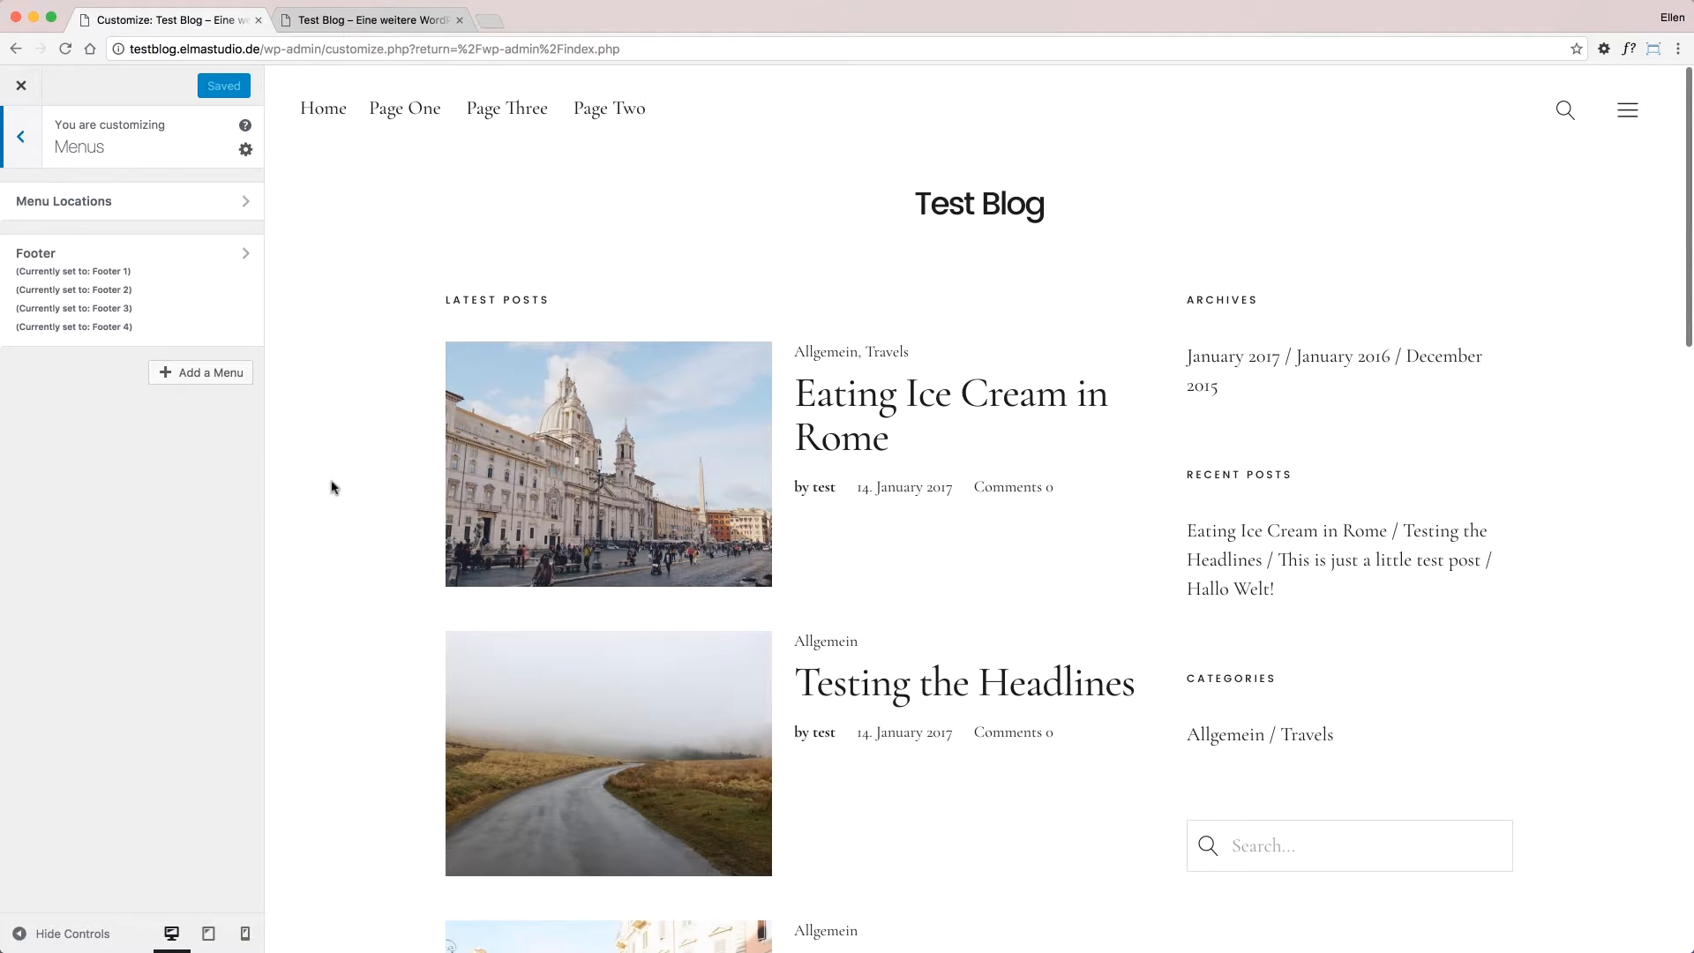
{"action": "mouse_move", "coordinate": [152, 526]}
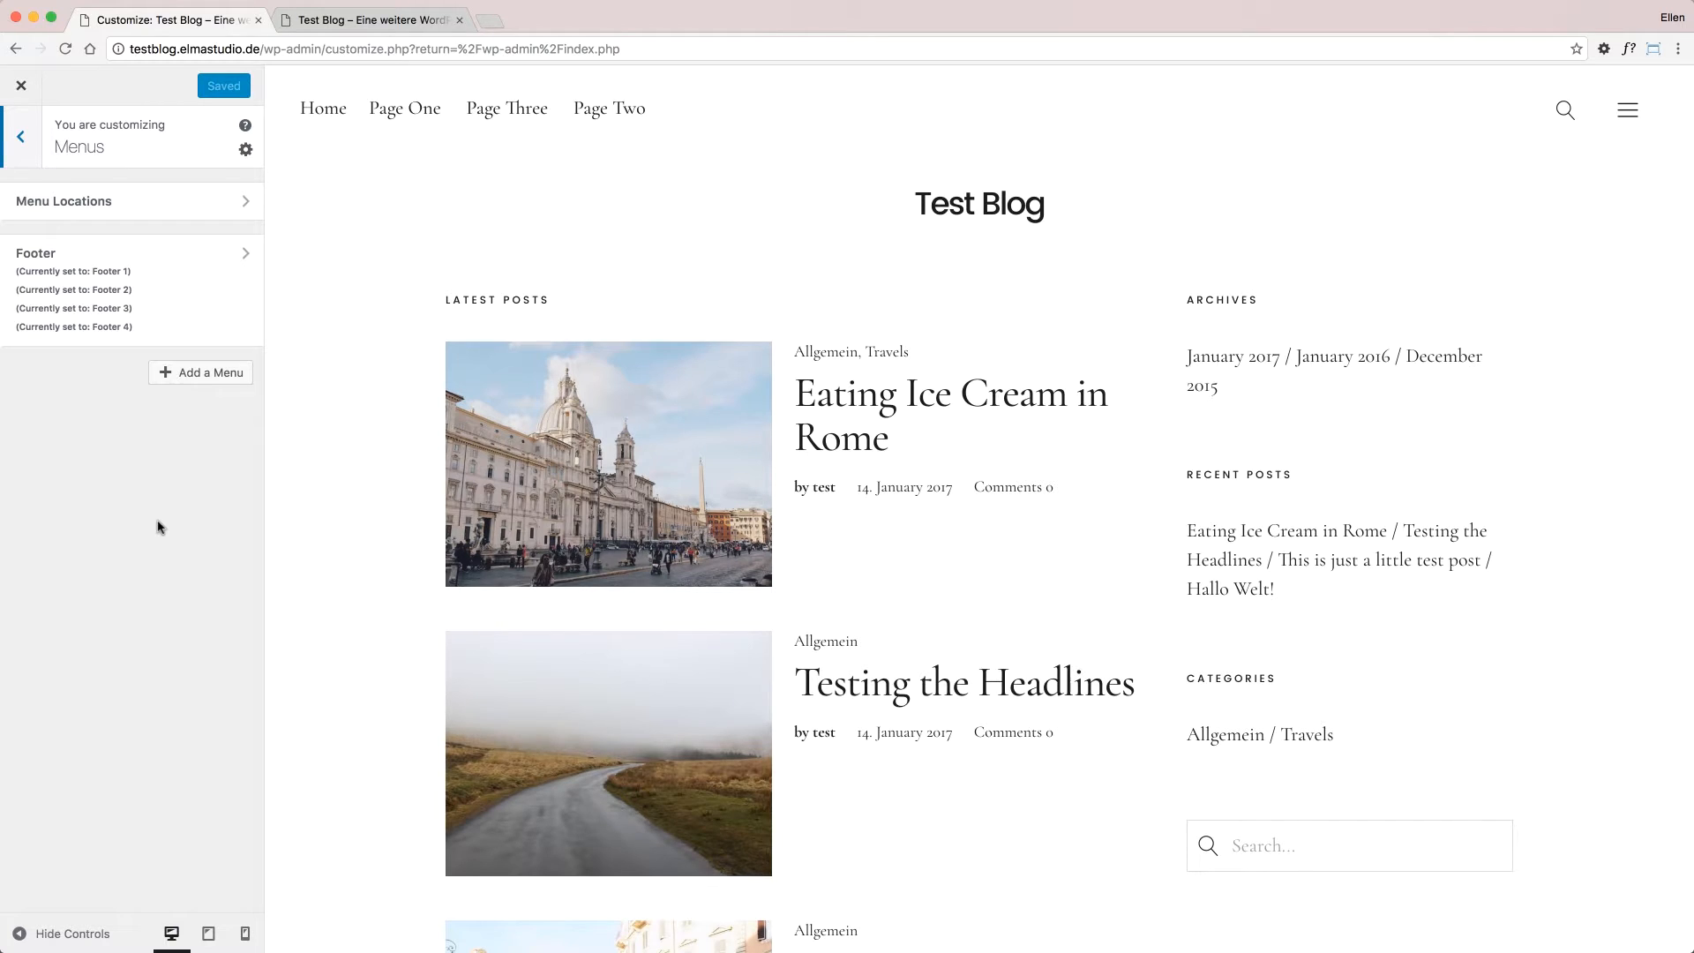
{"action": "mouse_move", "coordinate": [93, 464]}
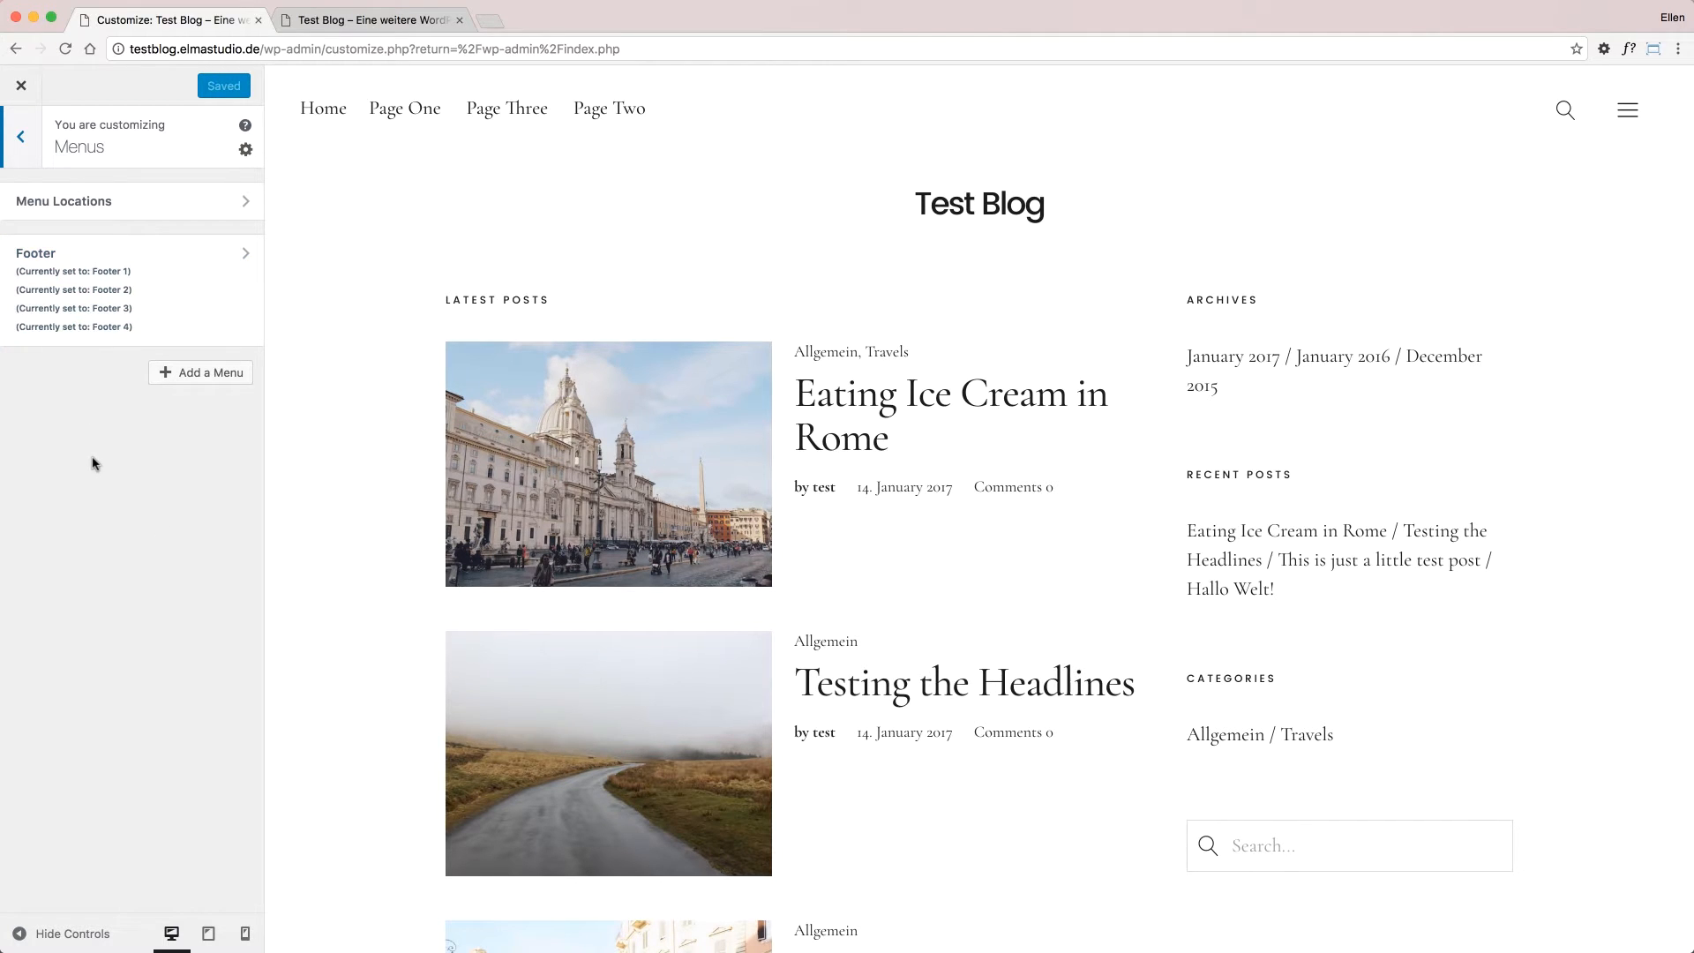
Create a menu named 'Main' and tick the Main menu display location
{"action": "left_click", "coordinate": [208, 372]}
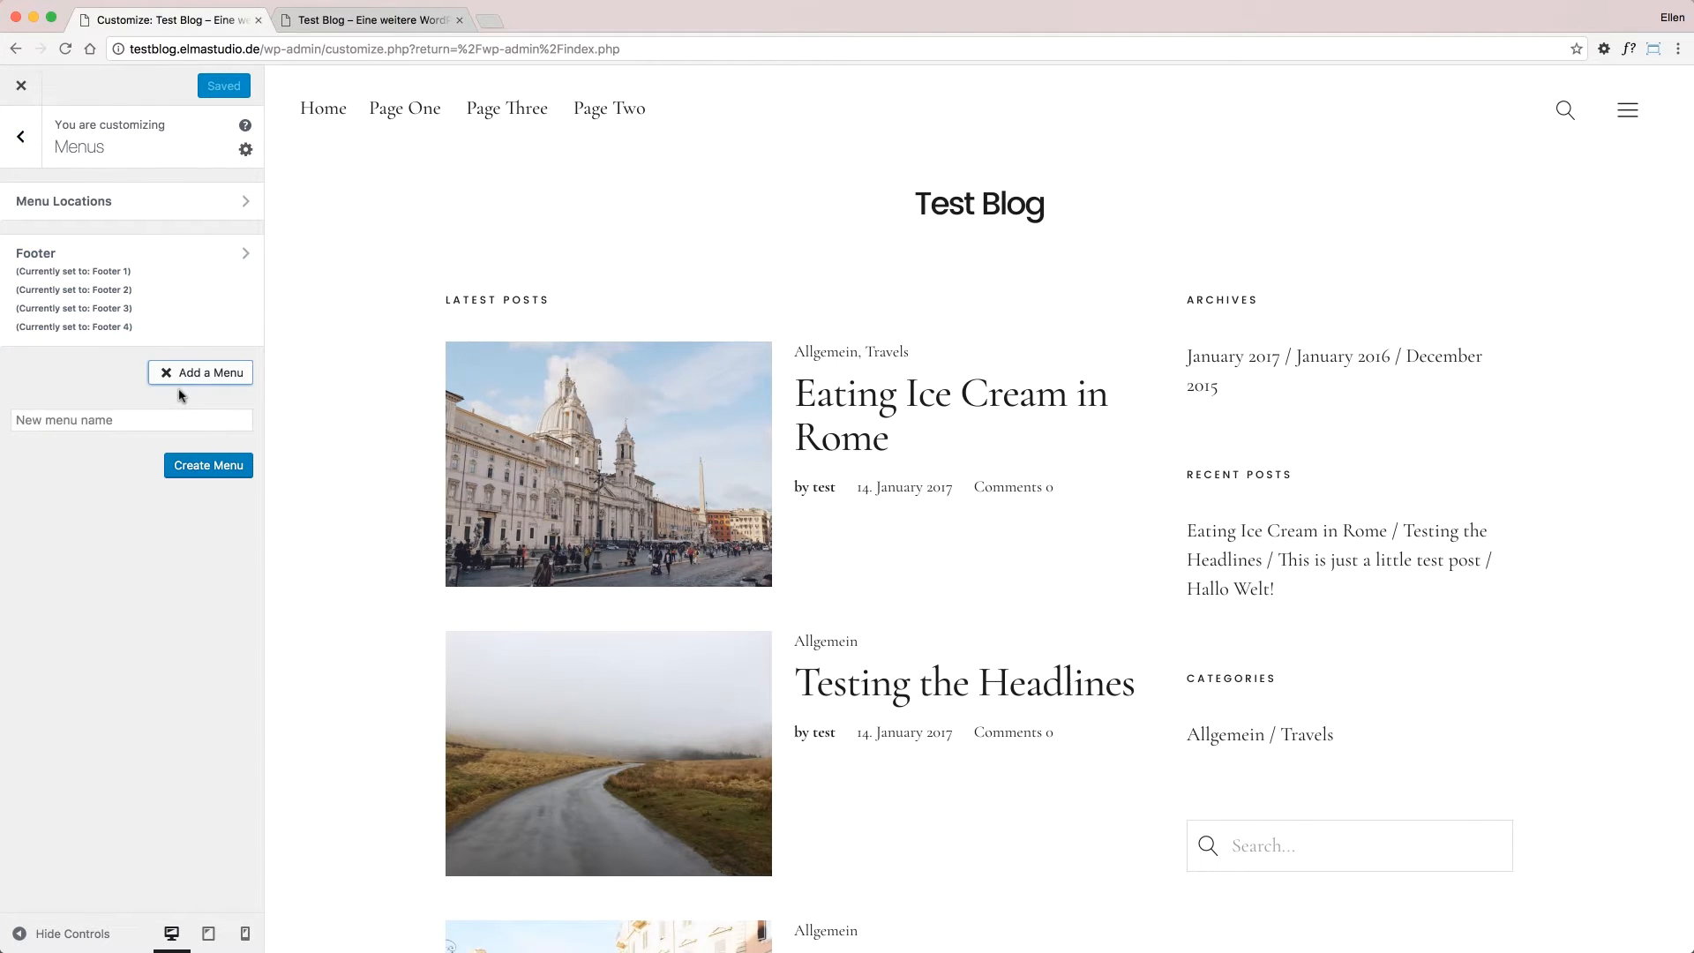
{"action": "left_click", "coordinate": [130, 420]}
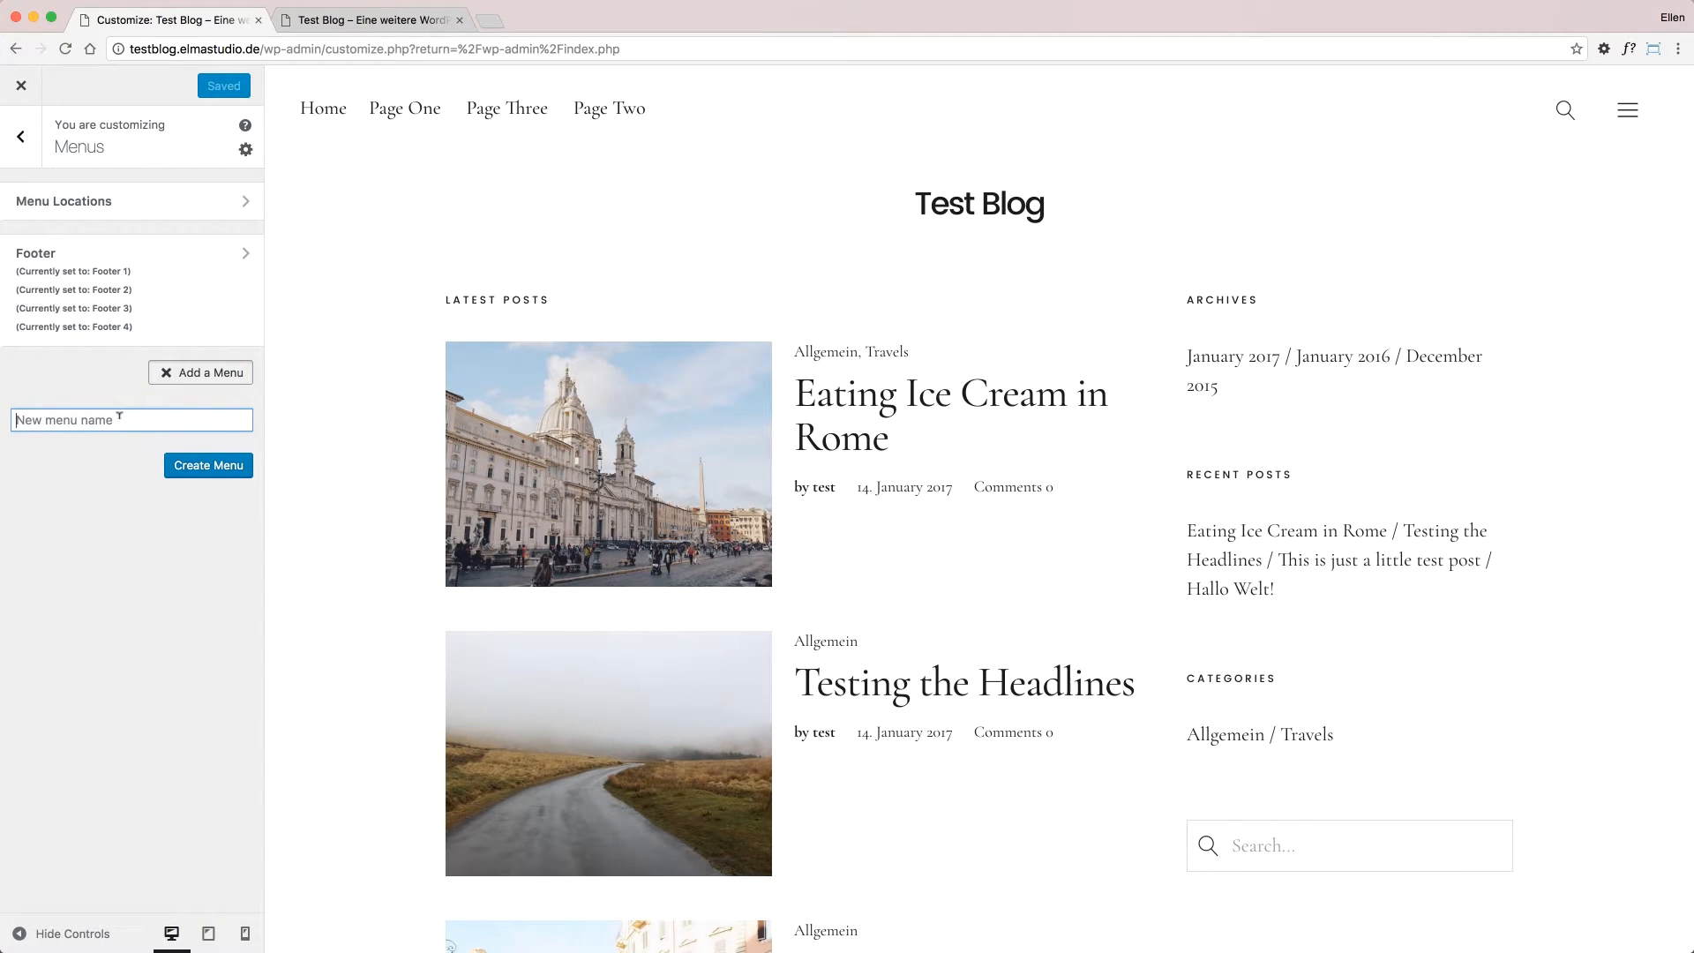
{"action": "type", "text": "Main"}
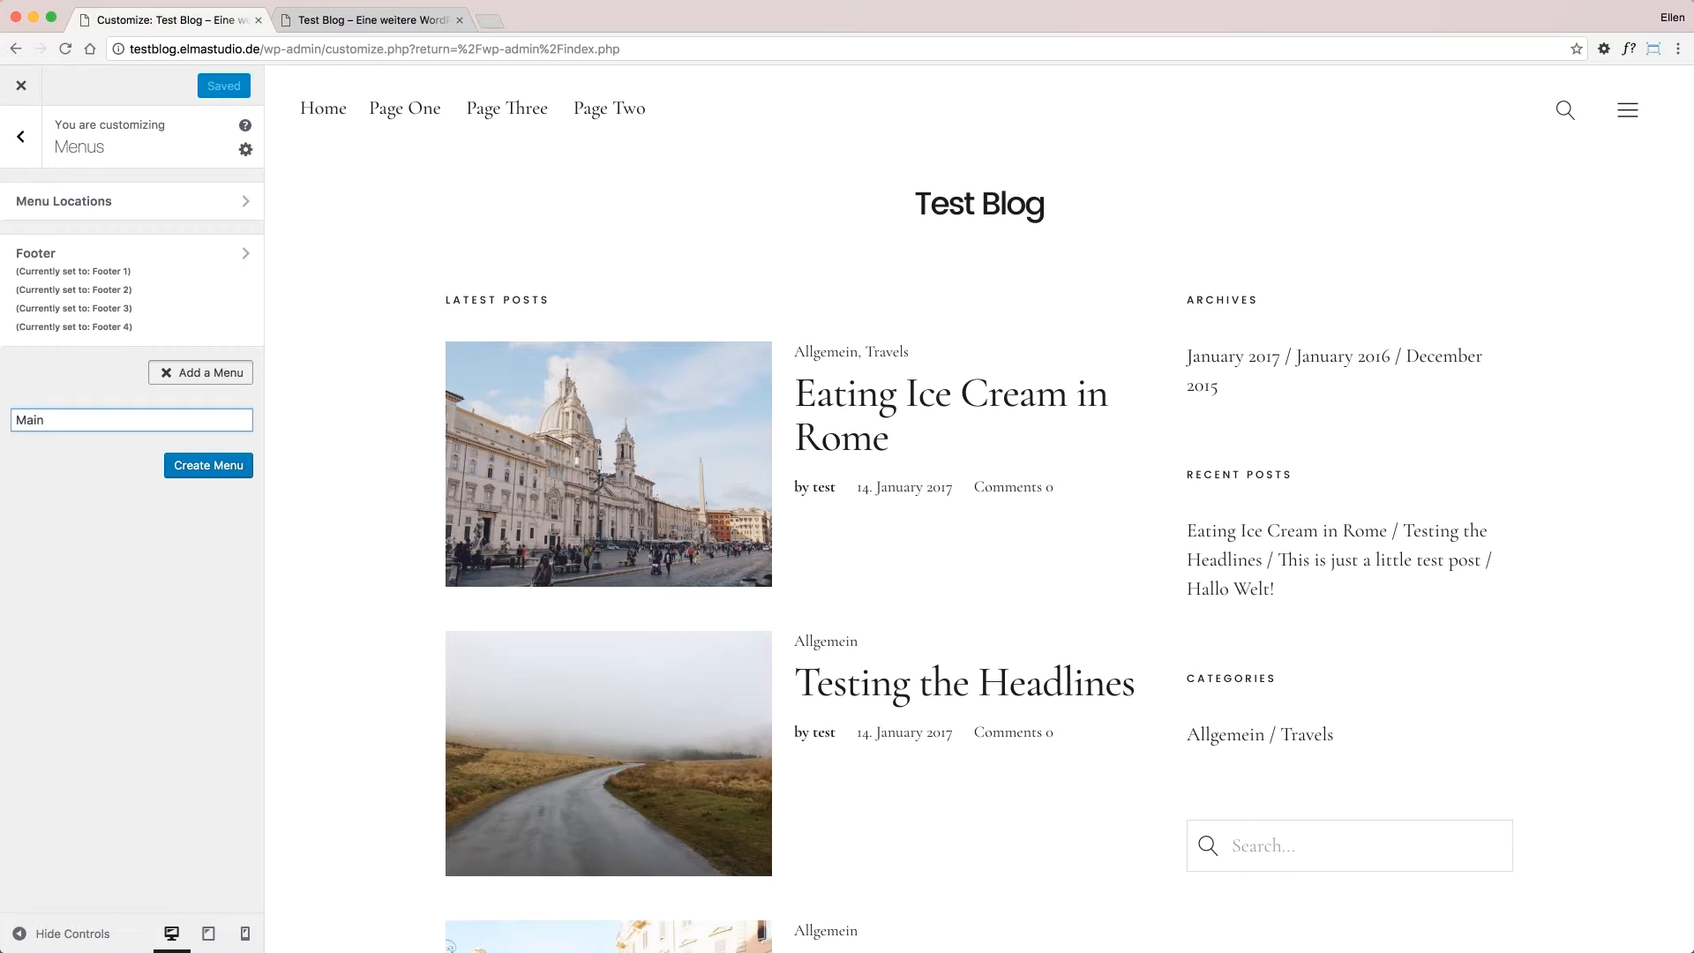
{"action": "left_click", "coordinate": [208, 464]}
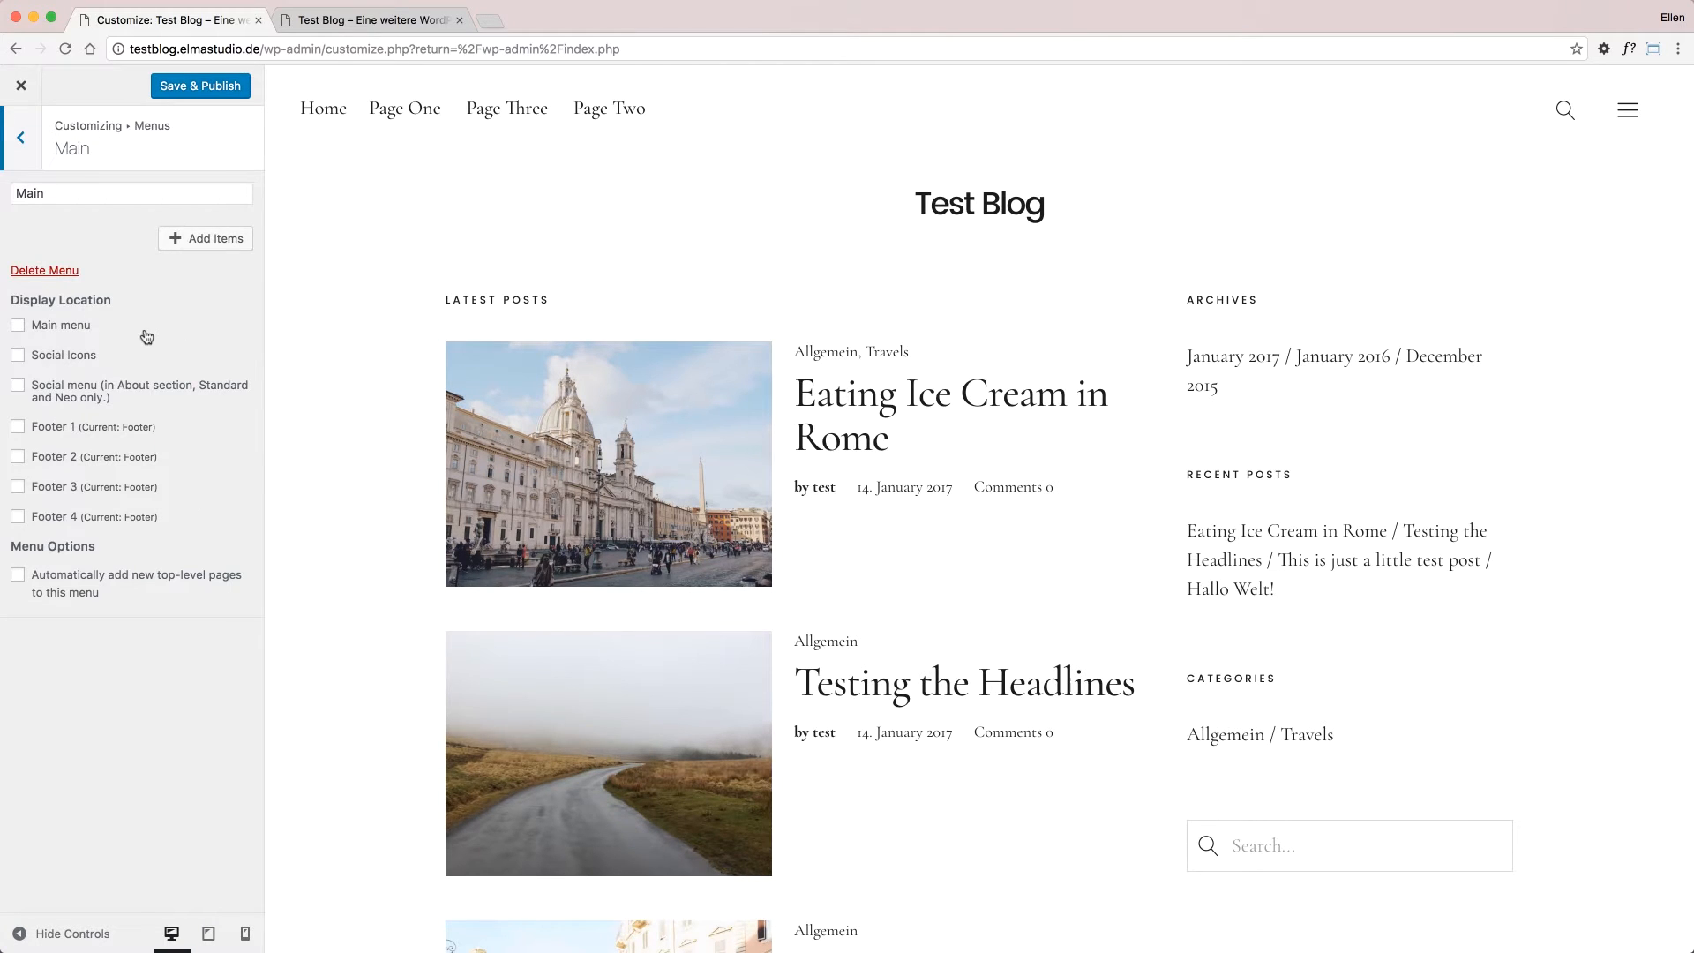
{"action": "mouse_move", "coordinate": [85, 335]}
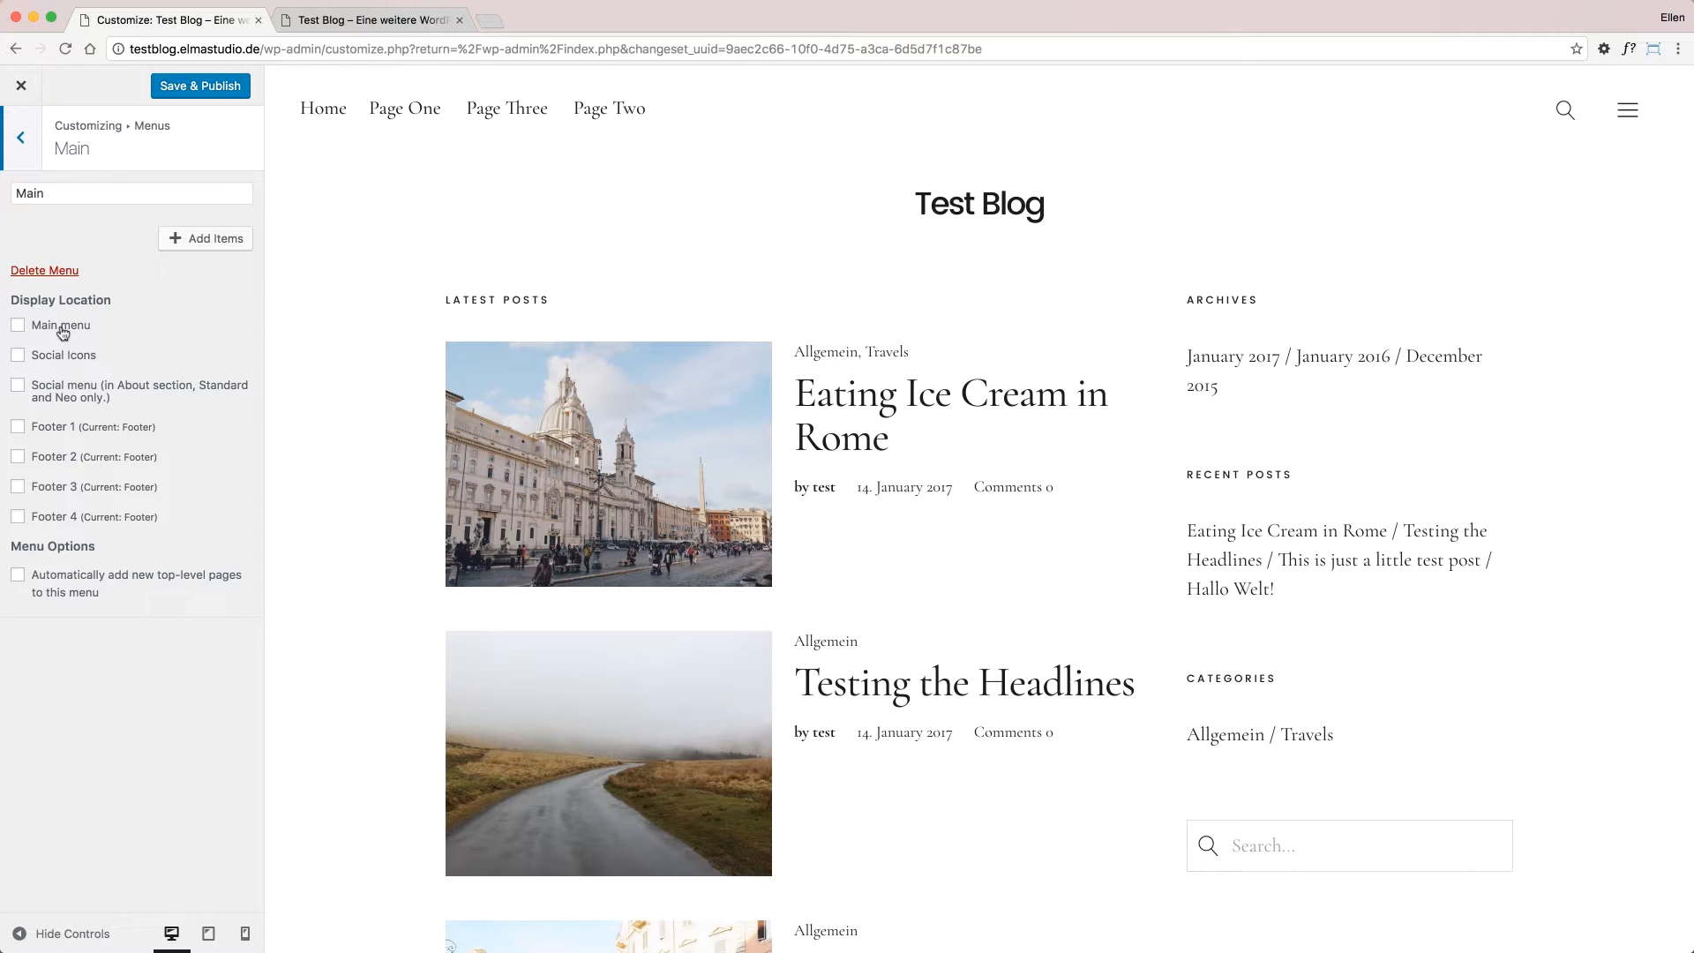
{"action": "left_click", "coordinate": [17, 325]}
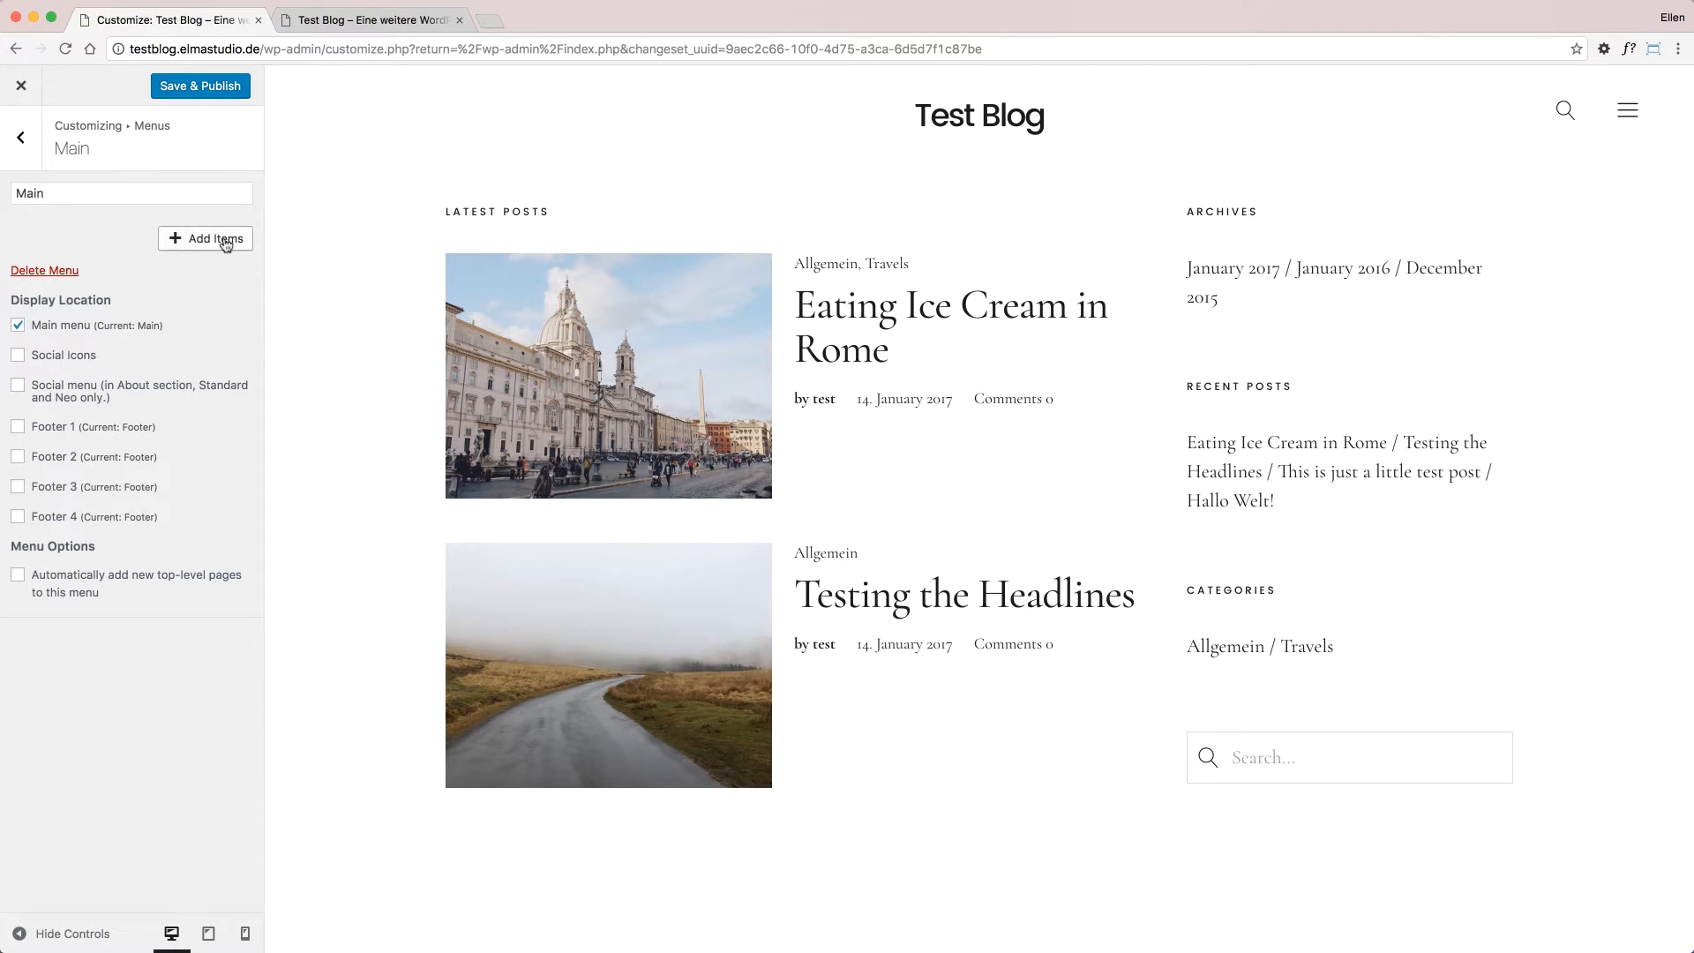
Add Page Three, Page Two, Page One and the Travels category to the Main menu
{"action": "left_click", "coordinate": [214, 239]}
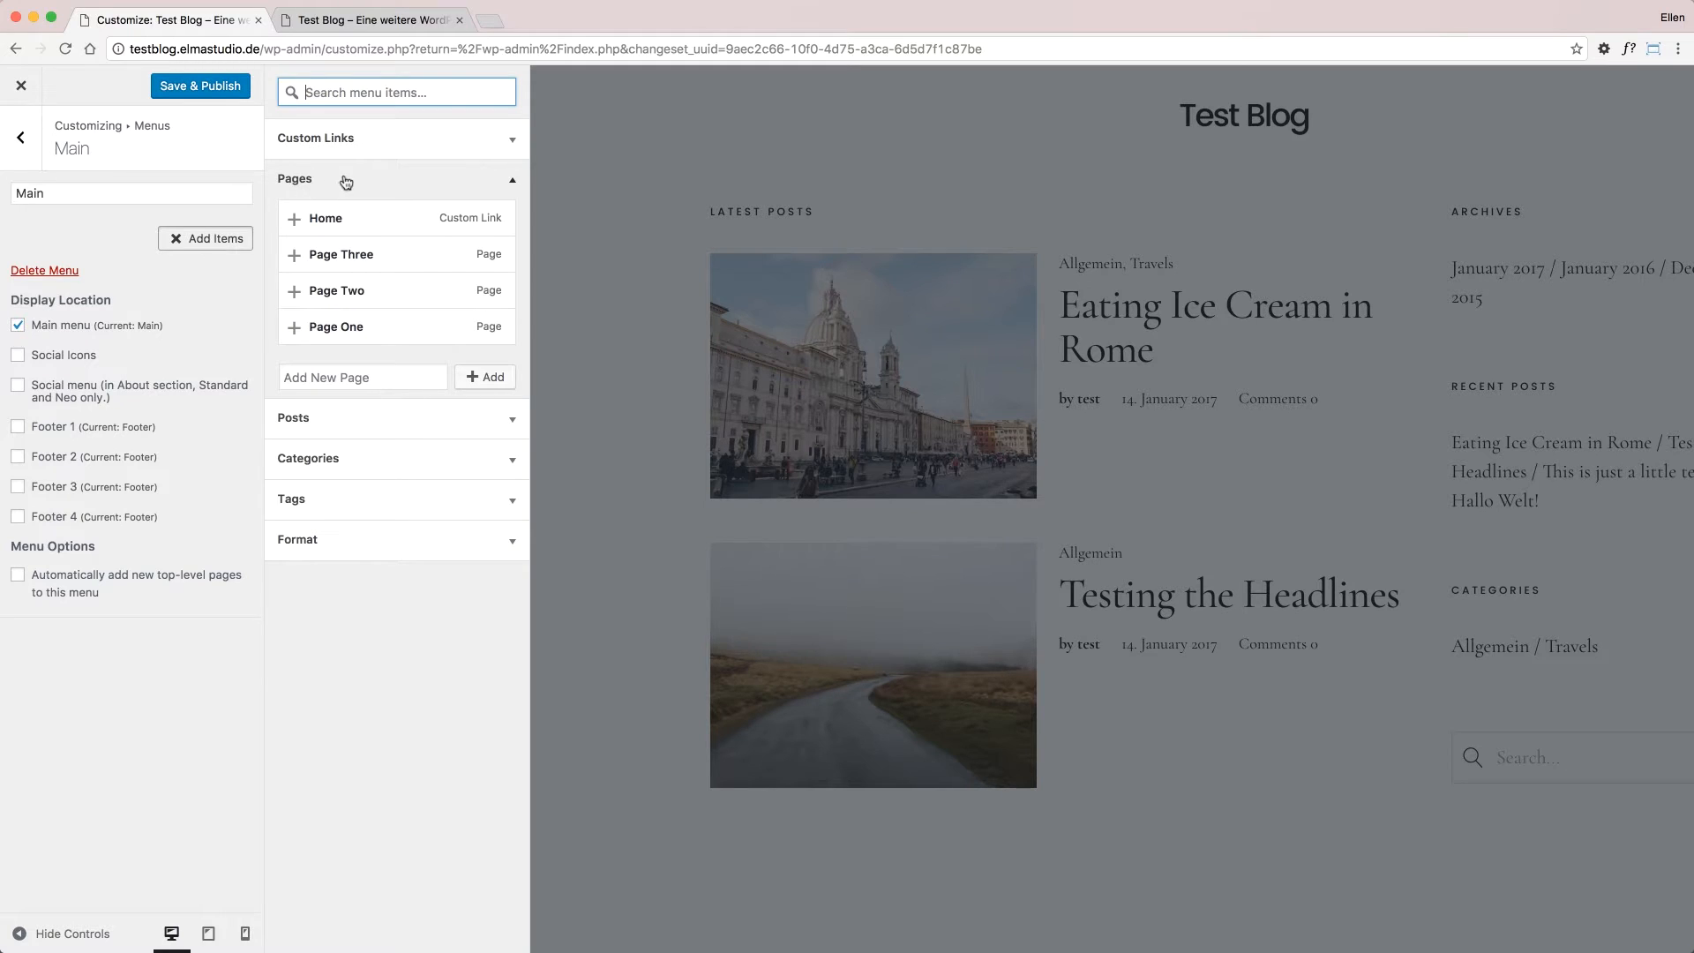
{"action": "mouse_move", "coordinate": [387, 198]}
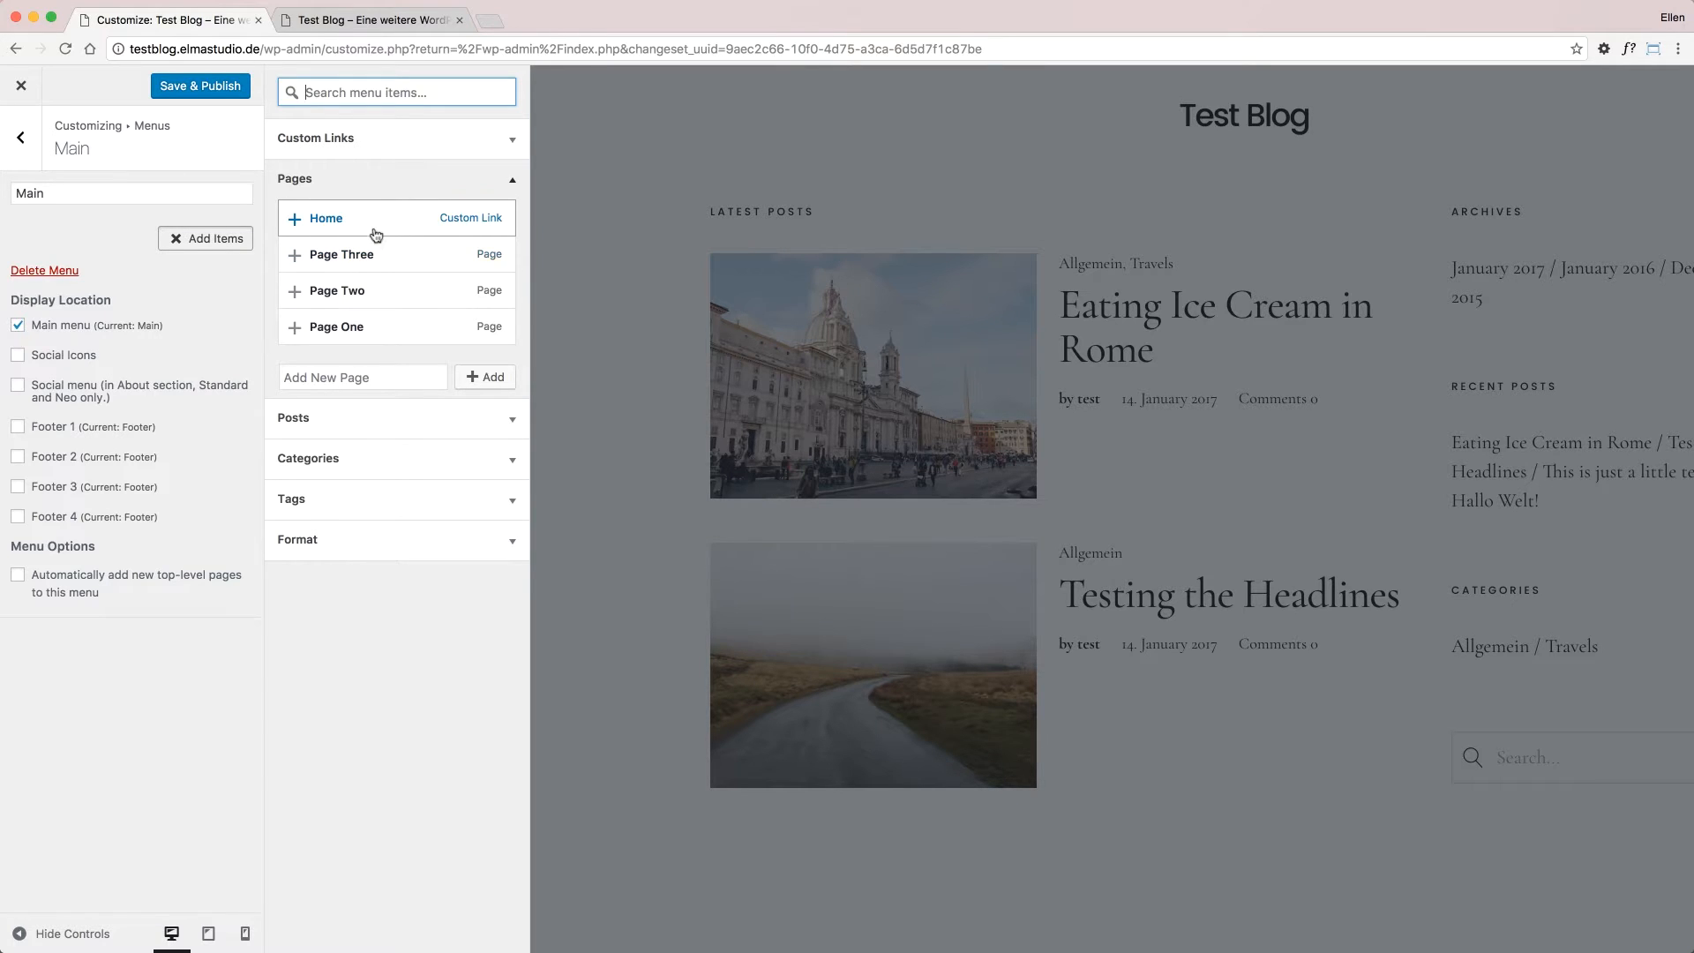
{"action": "left_click", "coordinate": [341, 255]}
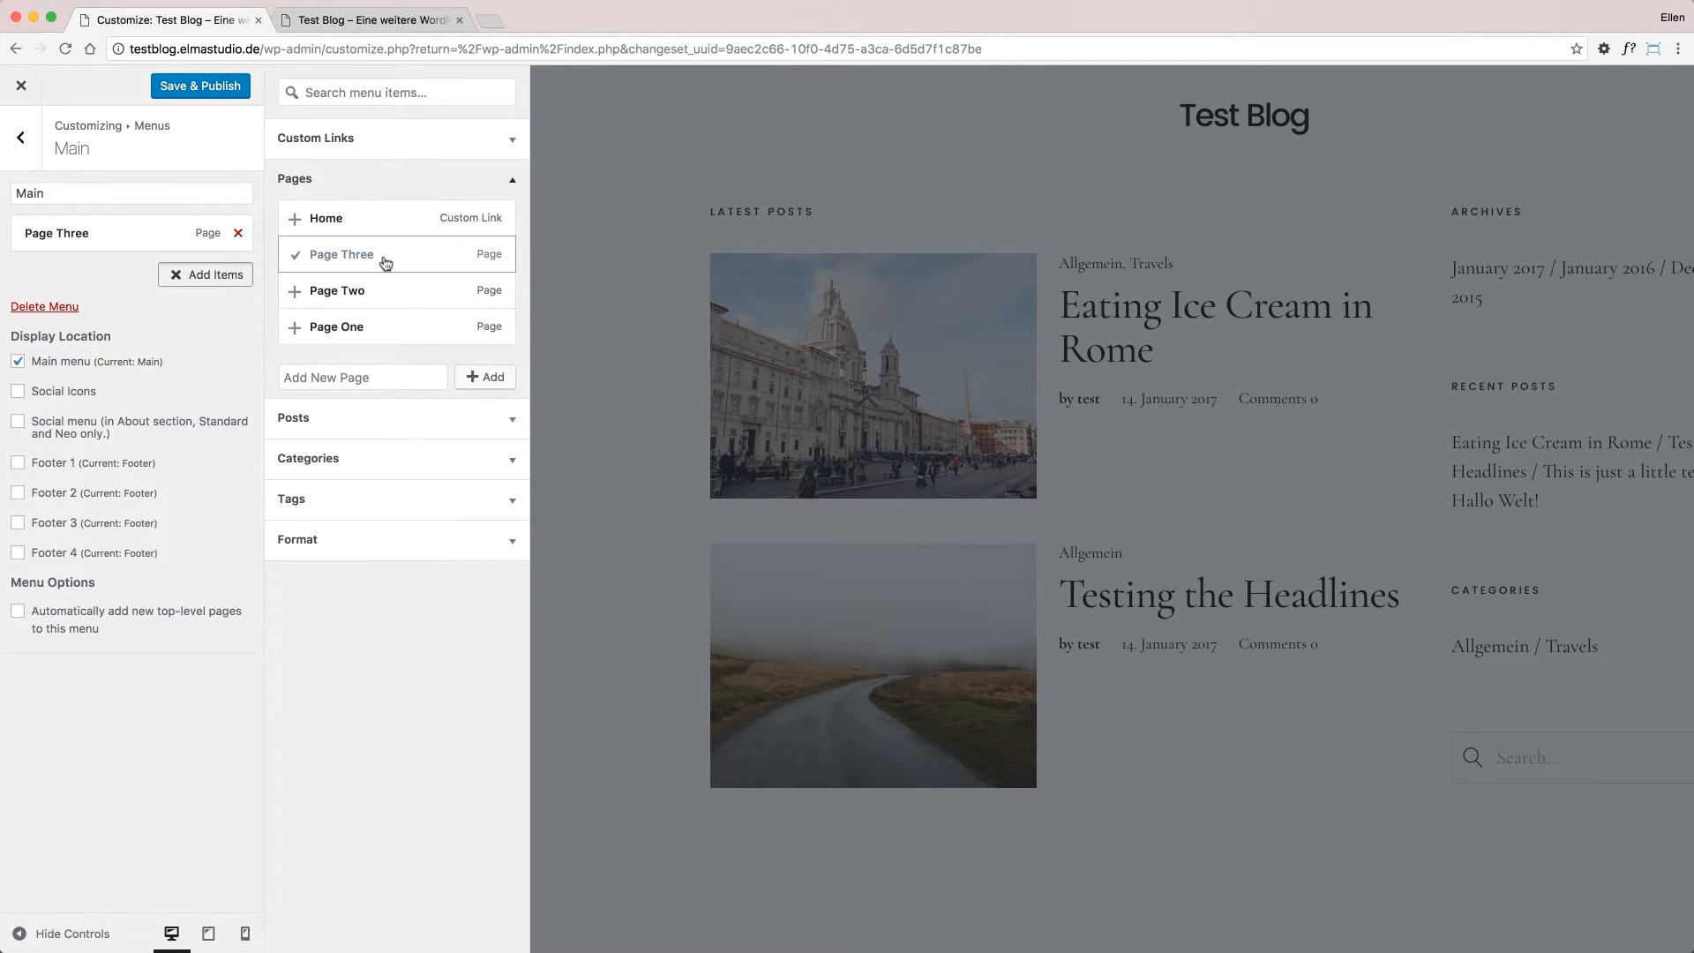
{"action": "left_click", "coordinate": [336, 326]}
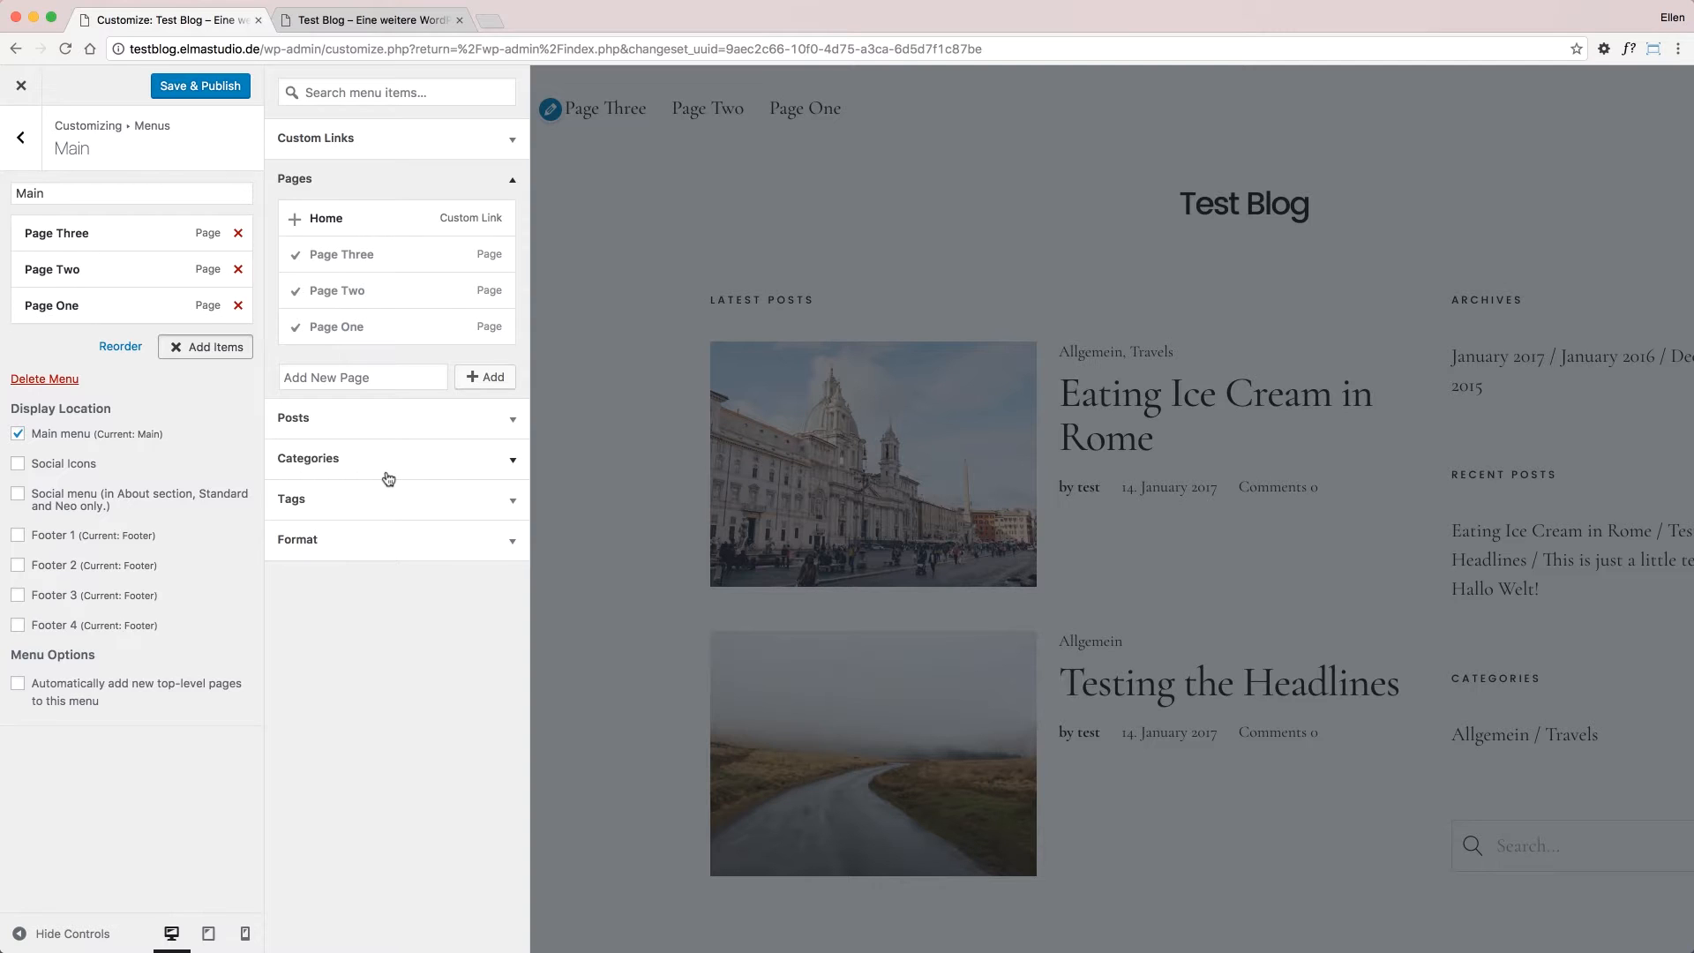
{"action": "mouse_move", "coordinate": [392, 480]}
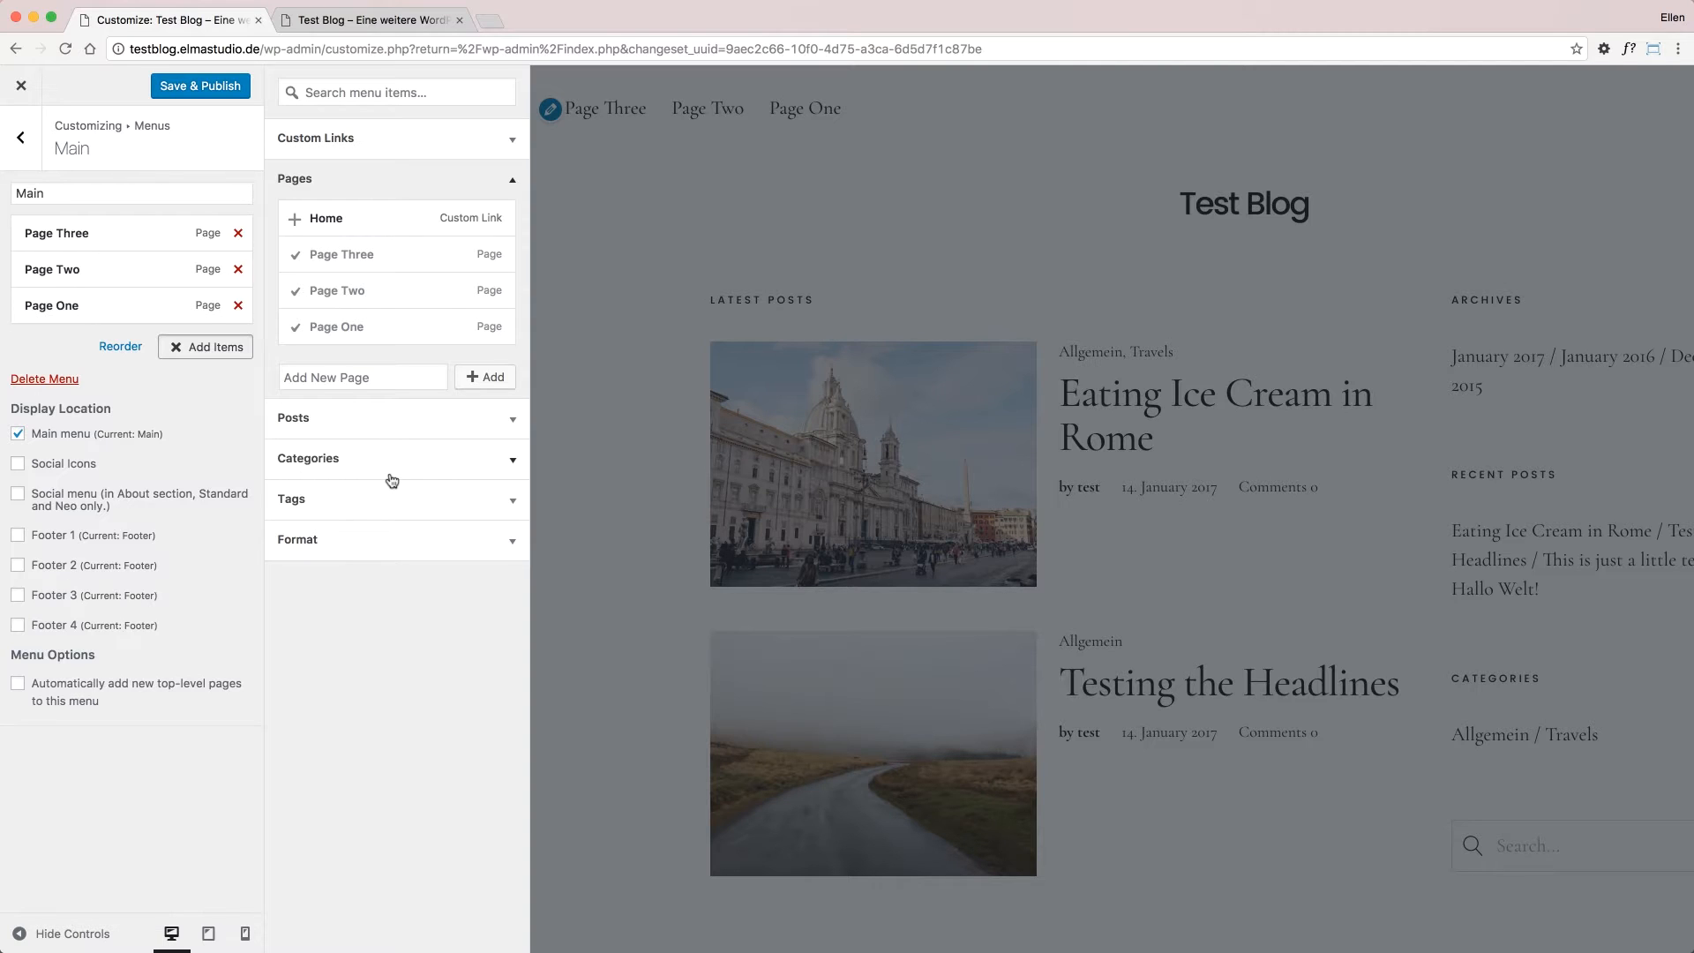
{"action": "mouse_move", "coordinate": [382, 503]}
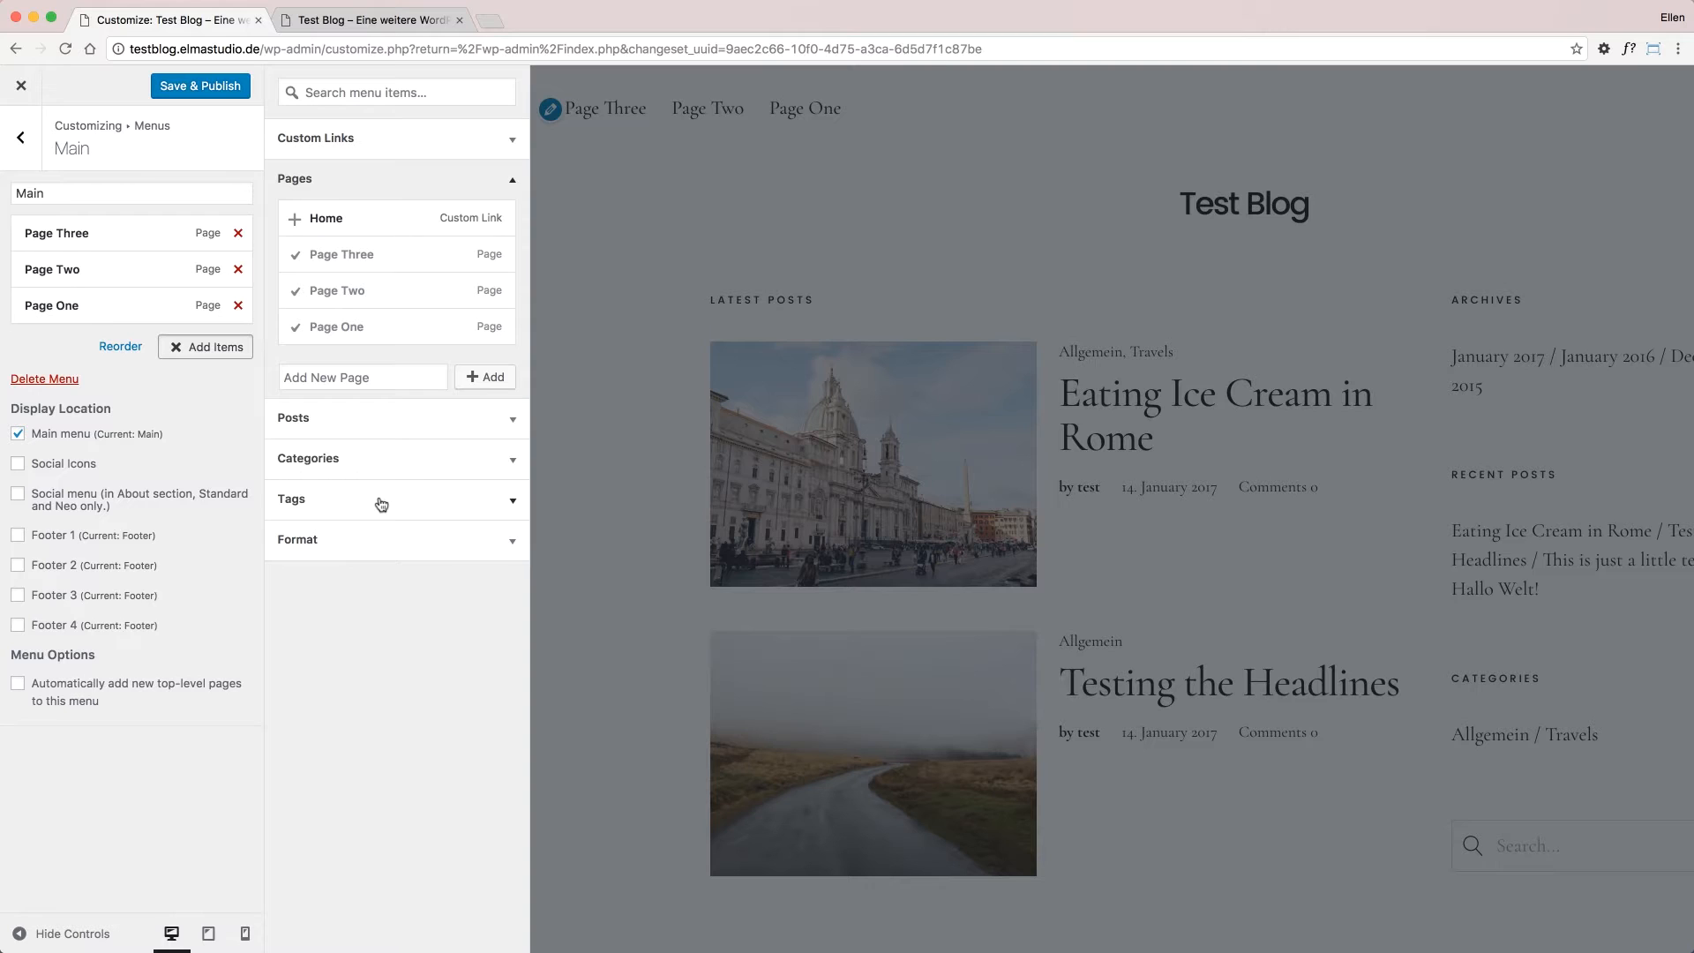
{"action": "mouse_move", "coordinate": [421, 148]}
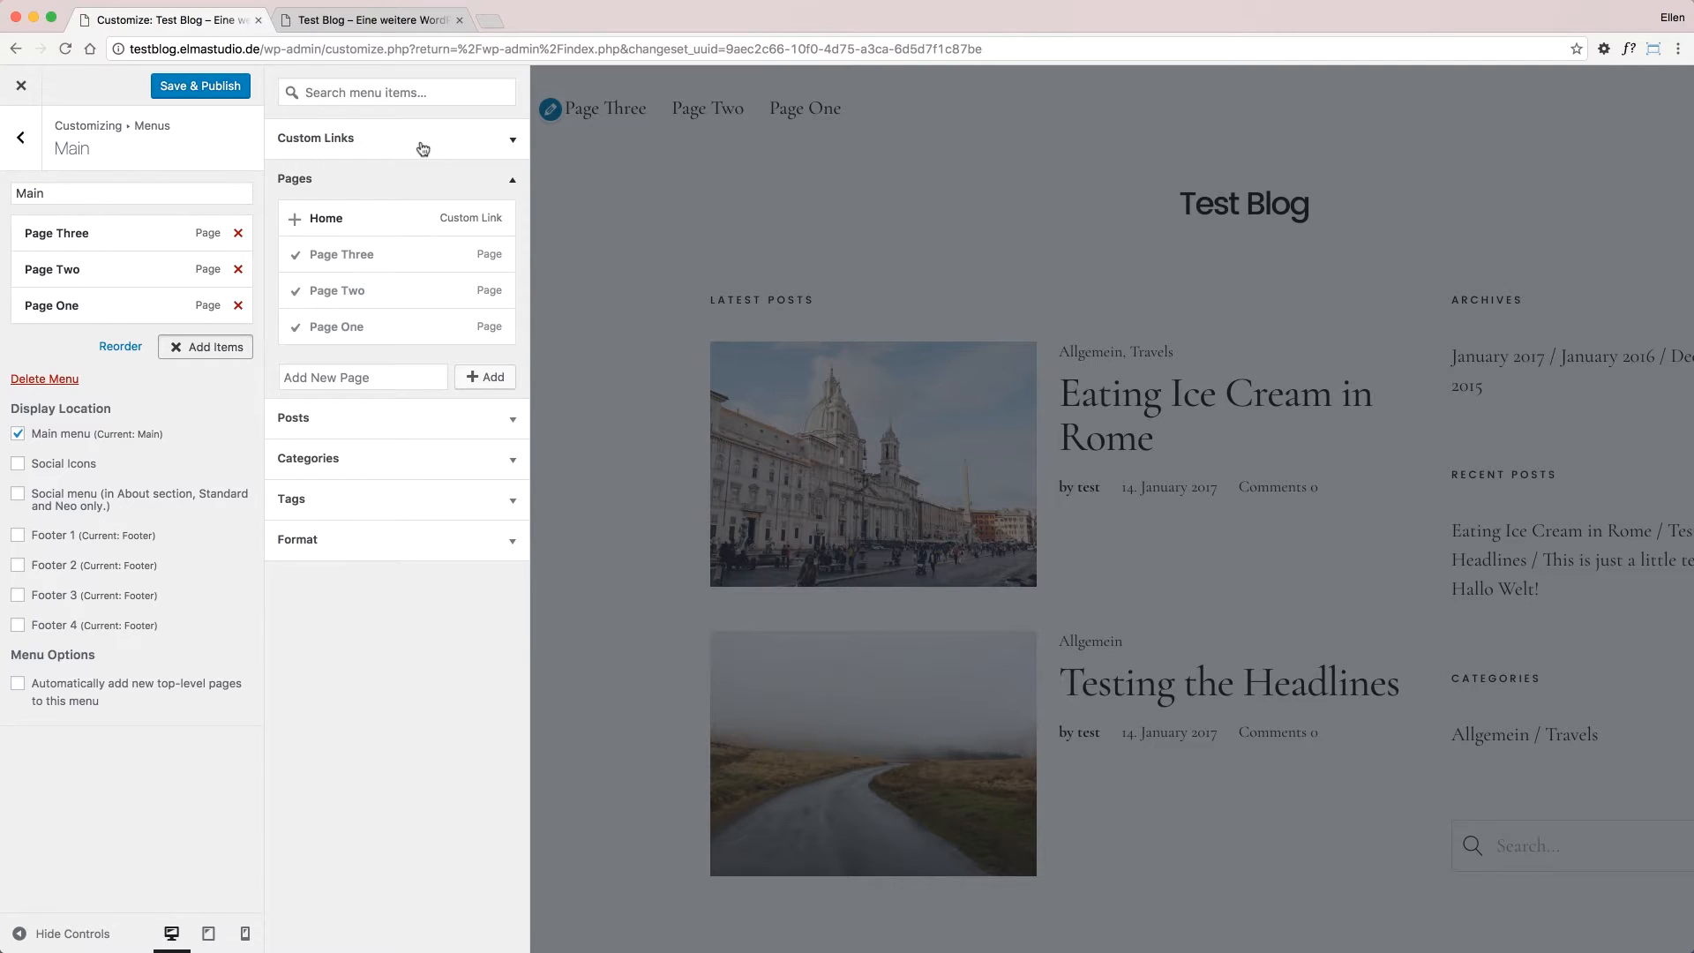
{"action": "mouse_move", "coordinate": [431, 143]}
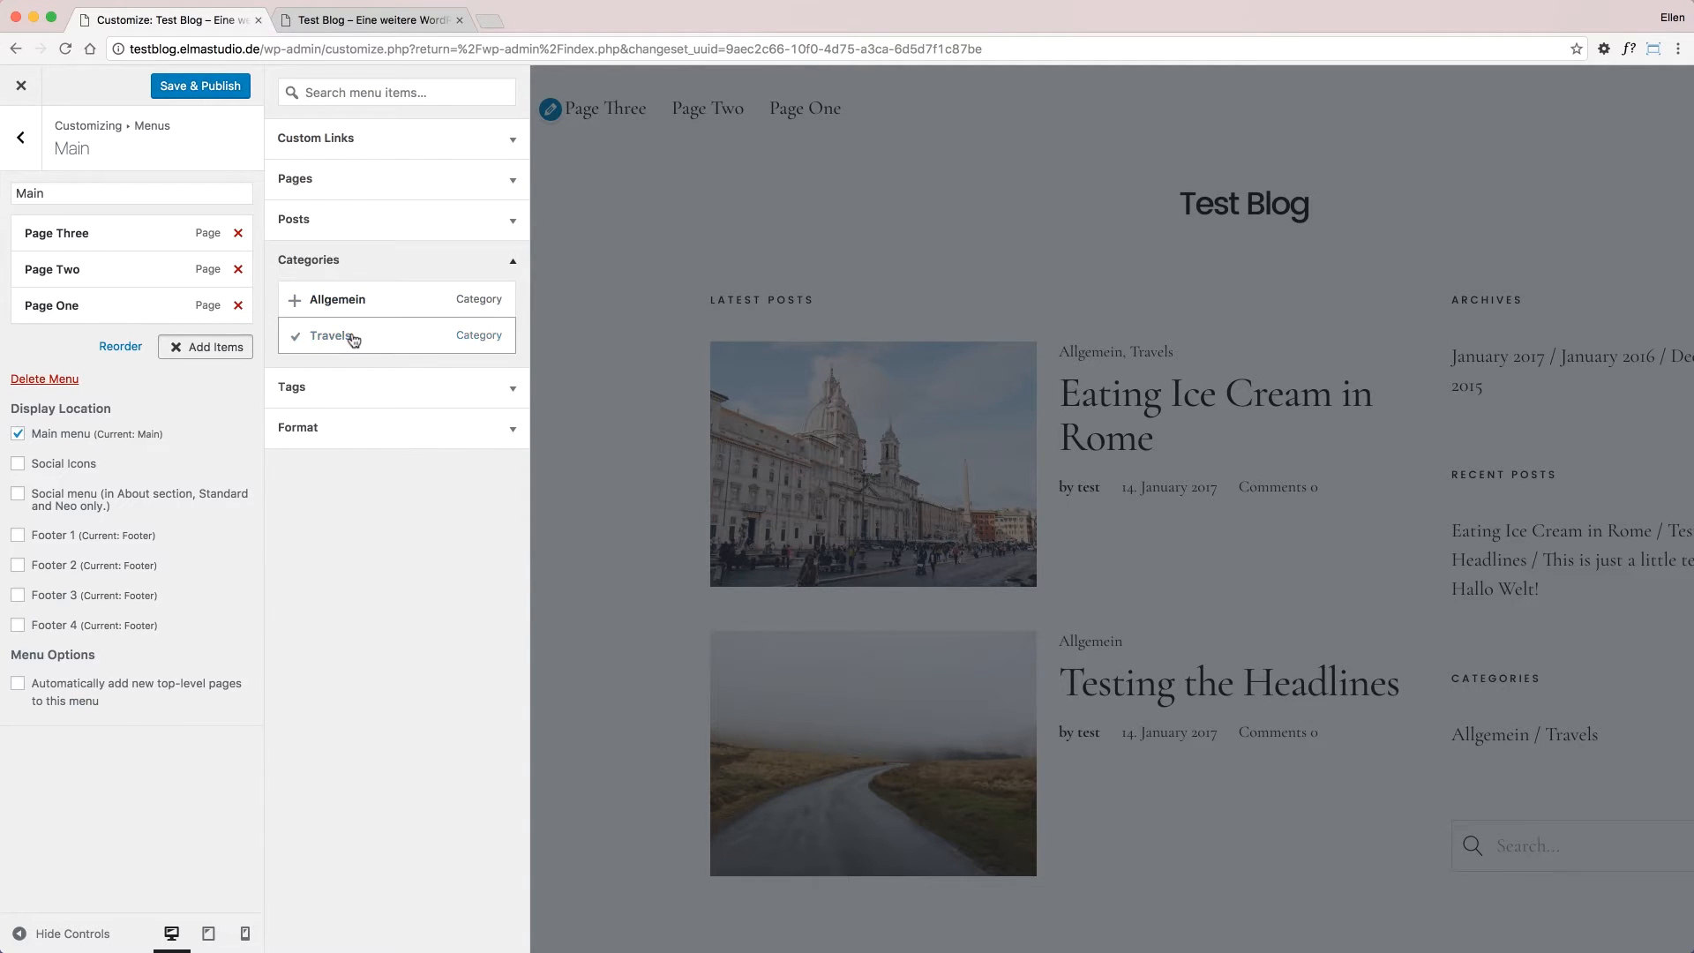
{"action": "left_click", "coordinate": [330, 335]}
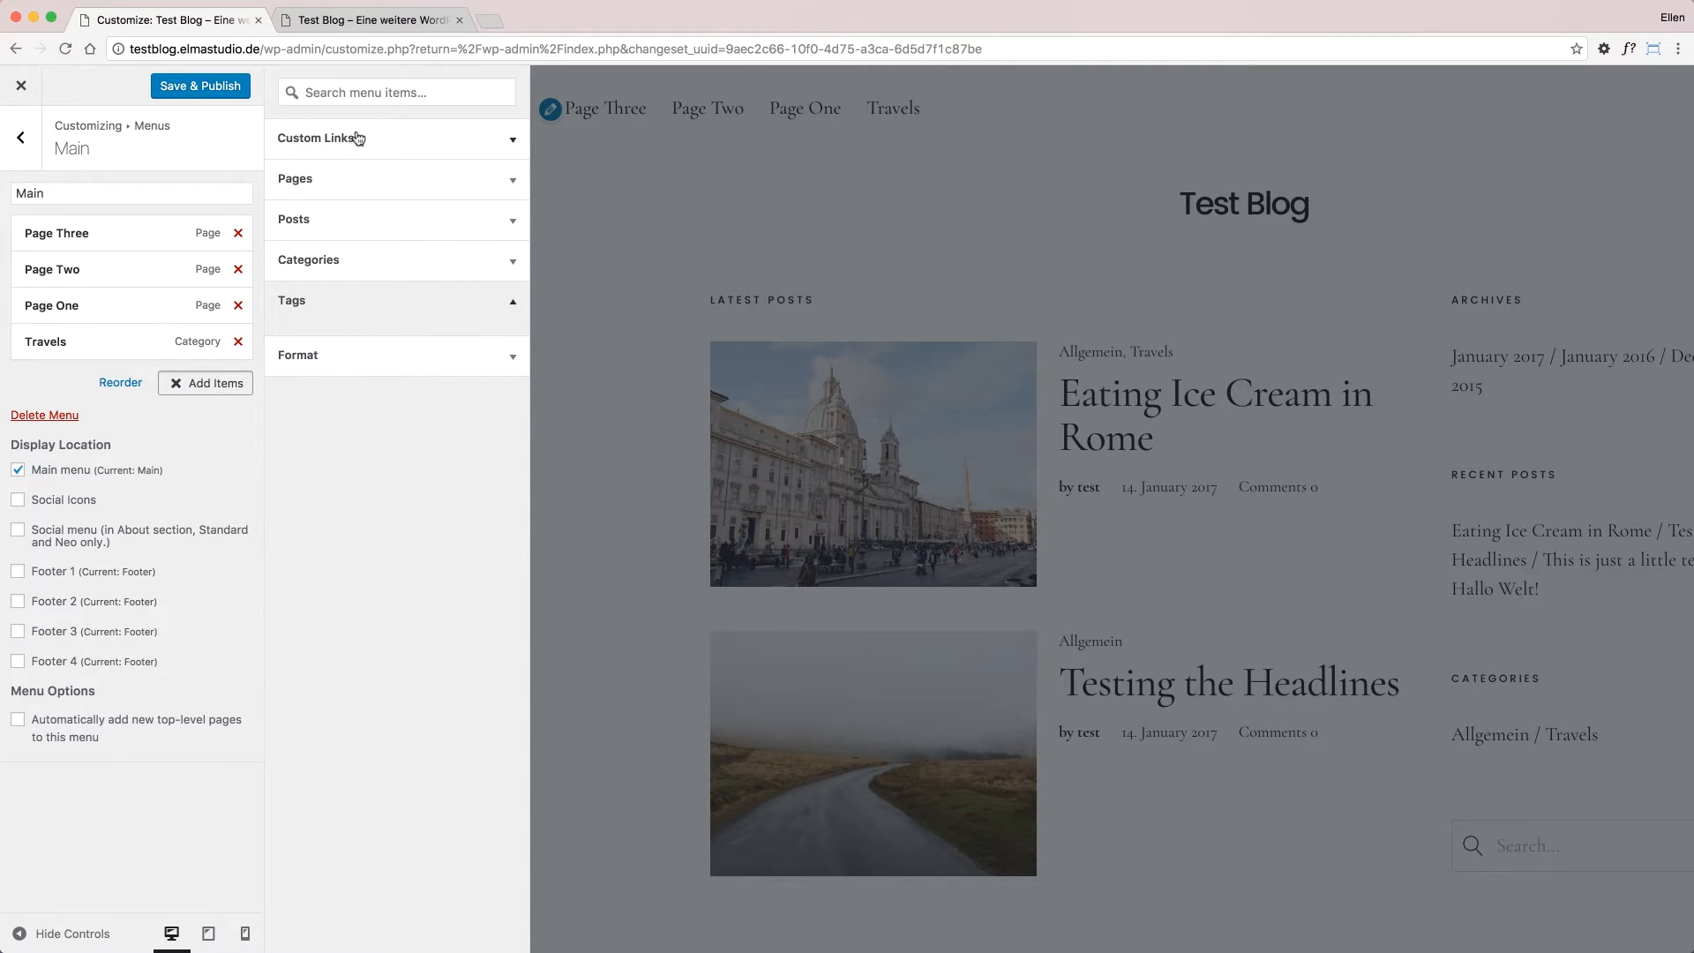
Enter the elmastudio.de URL as a custom link with link text 'Elmastudio'
{"action": "left_click", "coordinate": [314, 137]}
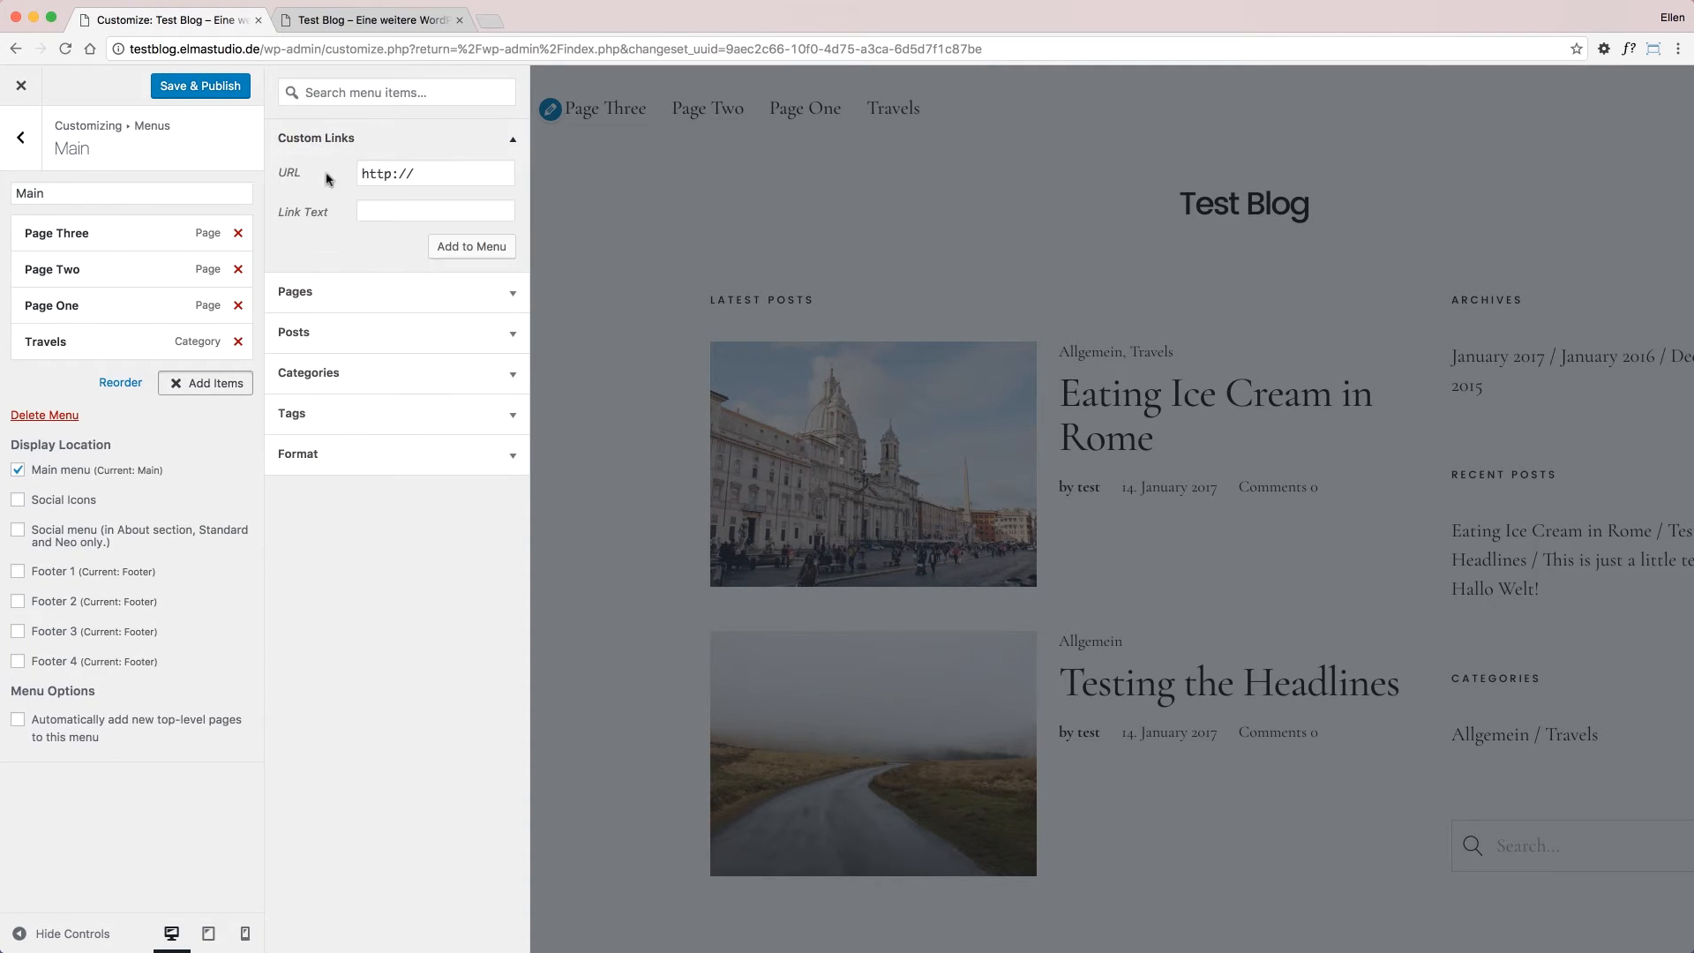
{"action": "left_click", "coordinate": [434, 173]}
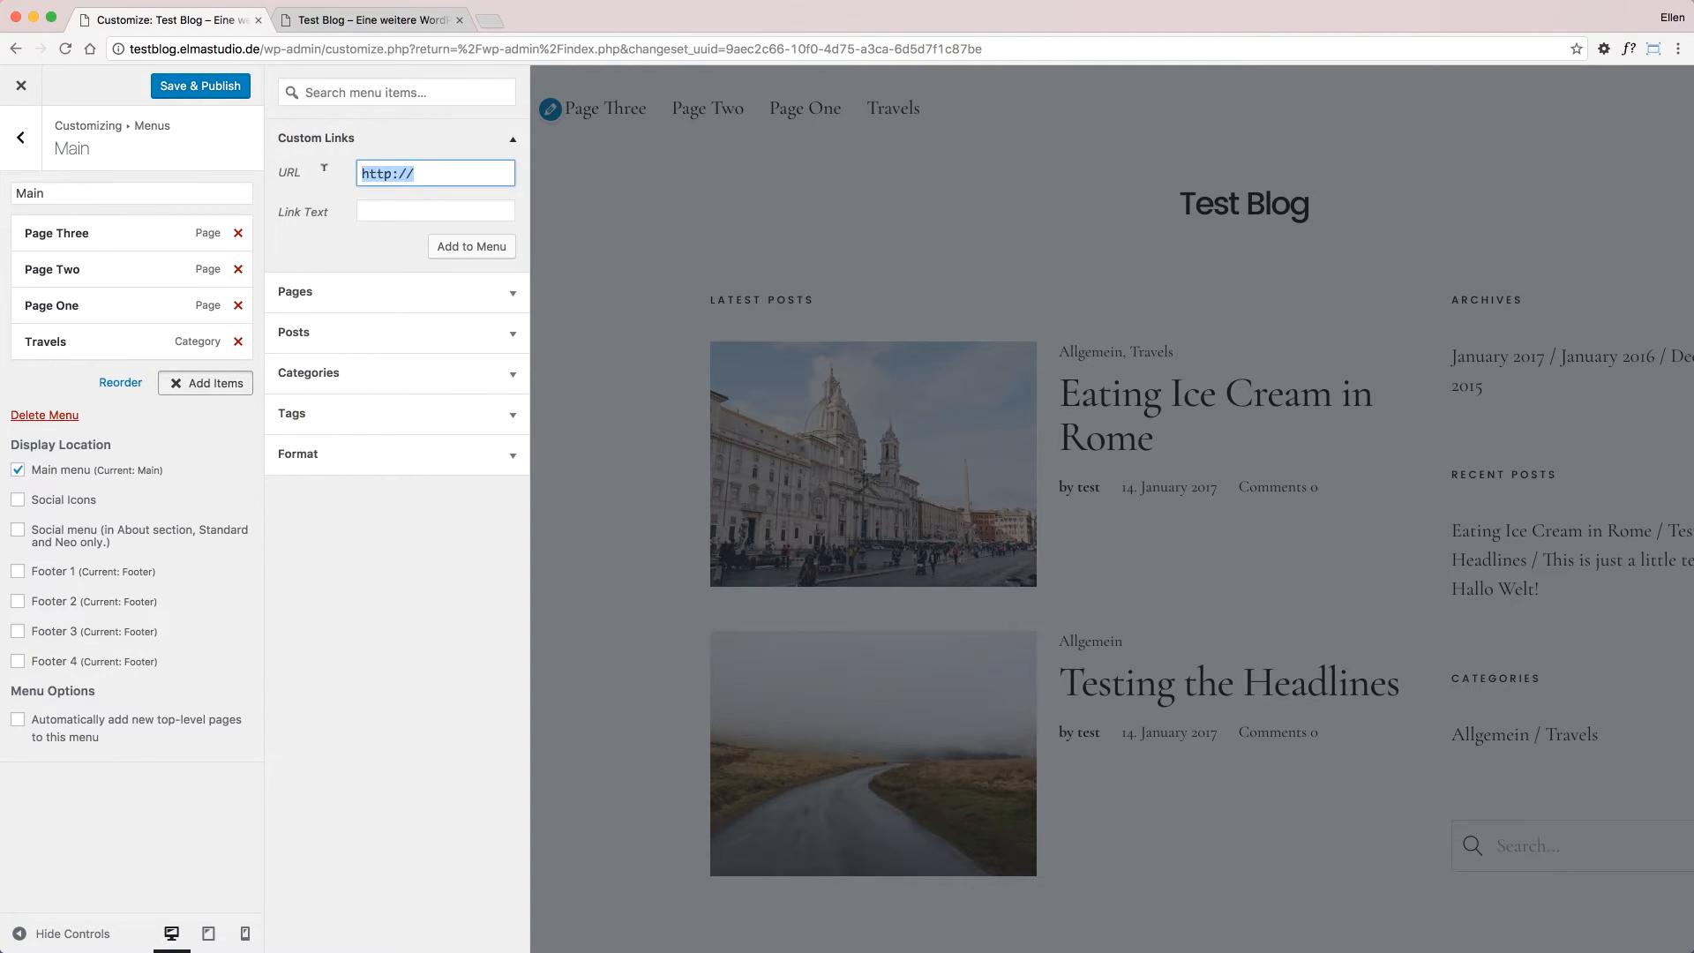
{"action": "left_click", "coordinate": [434, 173]}
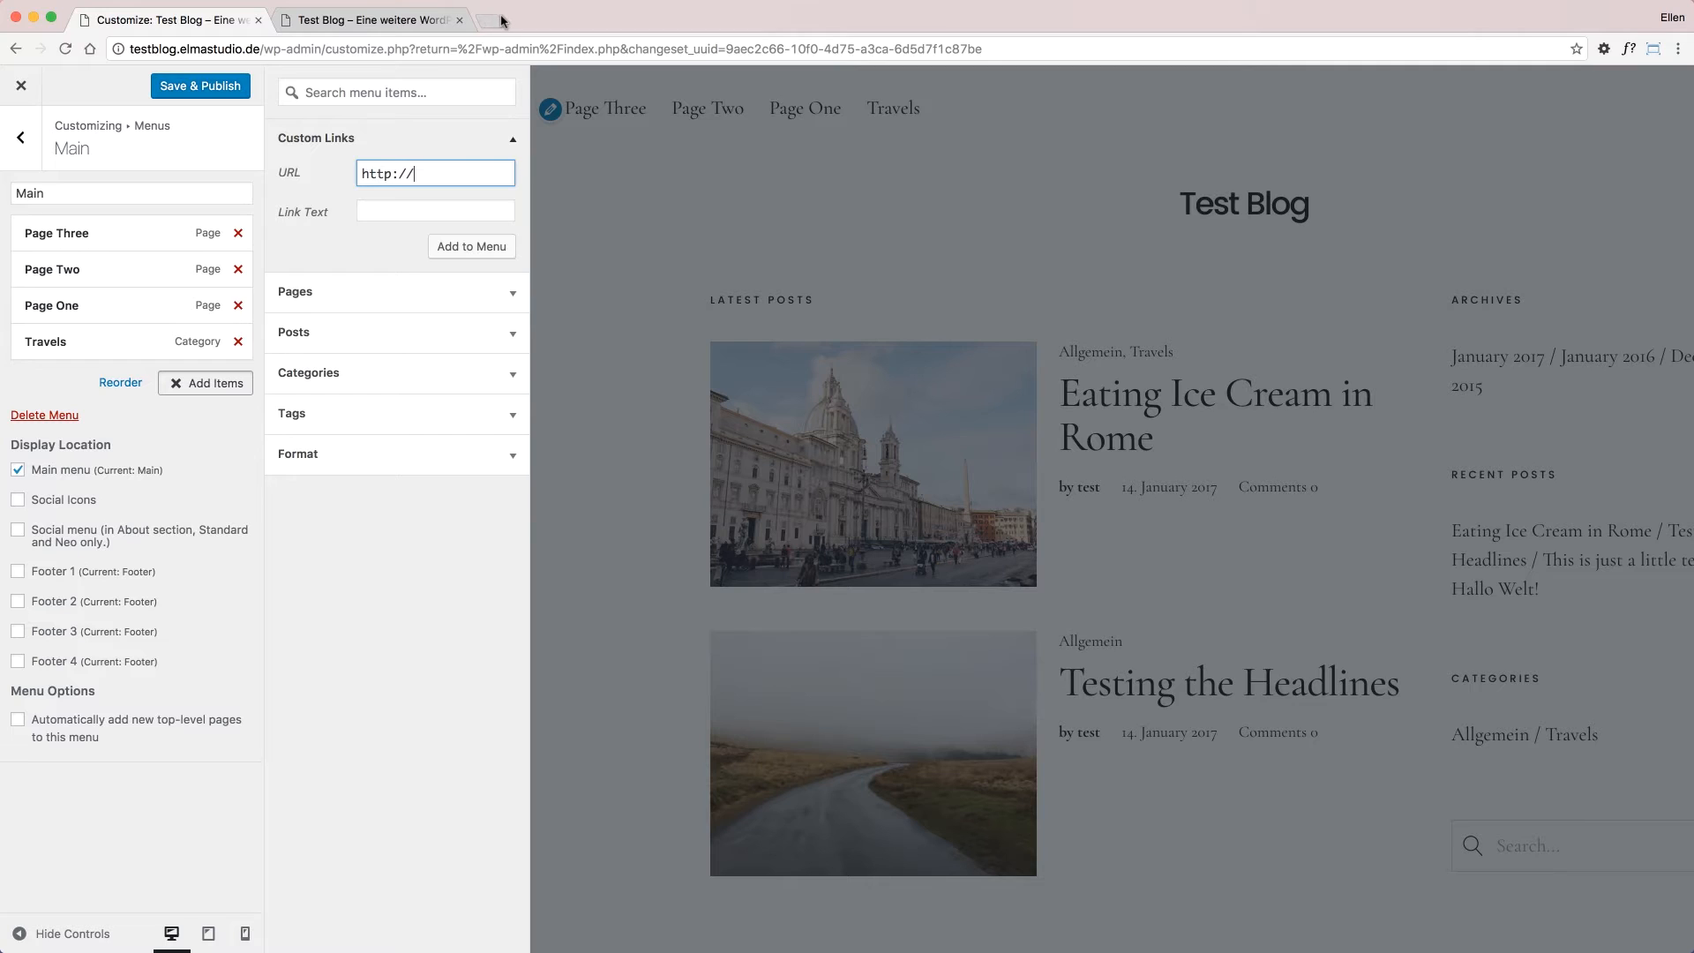
{"action": "mouse_move", "coordinate": [489, 23]}
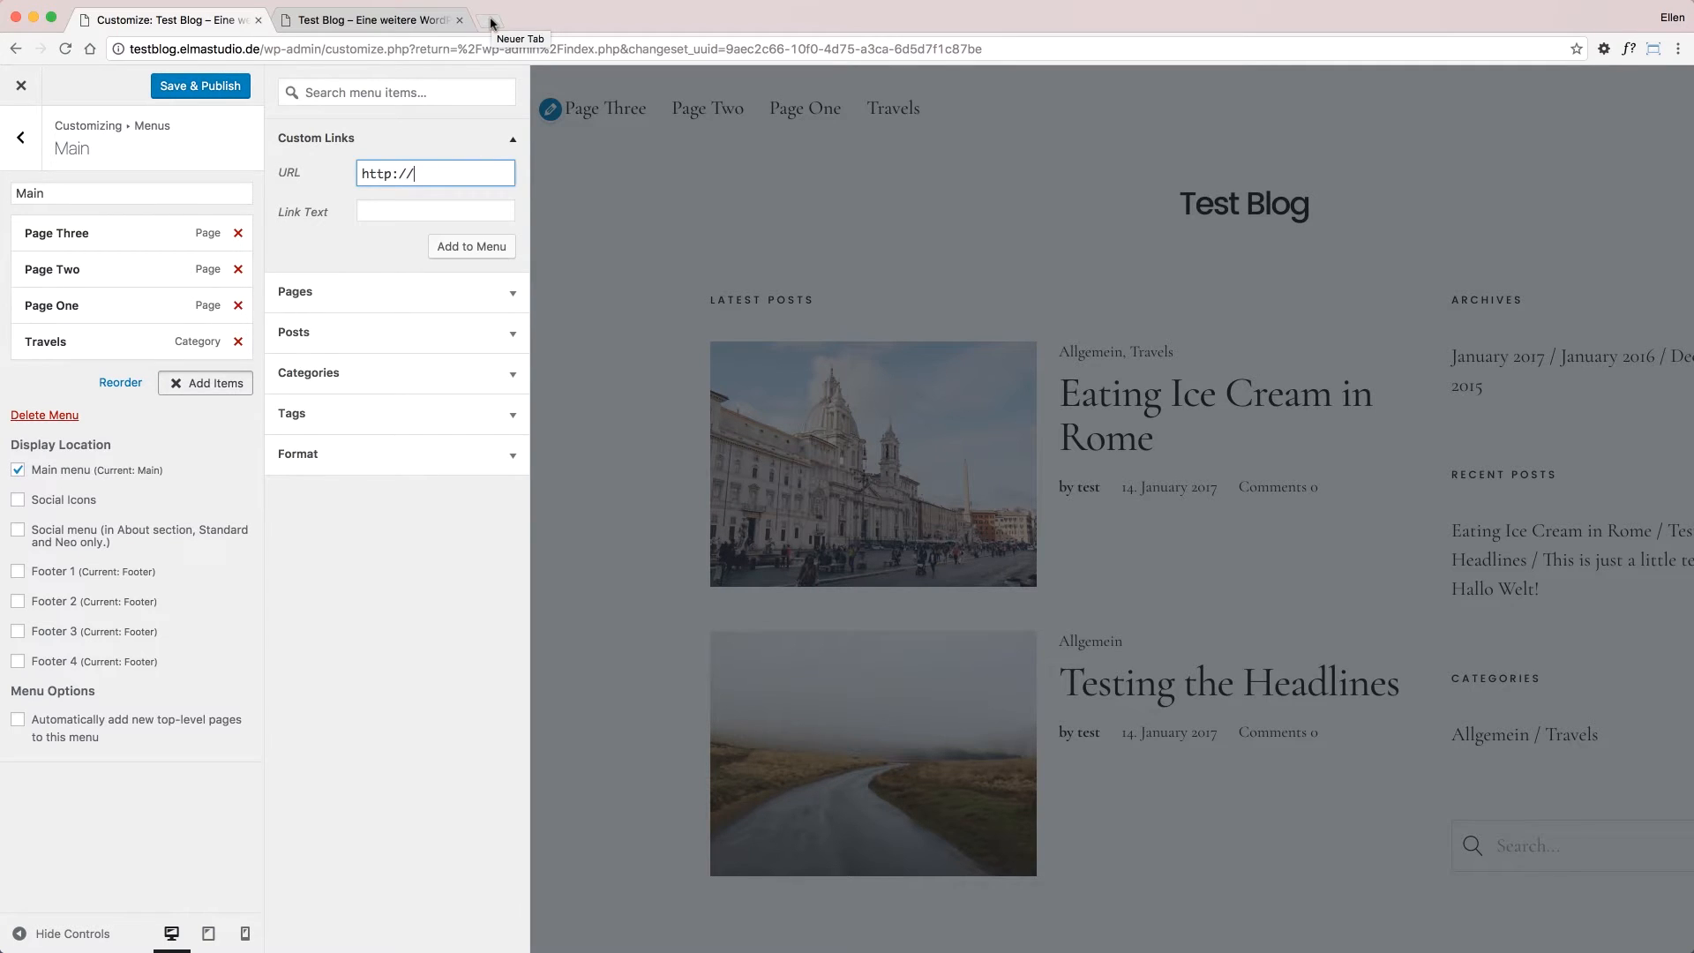
{"action": "left_click", "coordinate": [494, 19]}
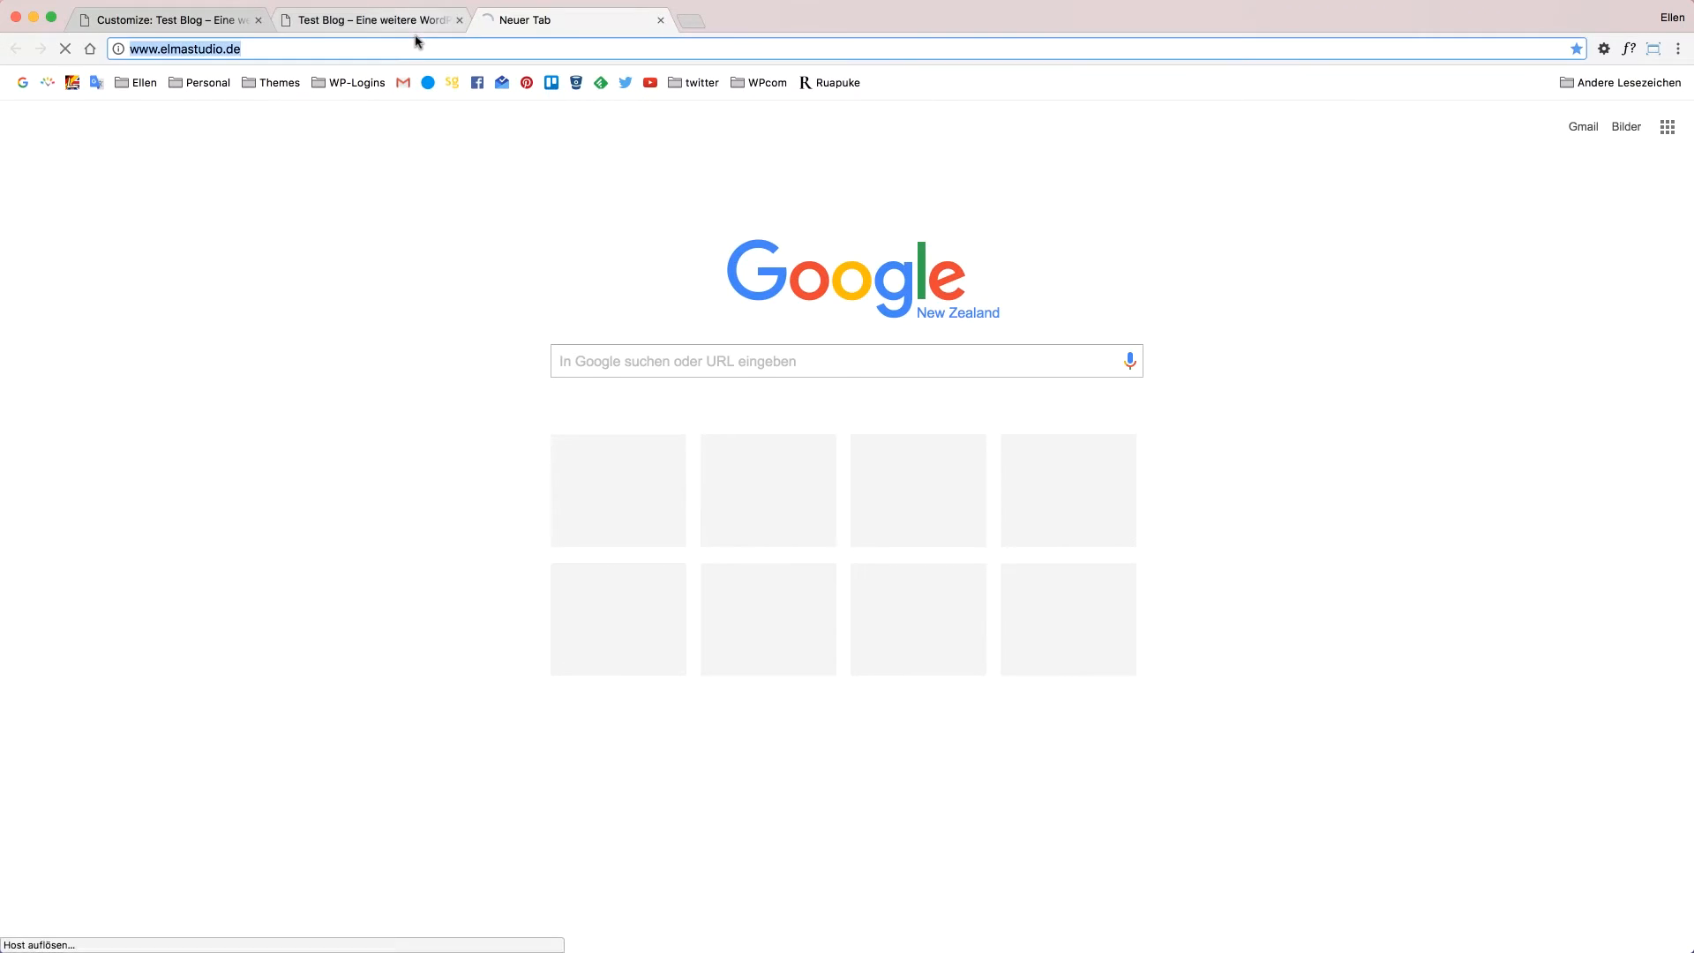
{"action": "left_click", "coordinate": [367, 20]}
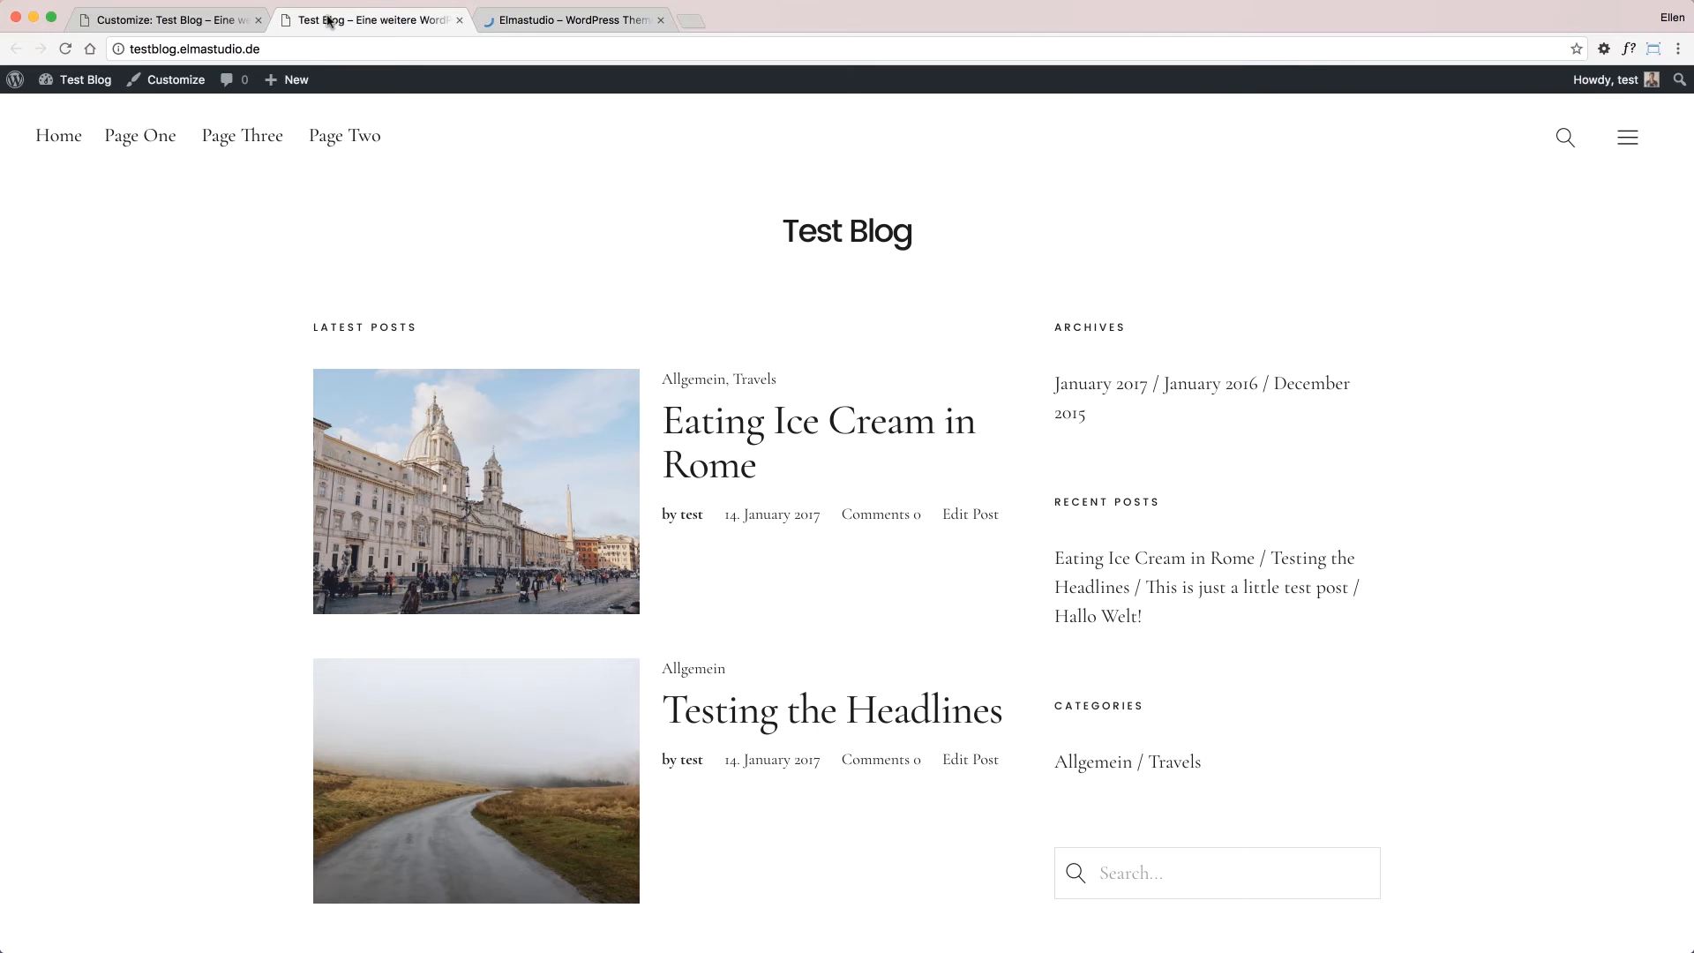
{"action": "left_click", "coordinate": [167, 19]}
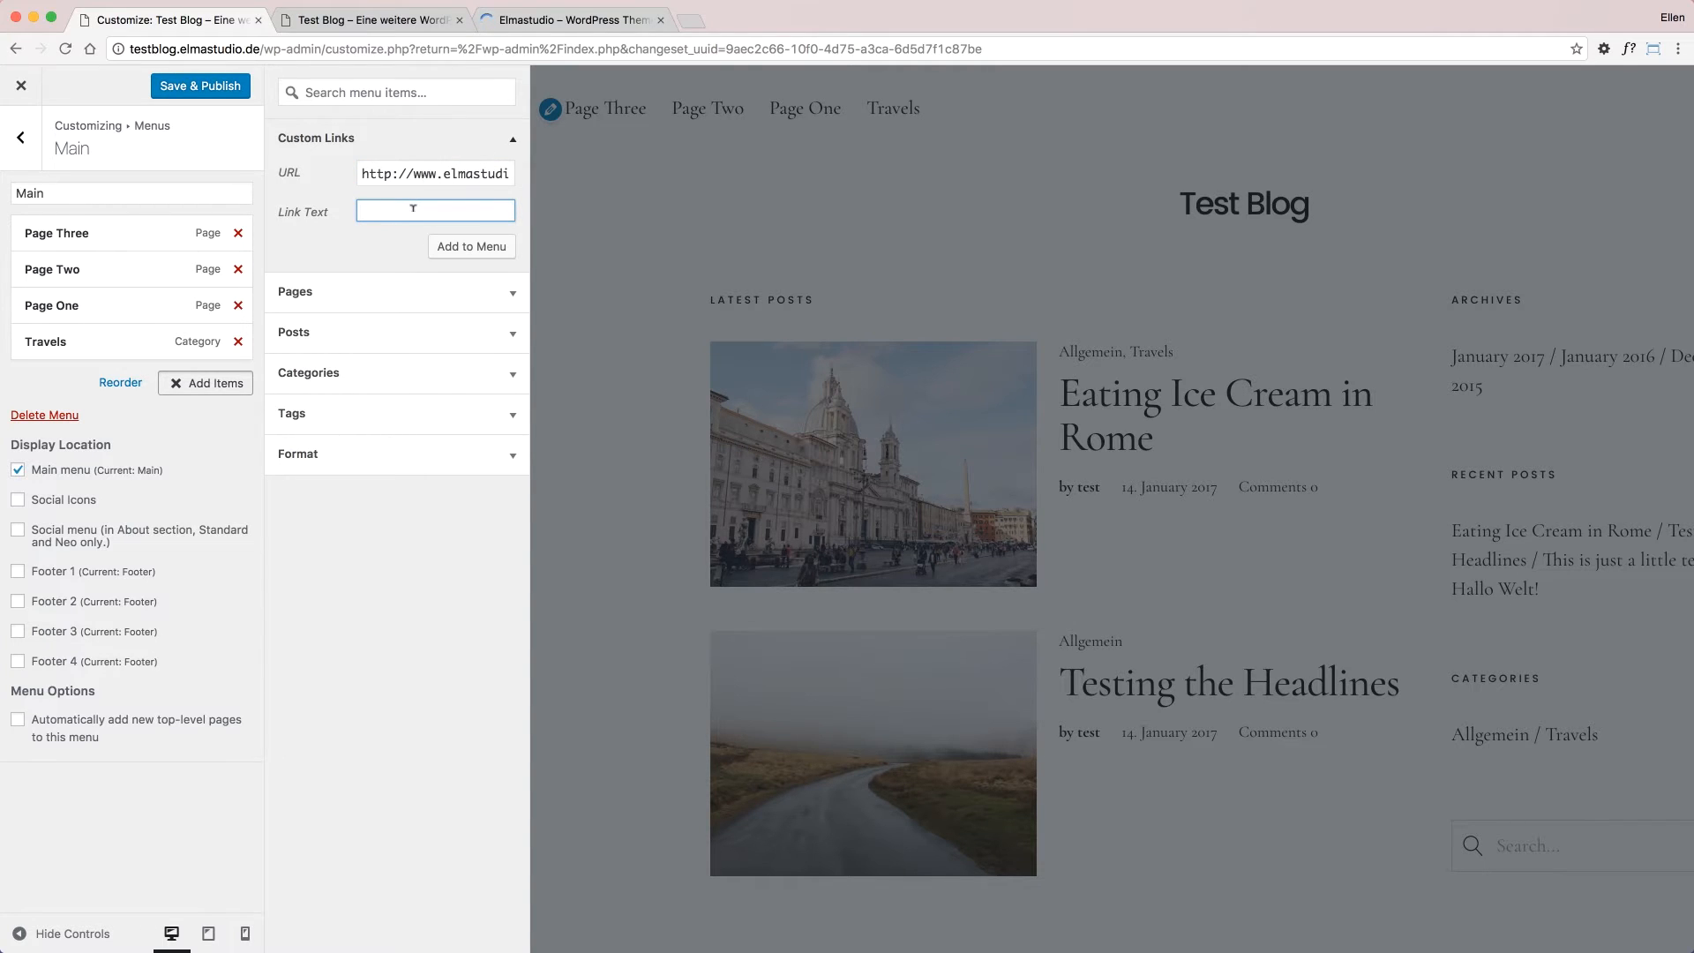
{"action": "type", "text": "Elmastudio"}
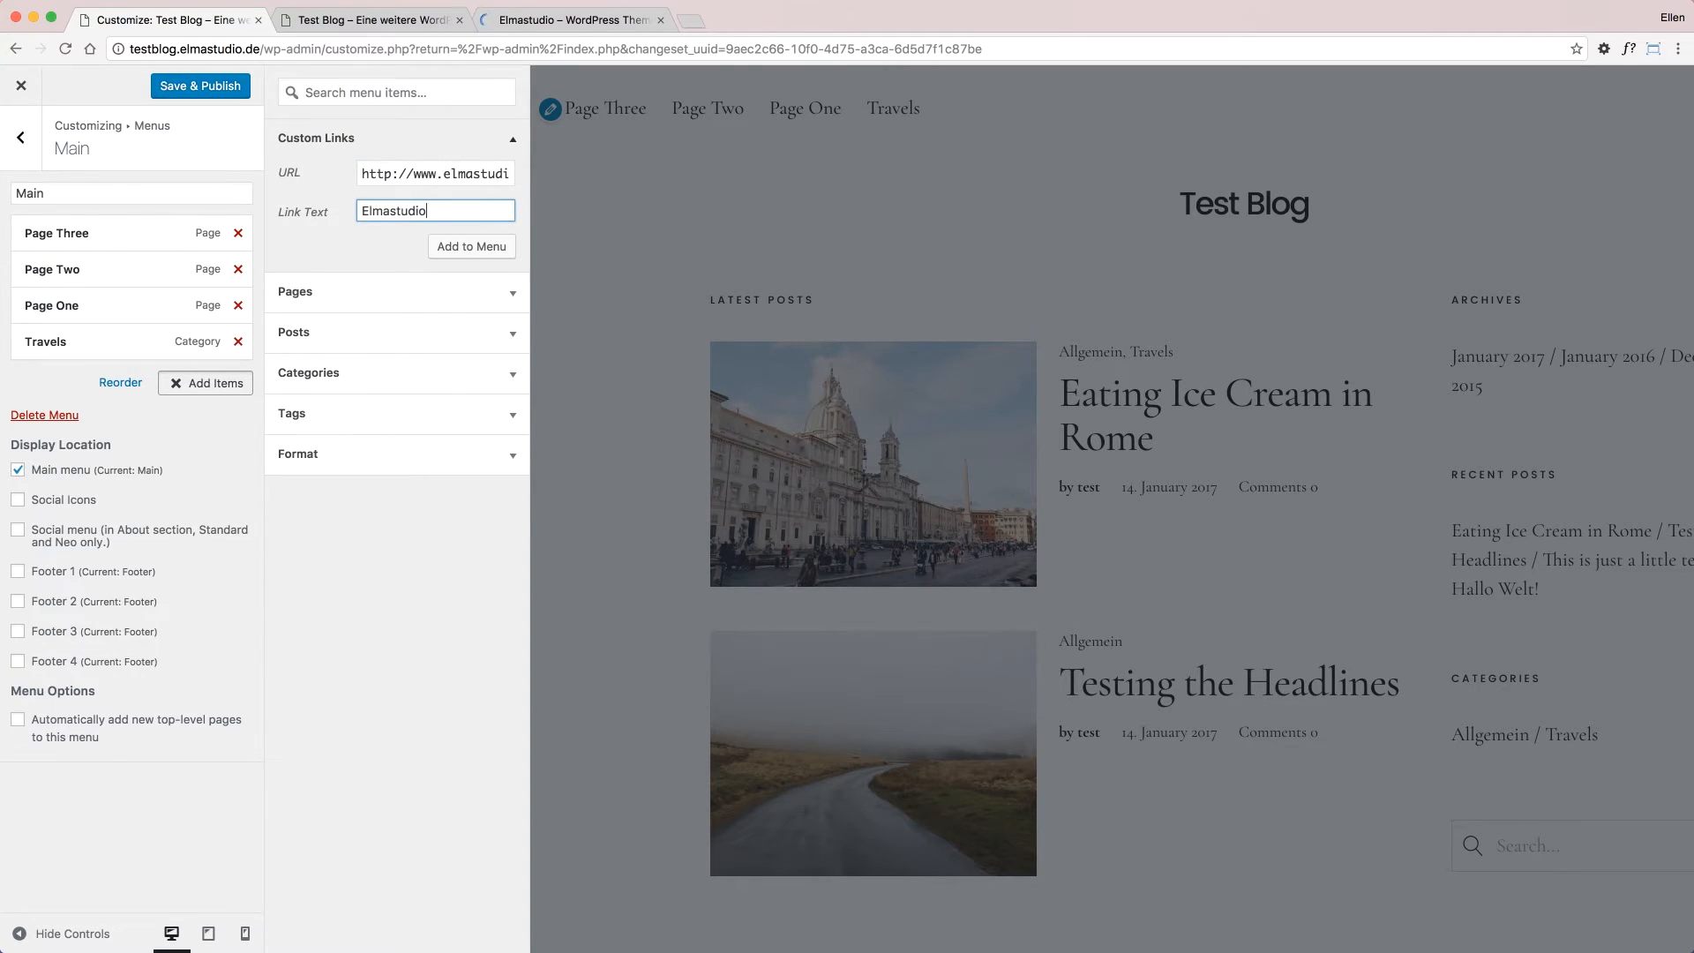
Add the Elmastudio custom link to the end of the Main menu
{"action": "left_click", "coordinate": [471, 247]}
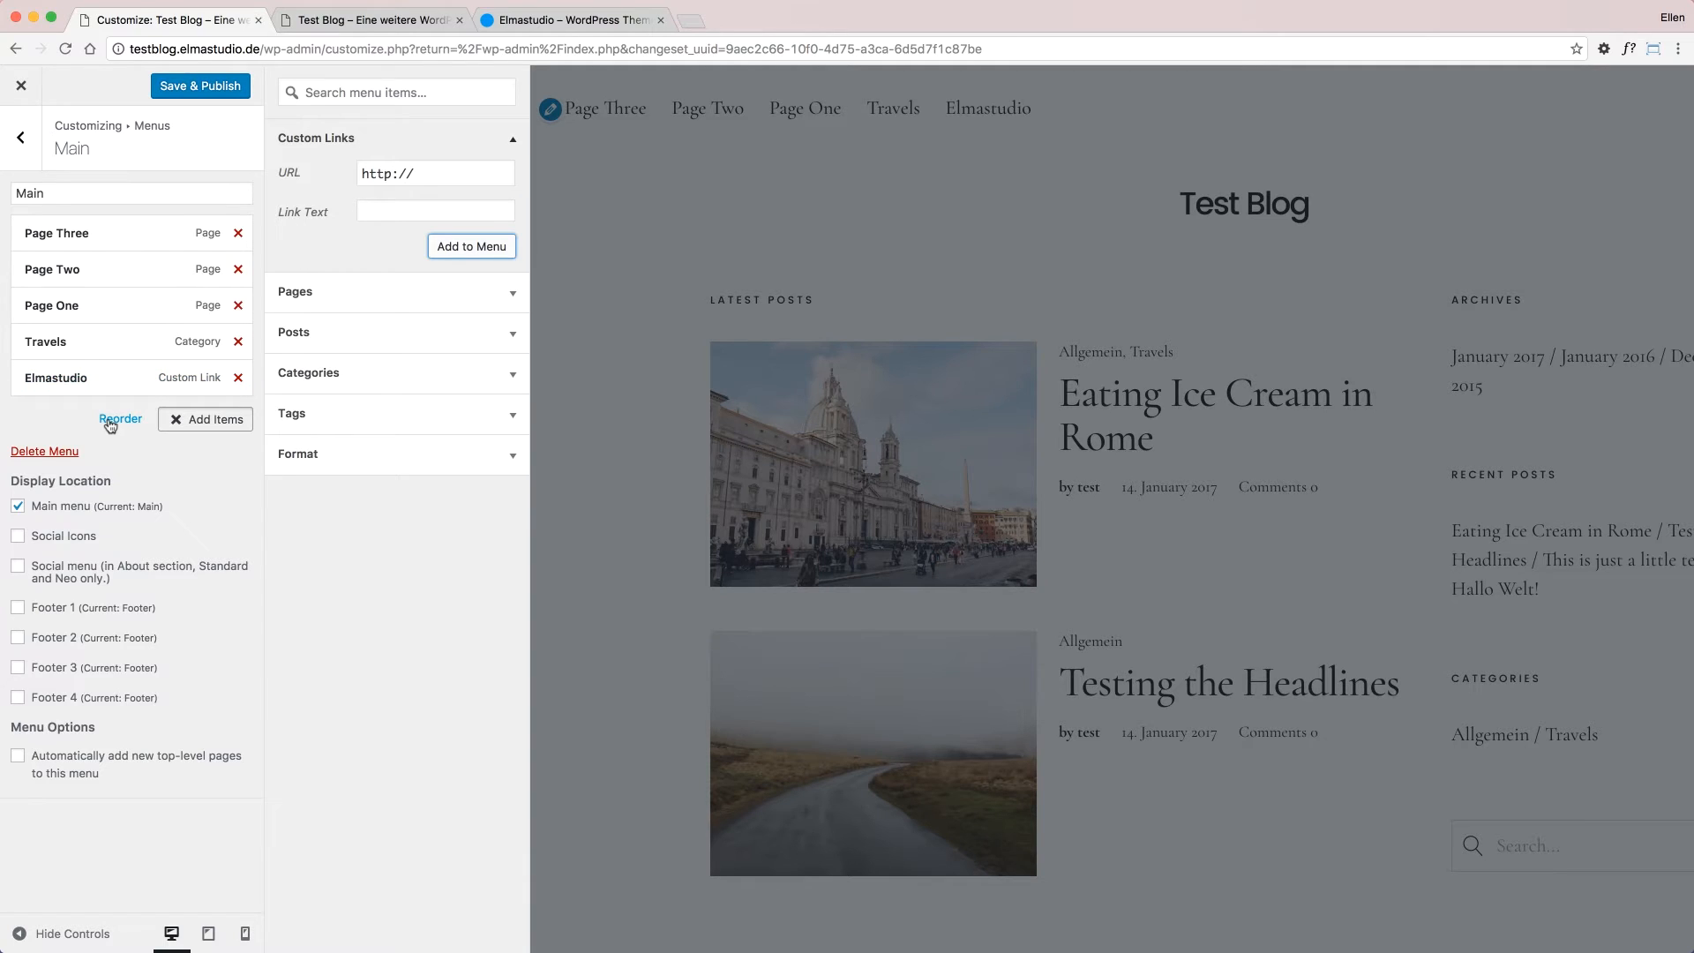
Reorder to Page Three with Page One nested, then Page Two, Travels, Elmastudio
{"action": "left_click_drag", "start_coordinate": [56, 378], "coordinate": [57, 325]}
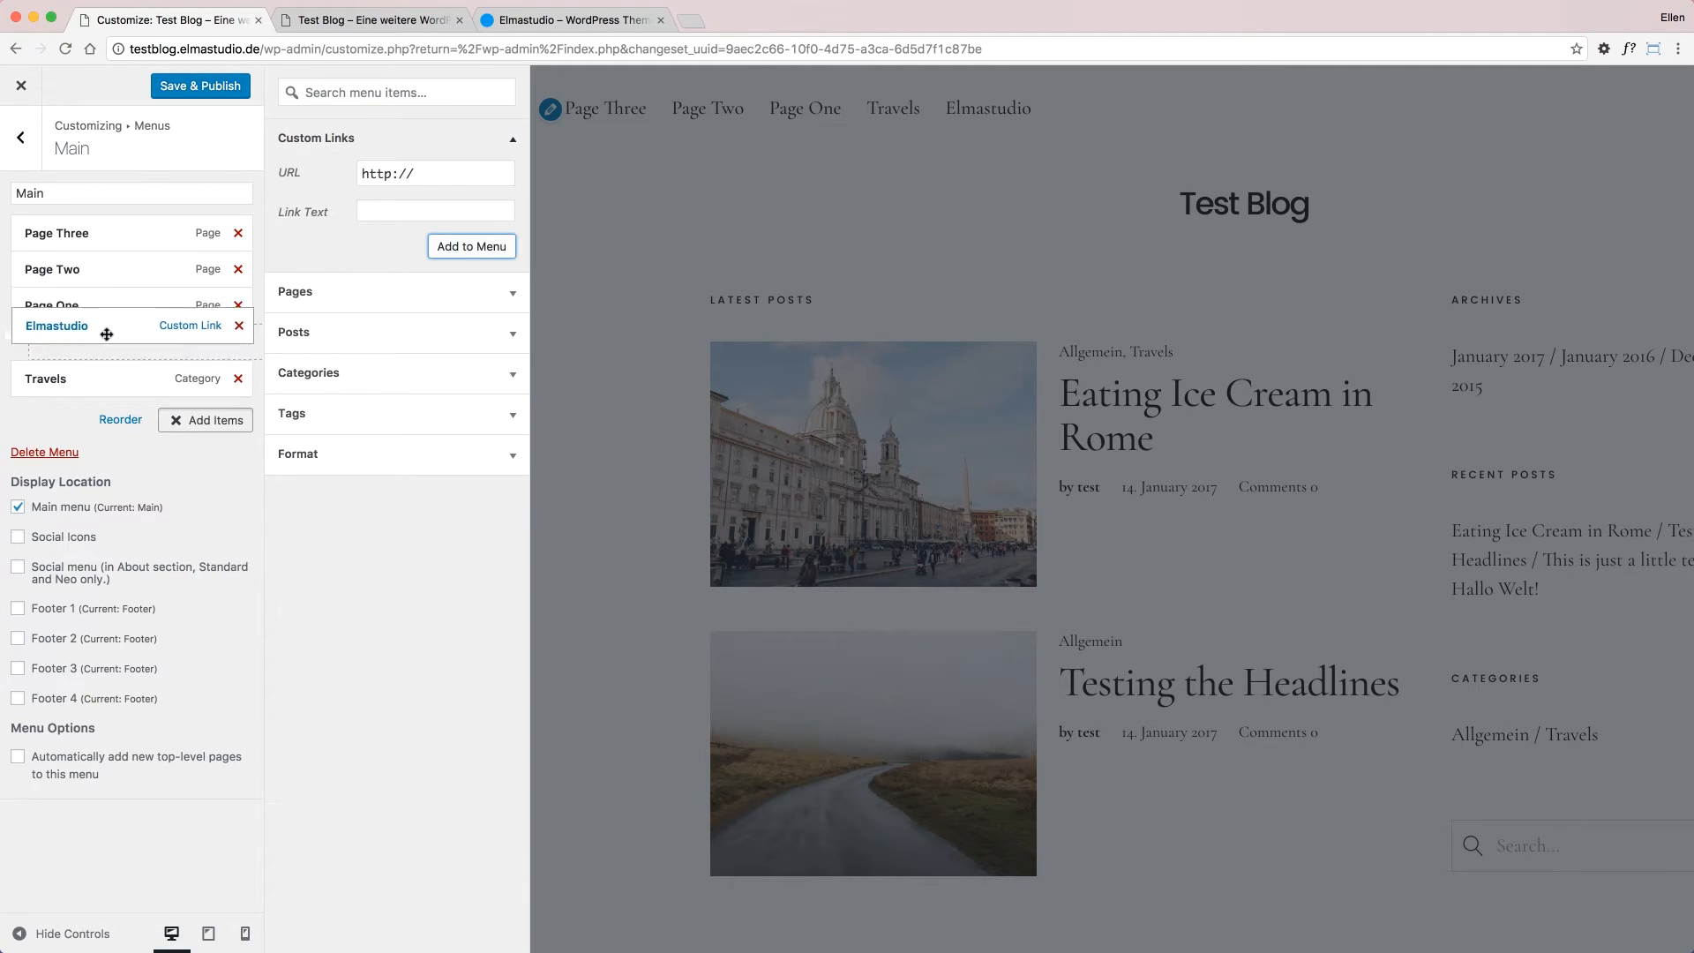
{"action": "left_click_drag", "start_coordinate": [106, 326], "coordinate": [106, 305]}
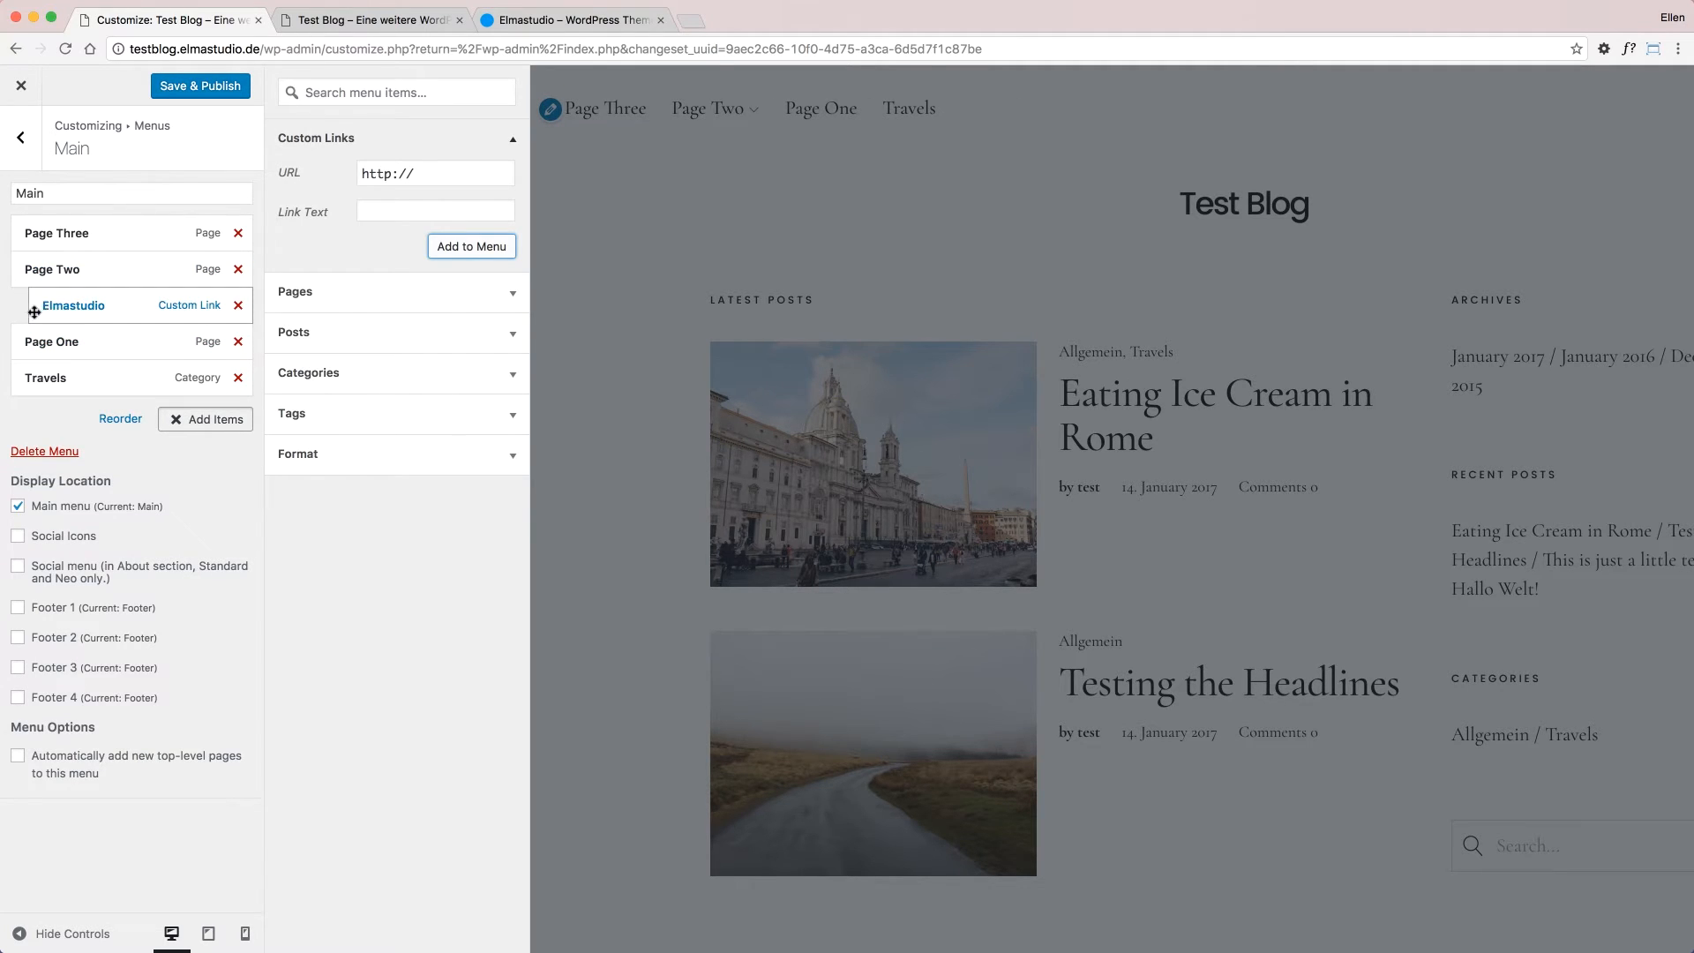
{"action": "mouse_move", "coordinate": [21, 314]}
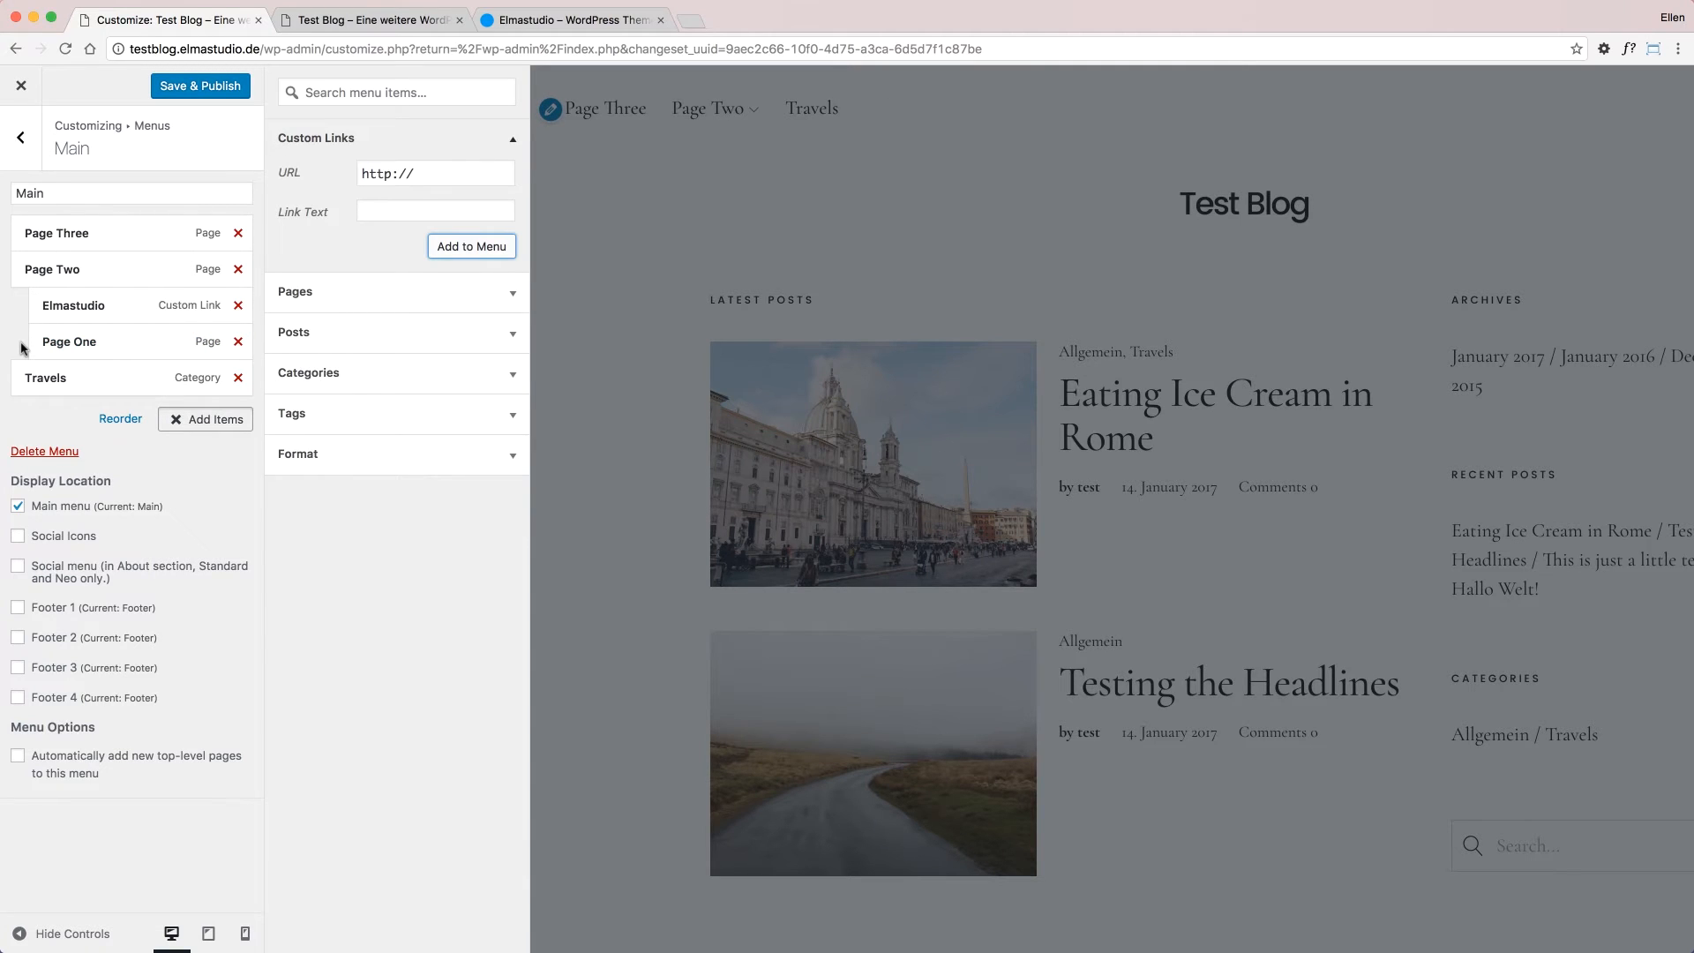
{"action": "left_click_drag", "start_coordinate": [97, 341], "coordinate": [97, 306]}
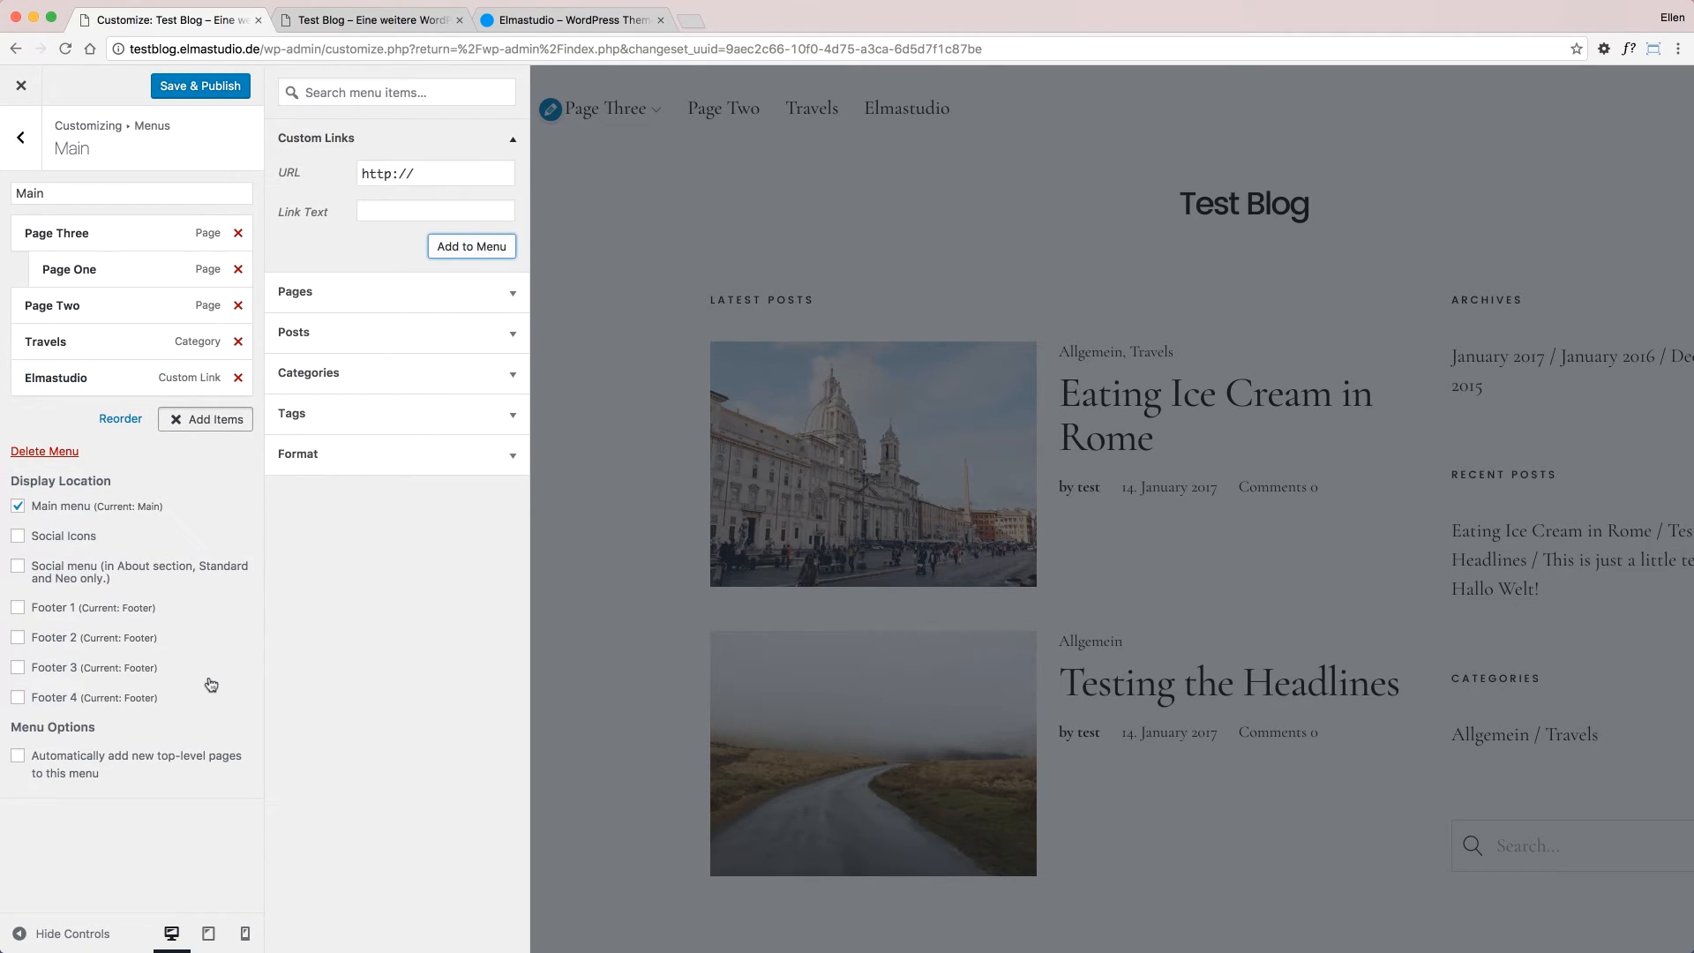
{"action": "mouse_move", "coordinate": [358, 473]}
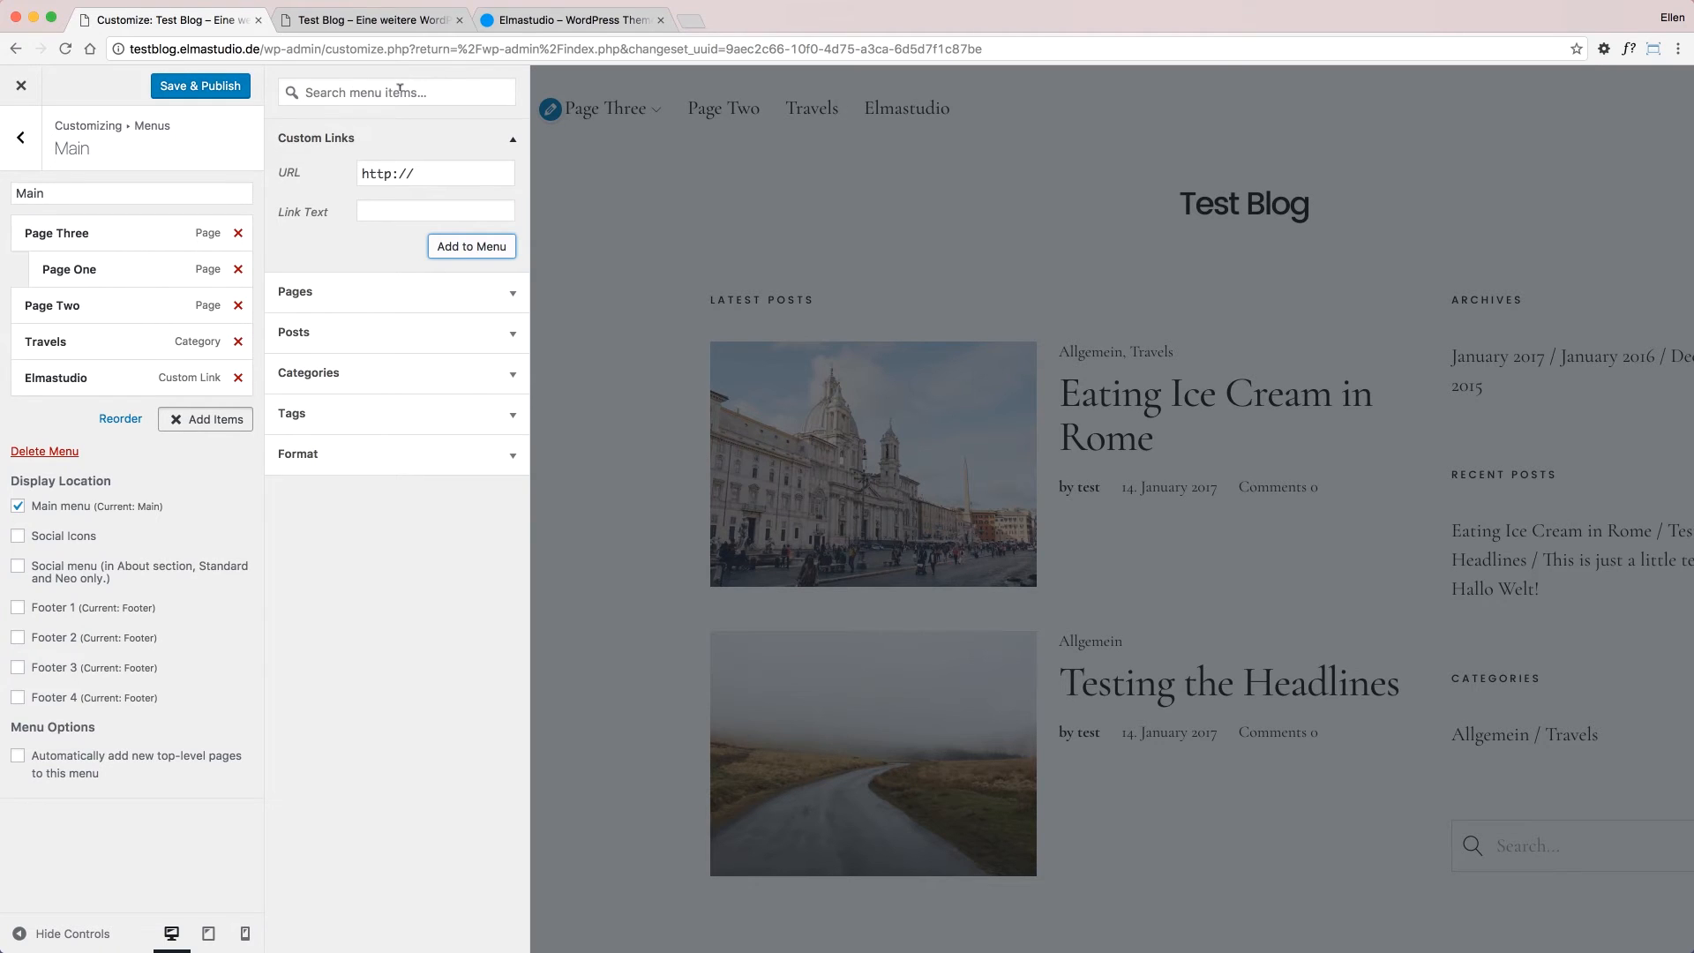
{"action": "mouse_move", "coordinate": [179, 712]}
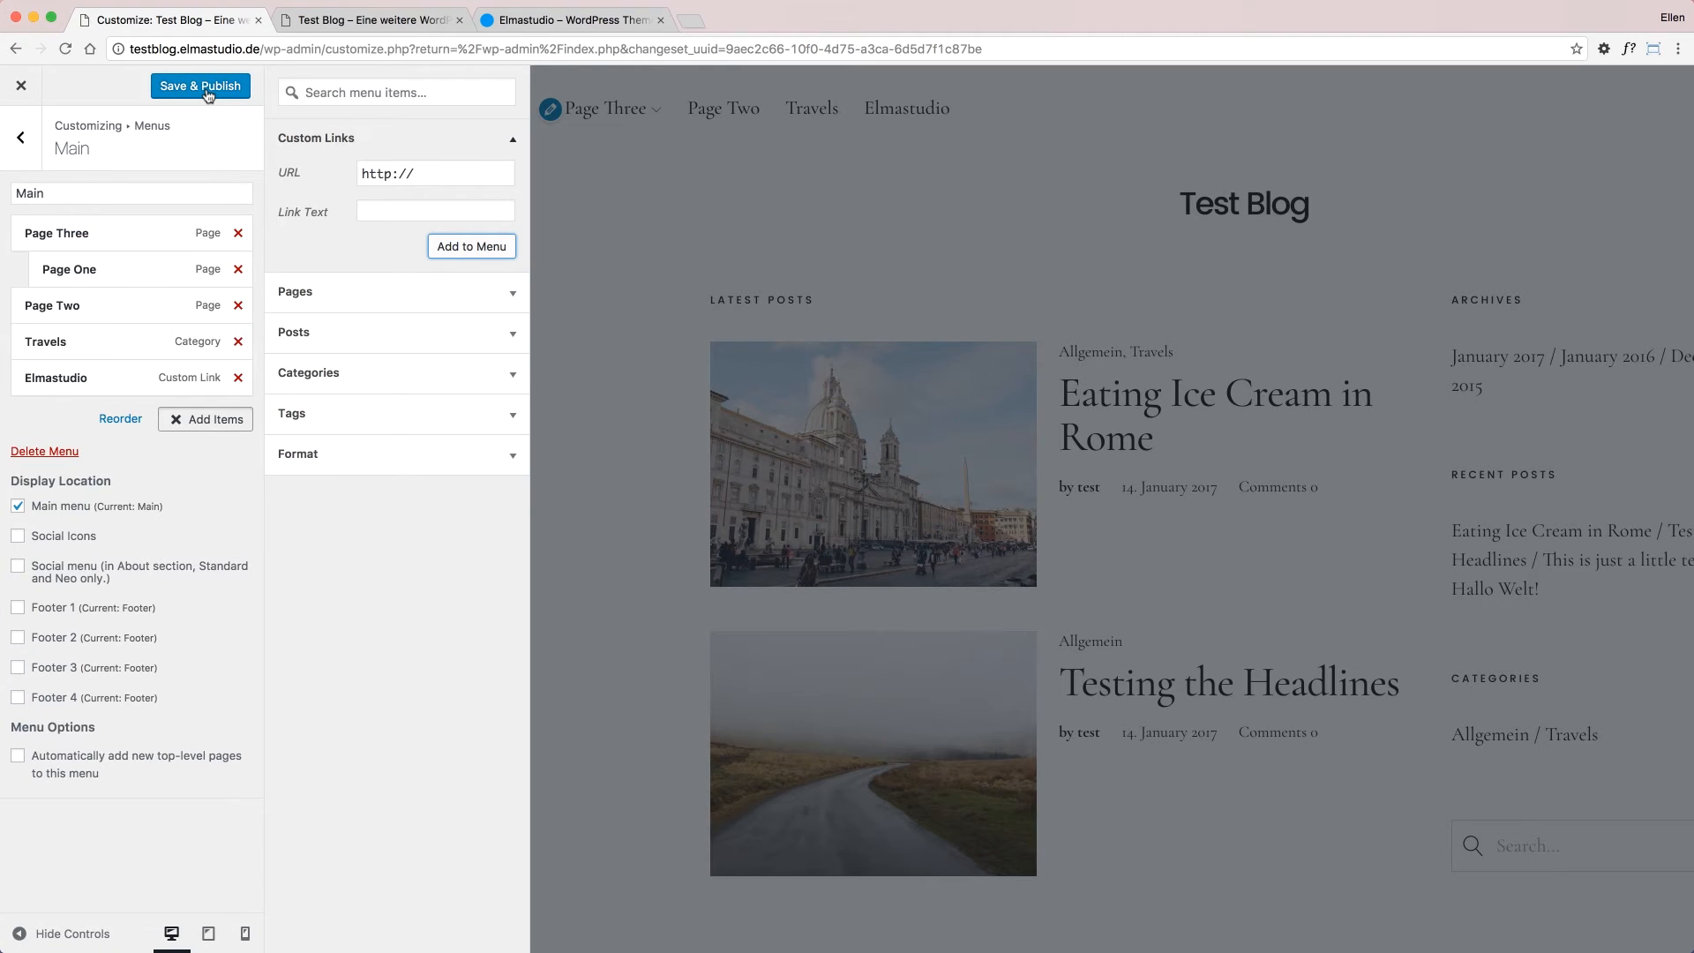
Save & Publish the Main menu changes to the live site
{"action": "left_click", "coordinate": [199, 85]}
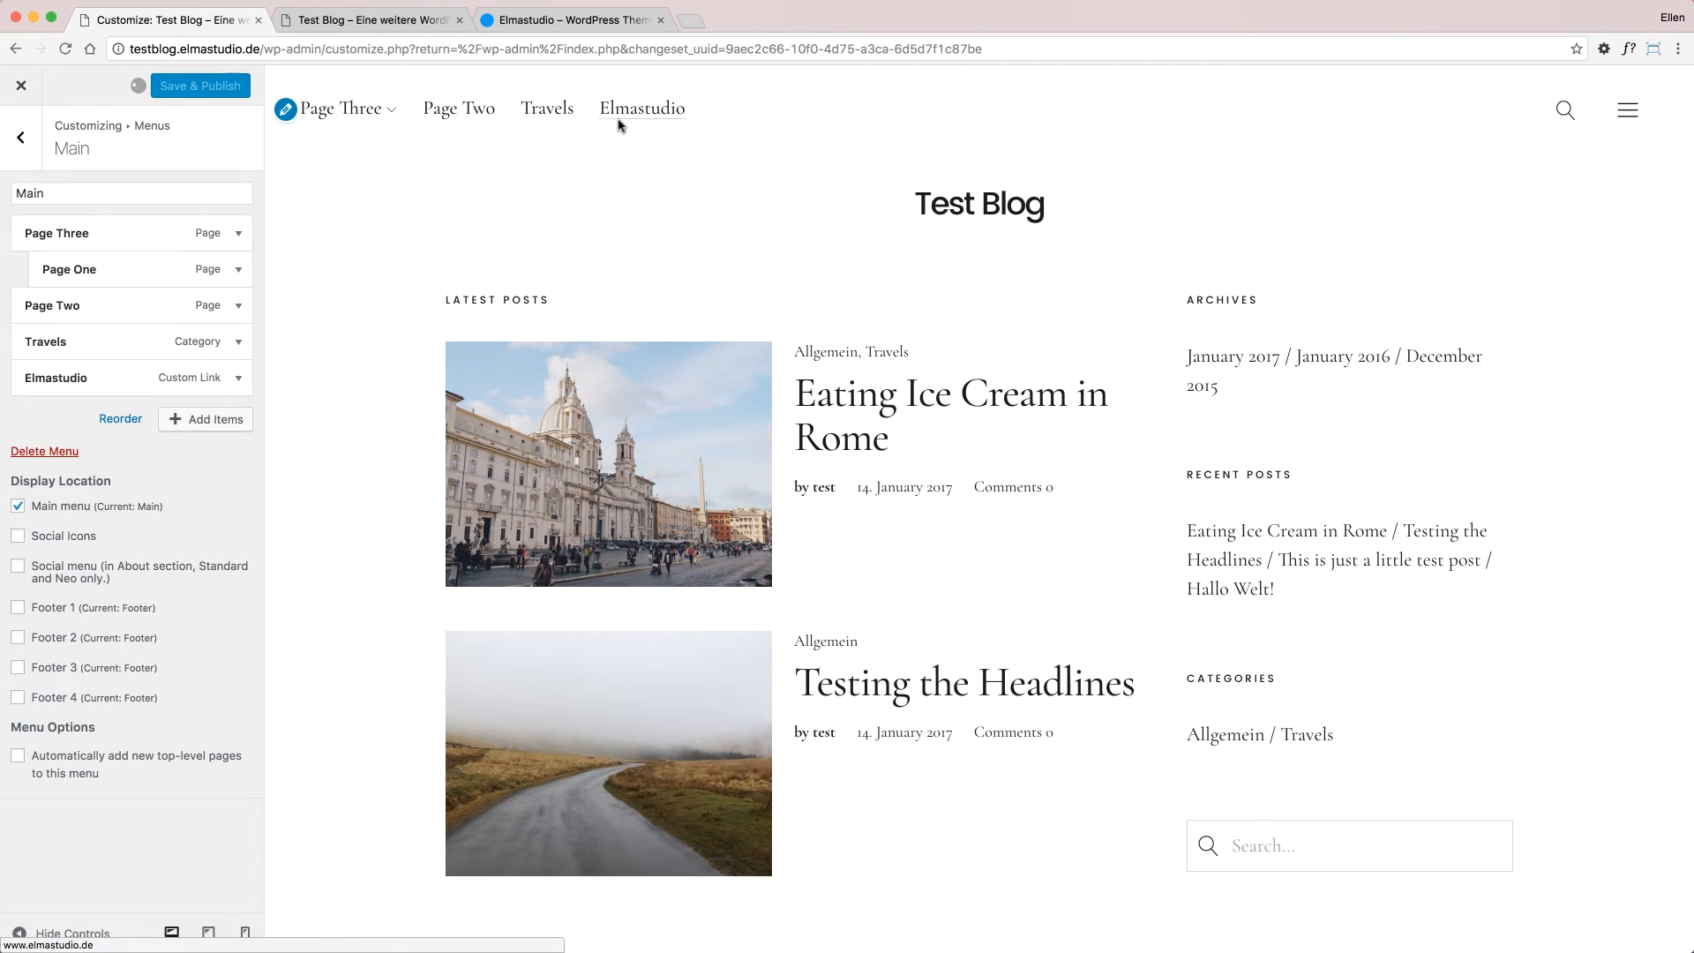
{"action": "mouse_move", "coordinate": [664, 205]}
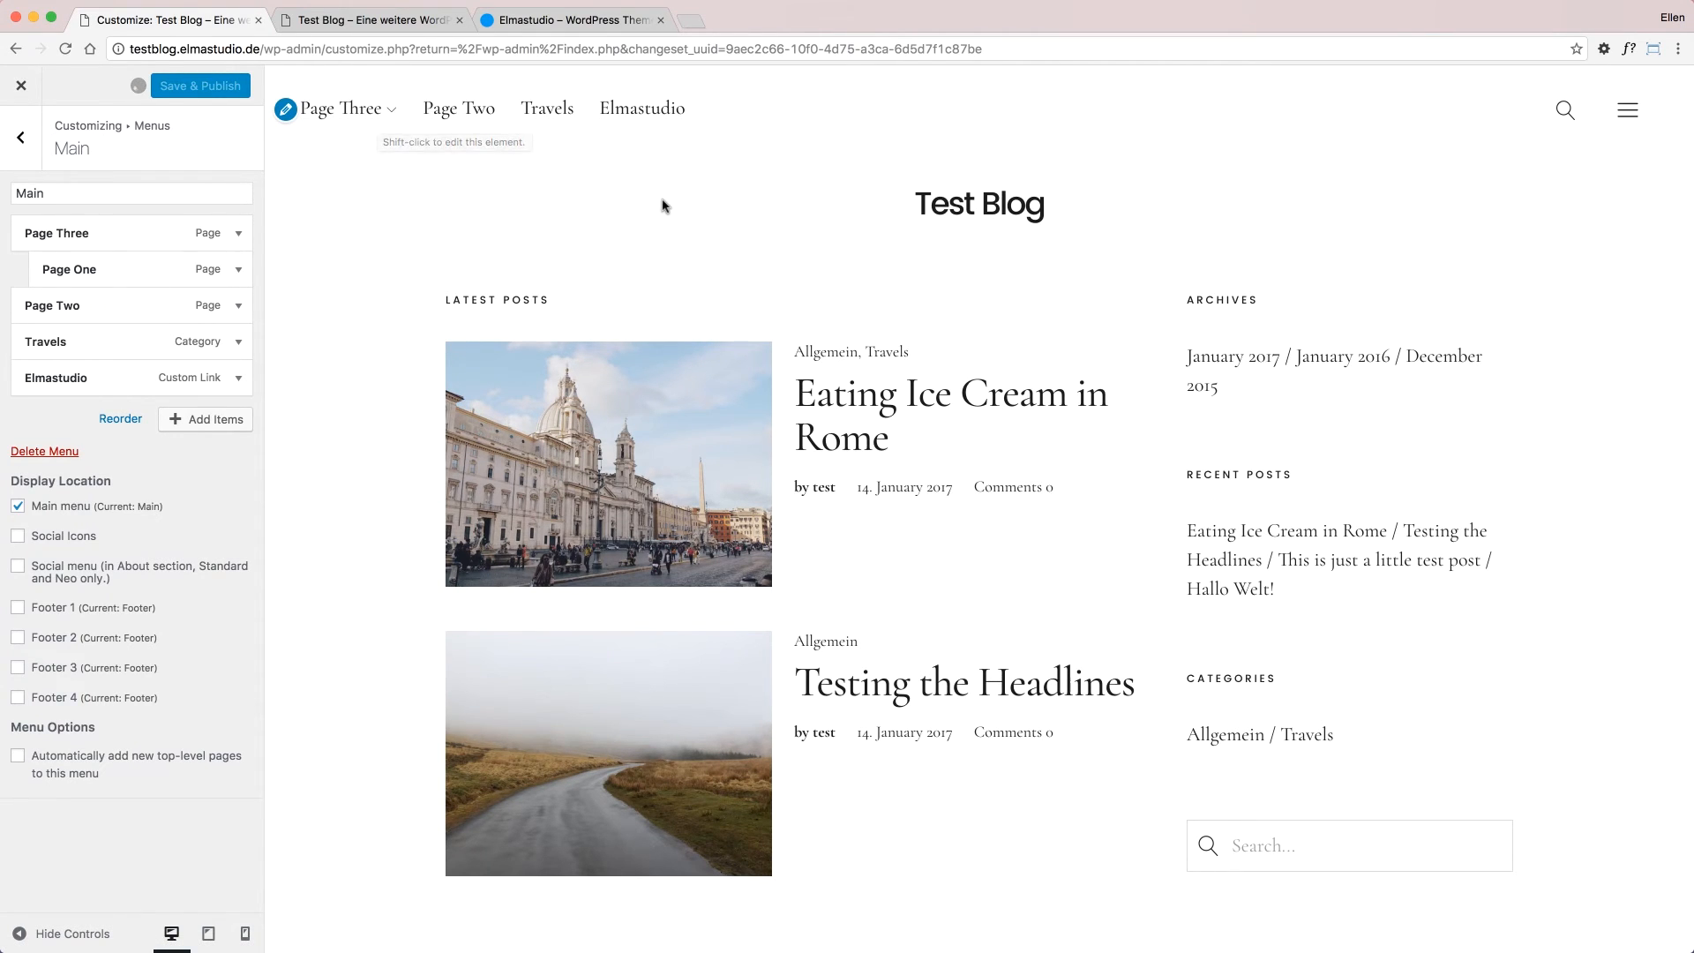
{"action": "mouse_move", "coordinate": [194, 118]}
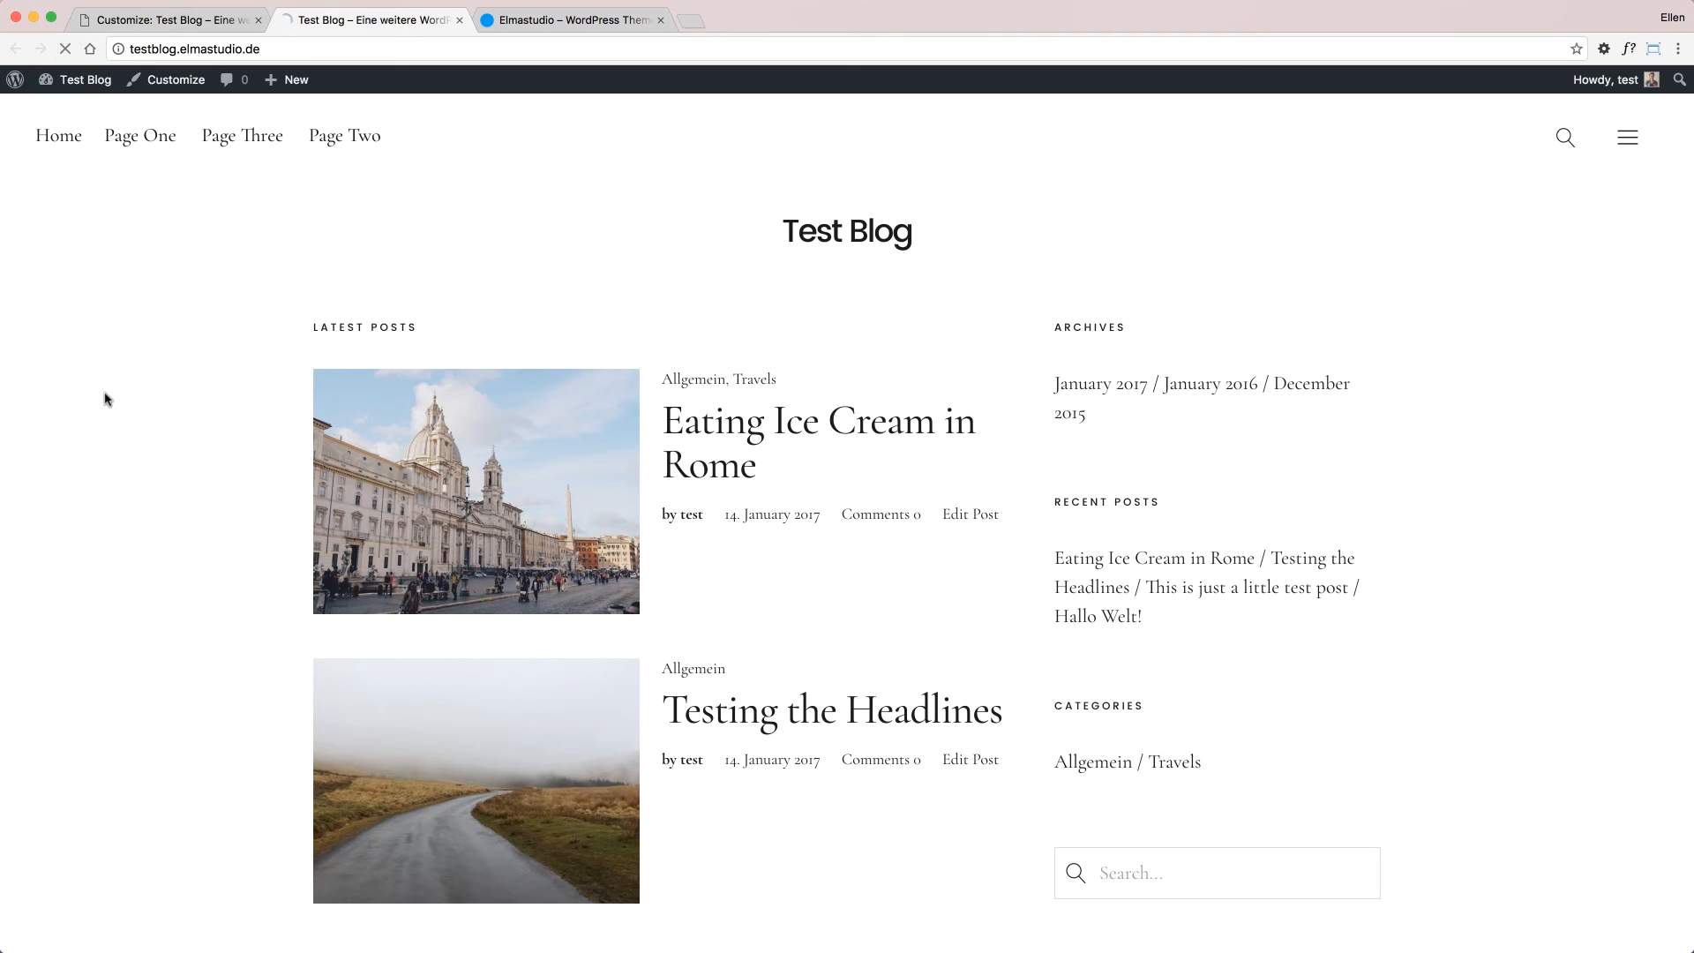
Reload the live blog to see Page One under Page Three, then reopen the Main menu settings
{"action": "left_click", "coordinate": [241, 136]}
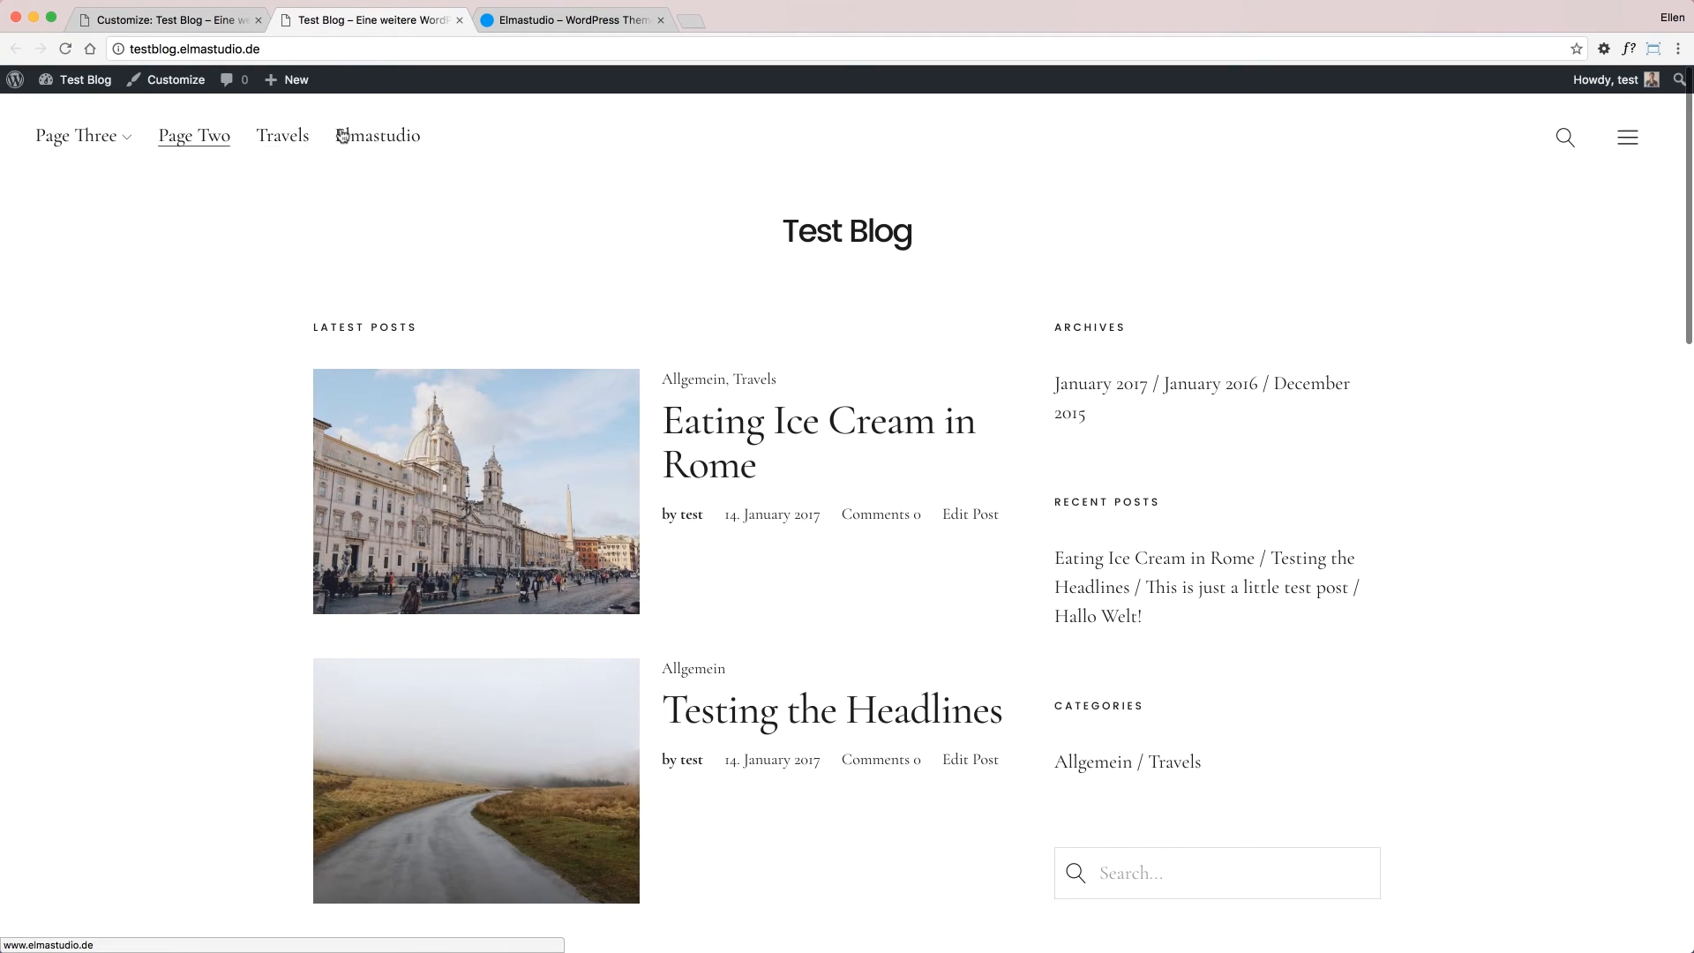
{"action": "left_click", "coordinate": [76, 136]}
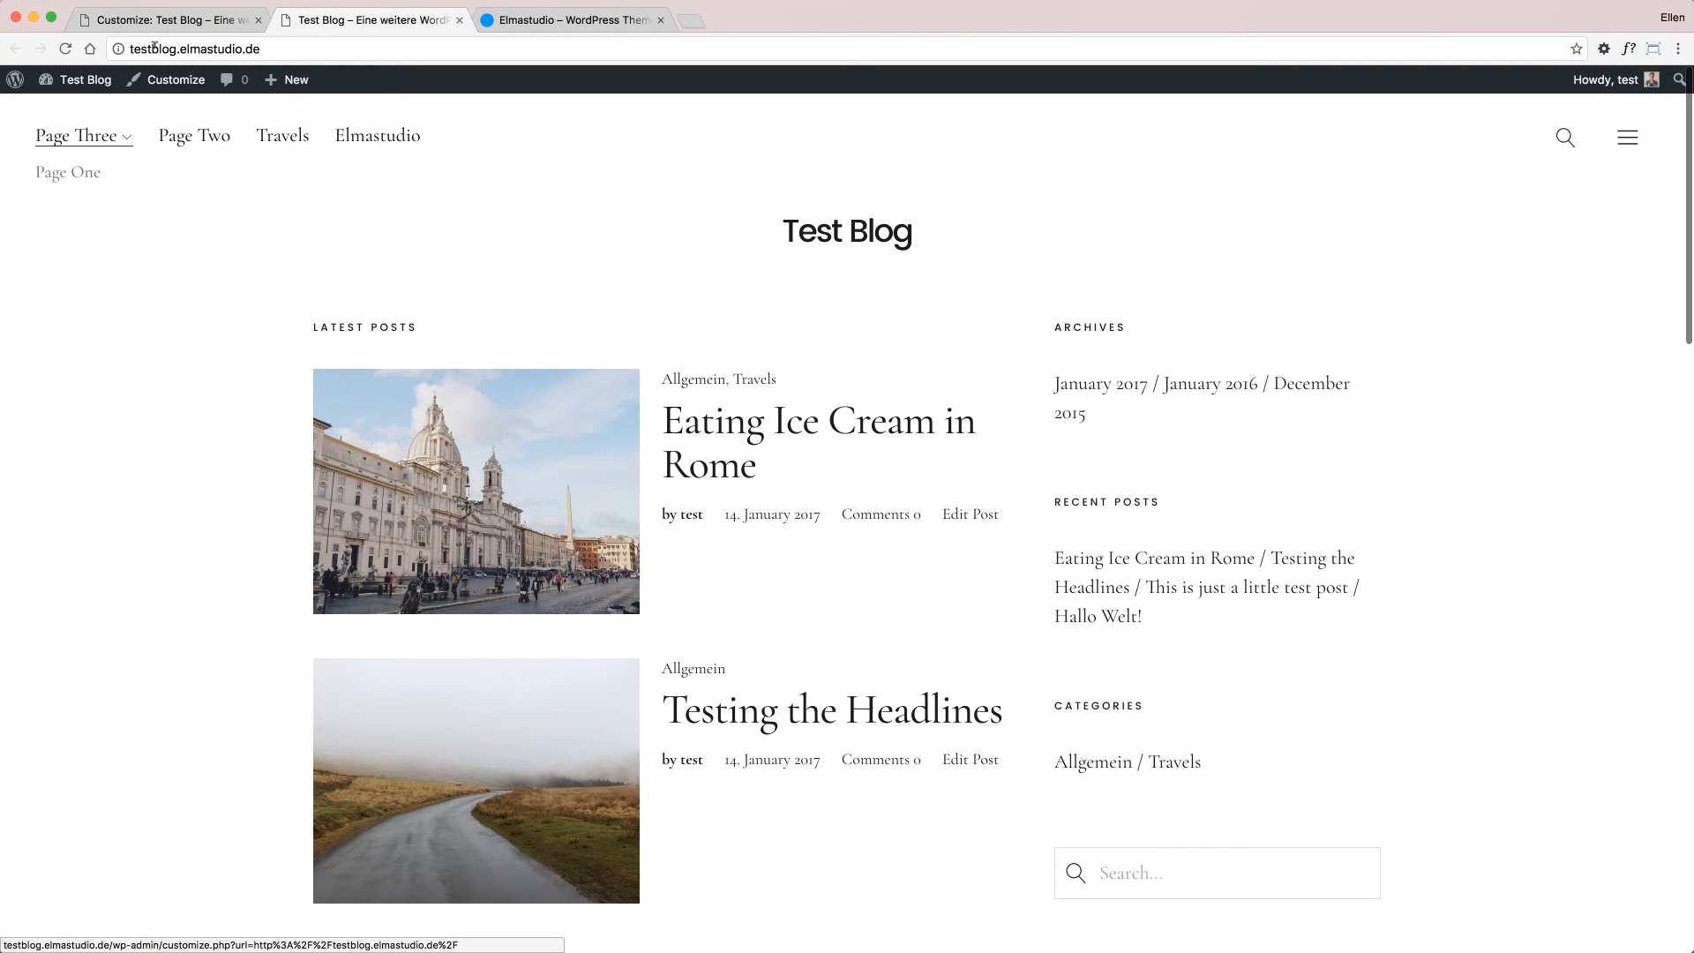
{"action": "left_click", "coordinate": [166, 79]}
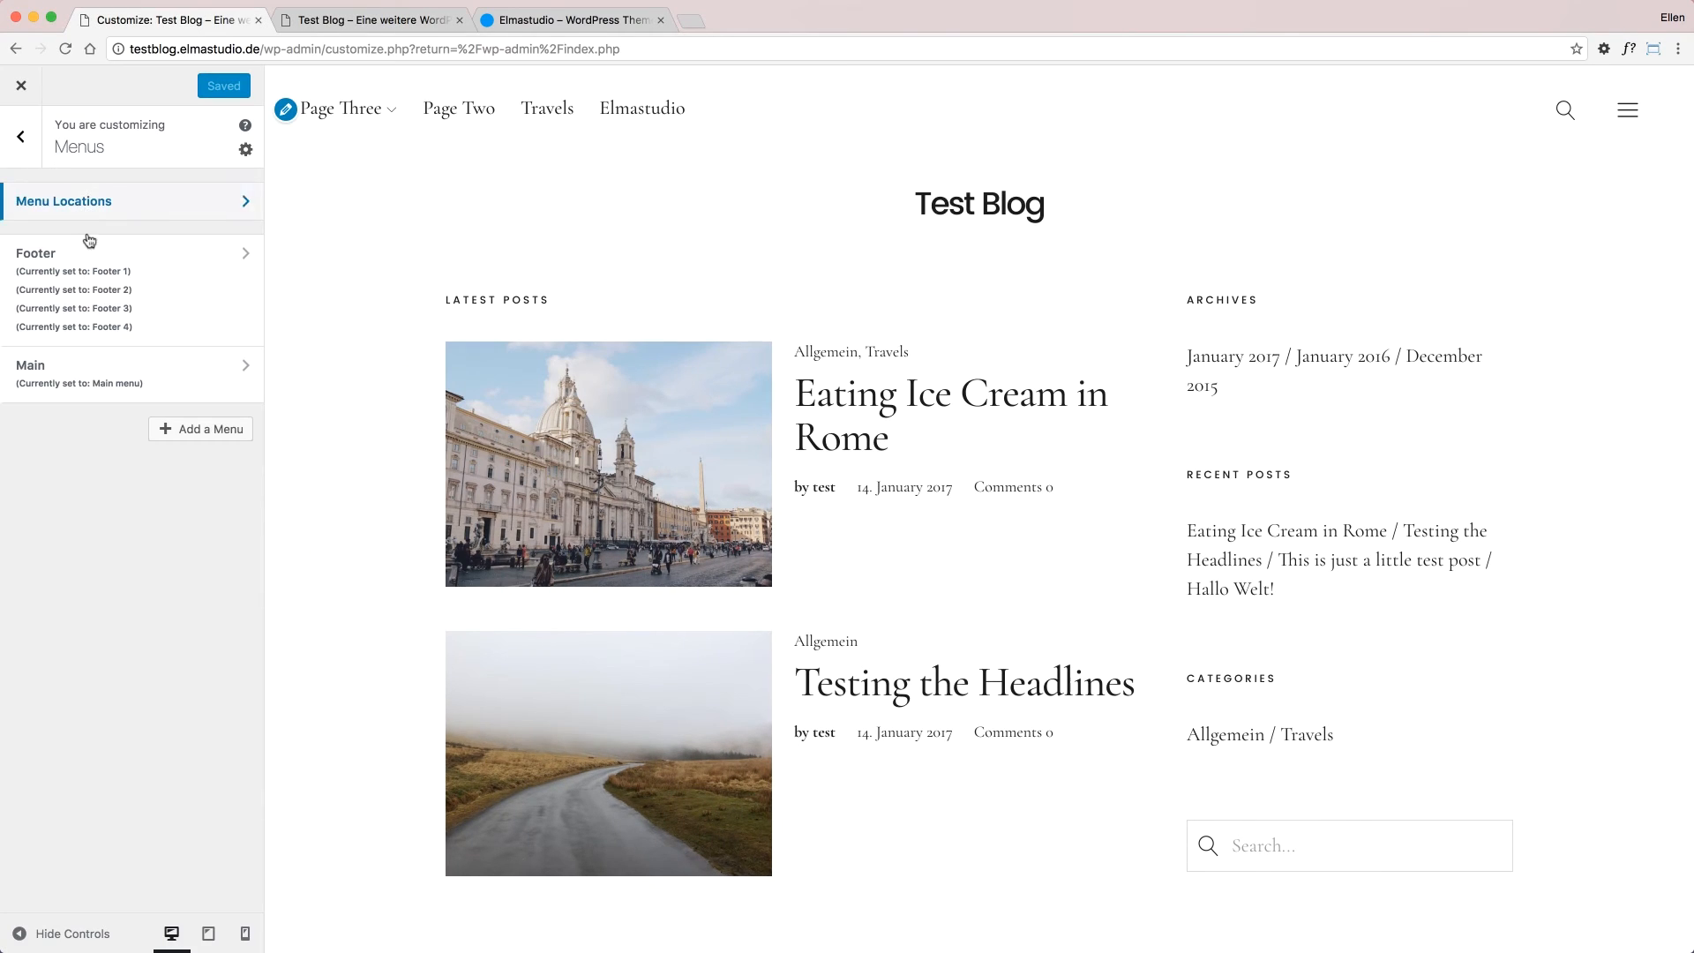
{"action": "left_click", "coordinate": [30, 364]}
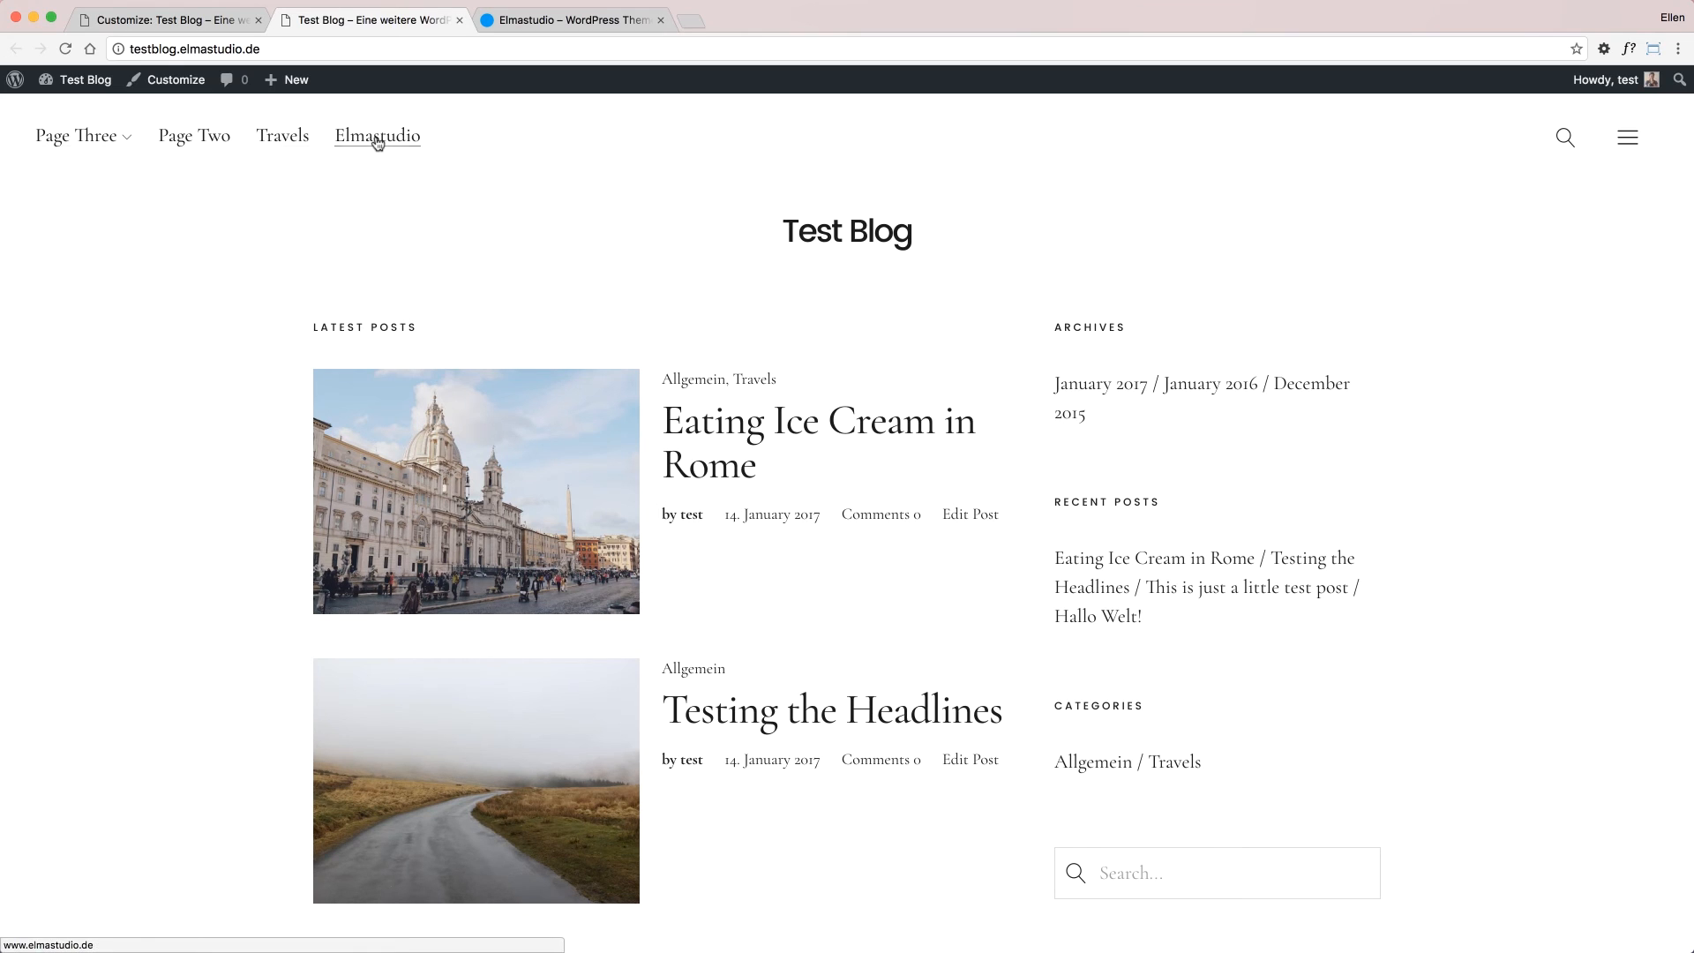
{"action": "left_click", "coordinate": [173, 79]}
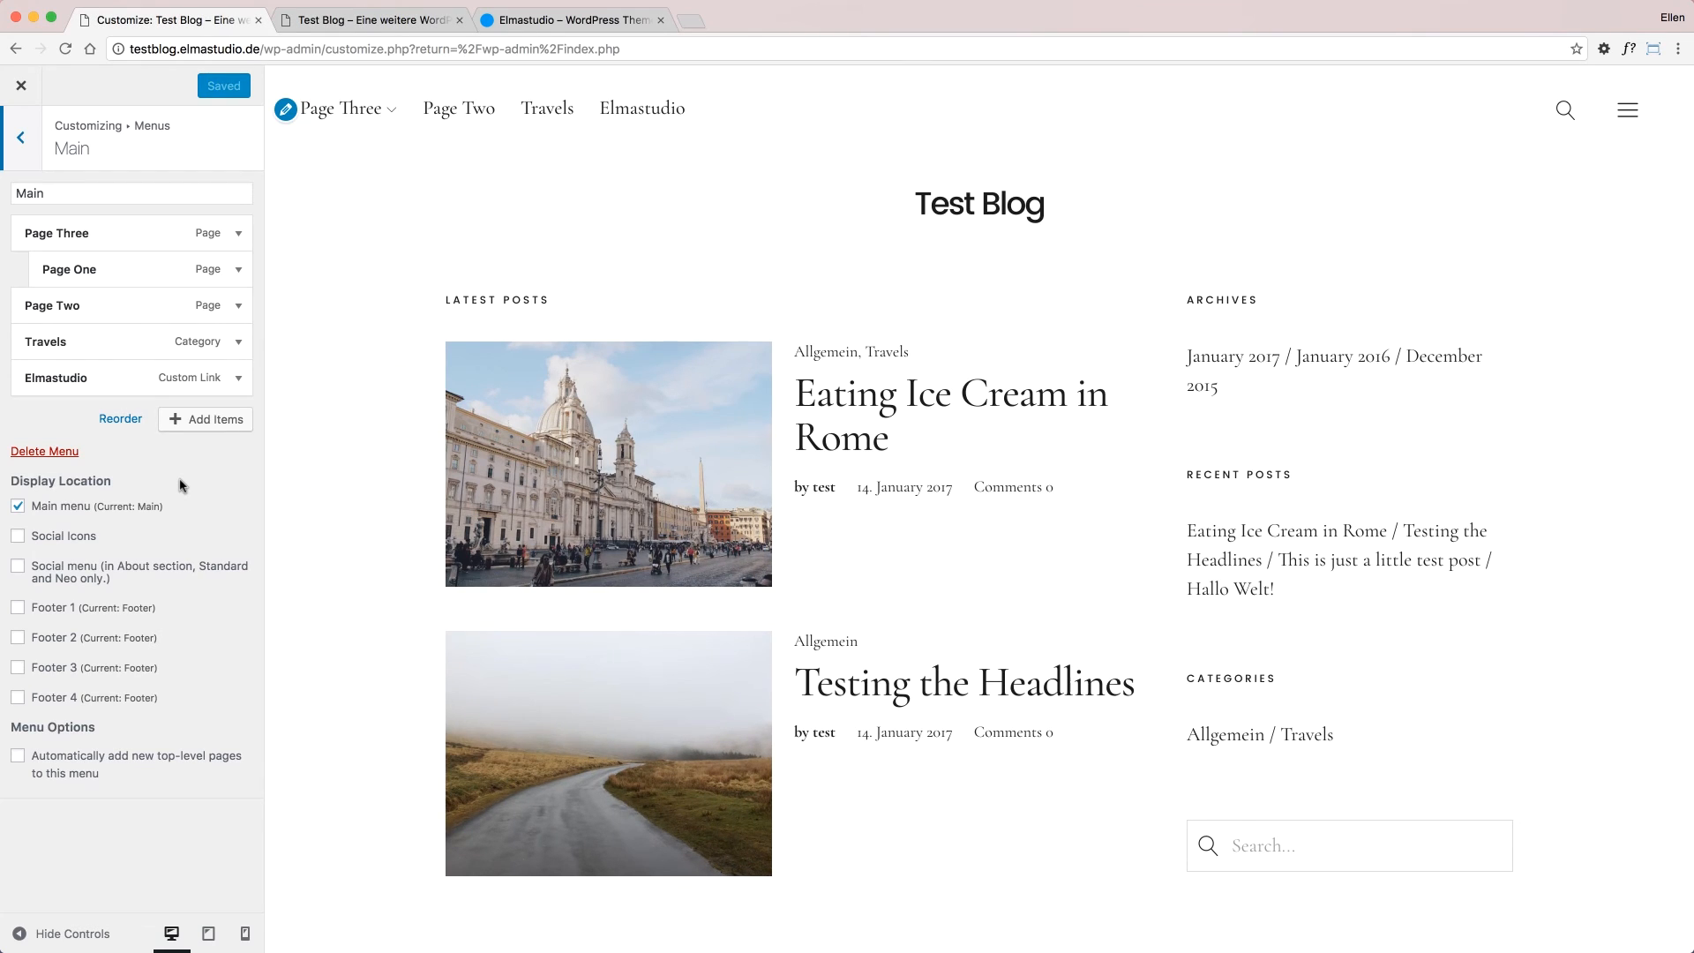
{"action": "mouse_move", "coordinate": [249, 469]}
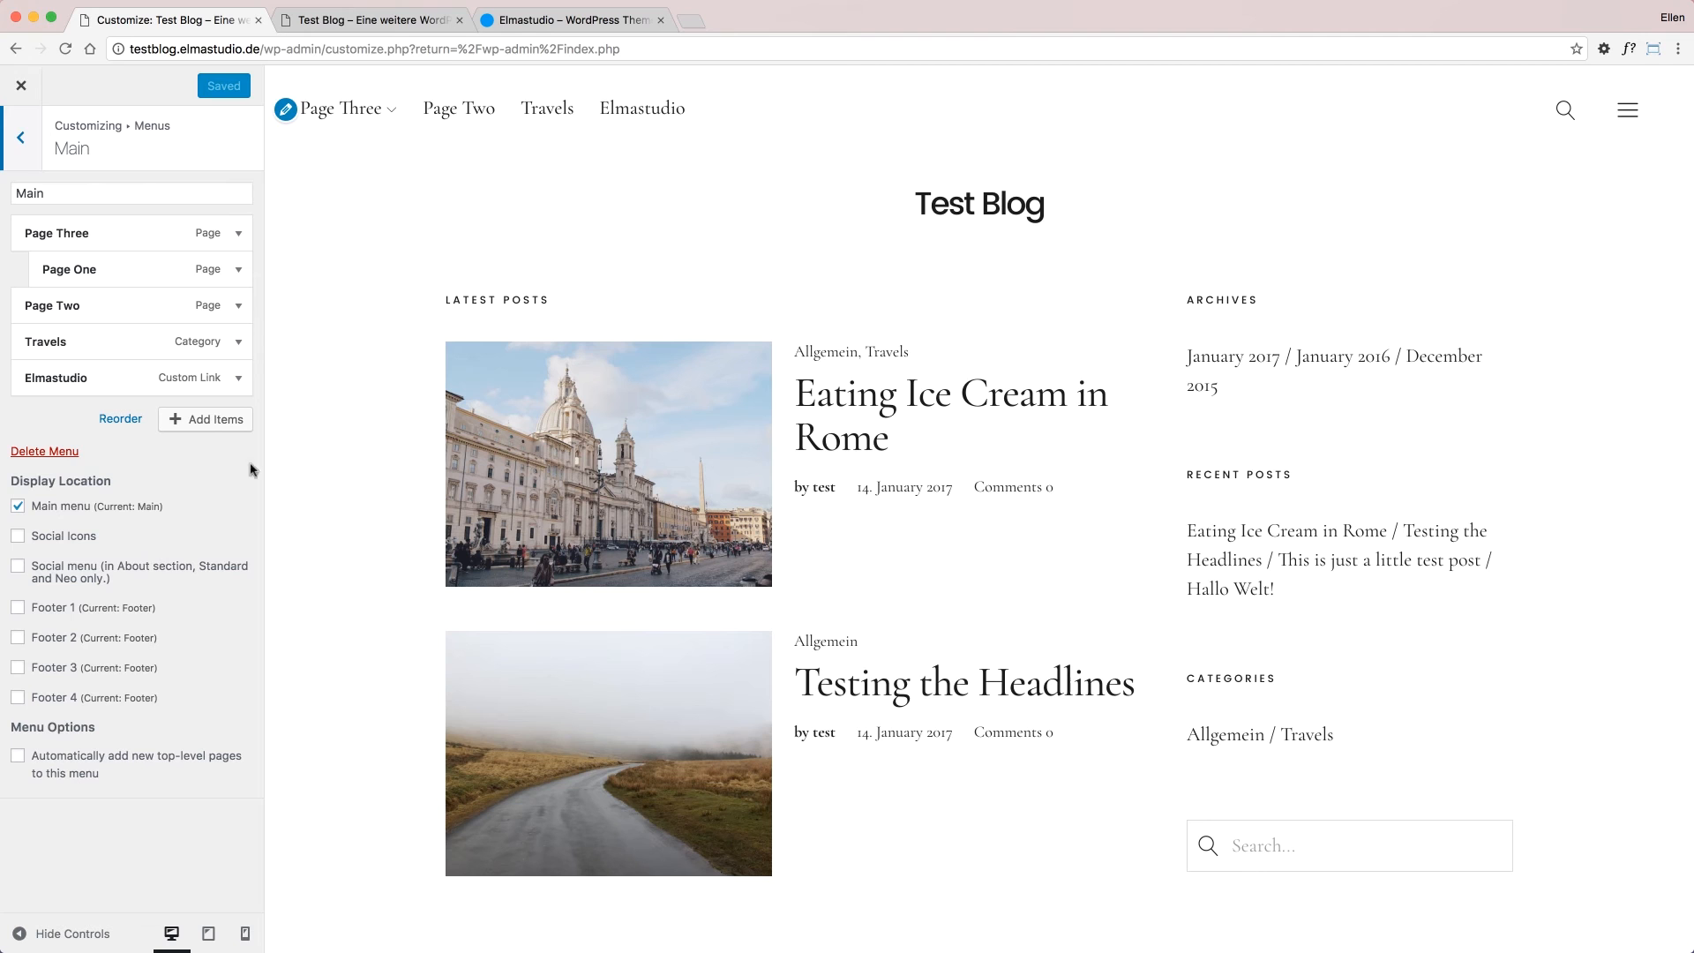
{"action": "scroll", "scroll_direction": "down", "scroll_amount": 3}
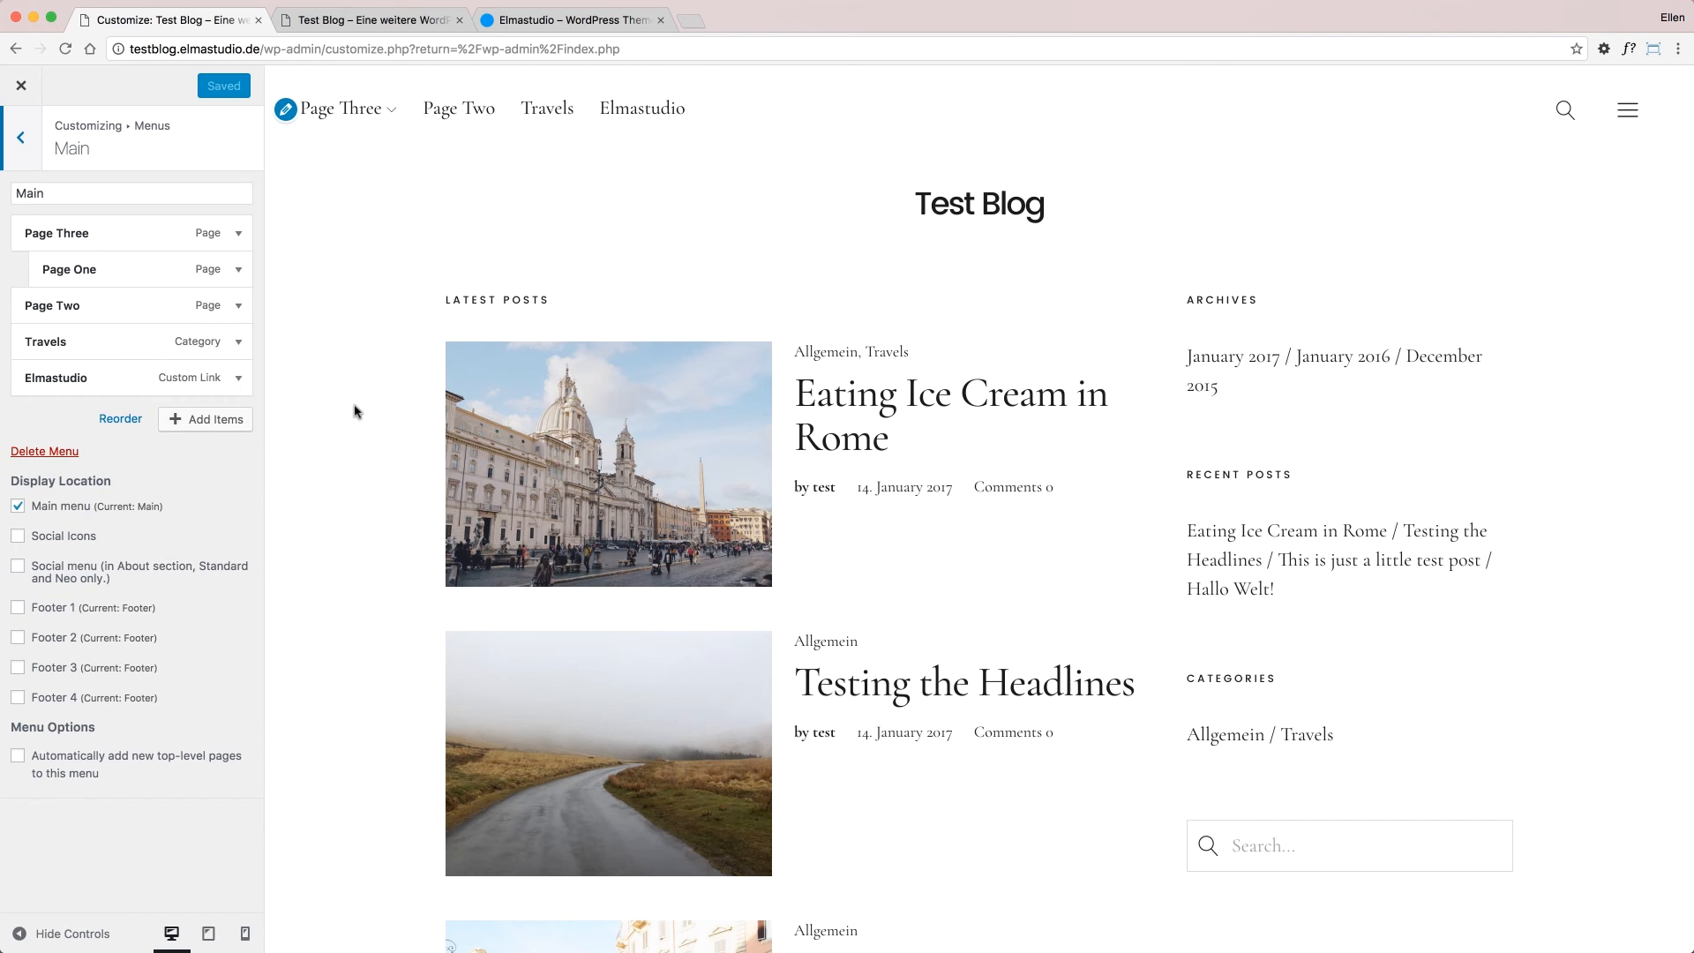
{"action": "mouse_move", "coordinate": [383, 238]}
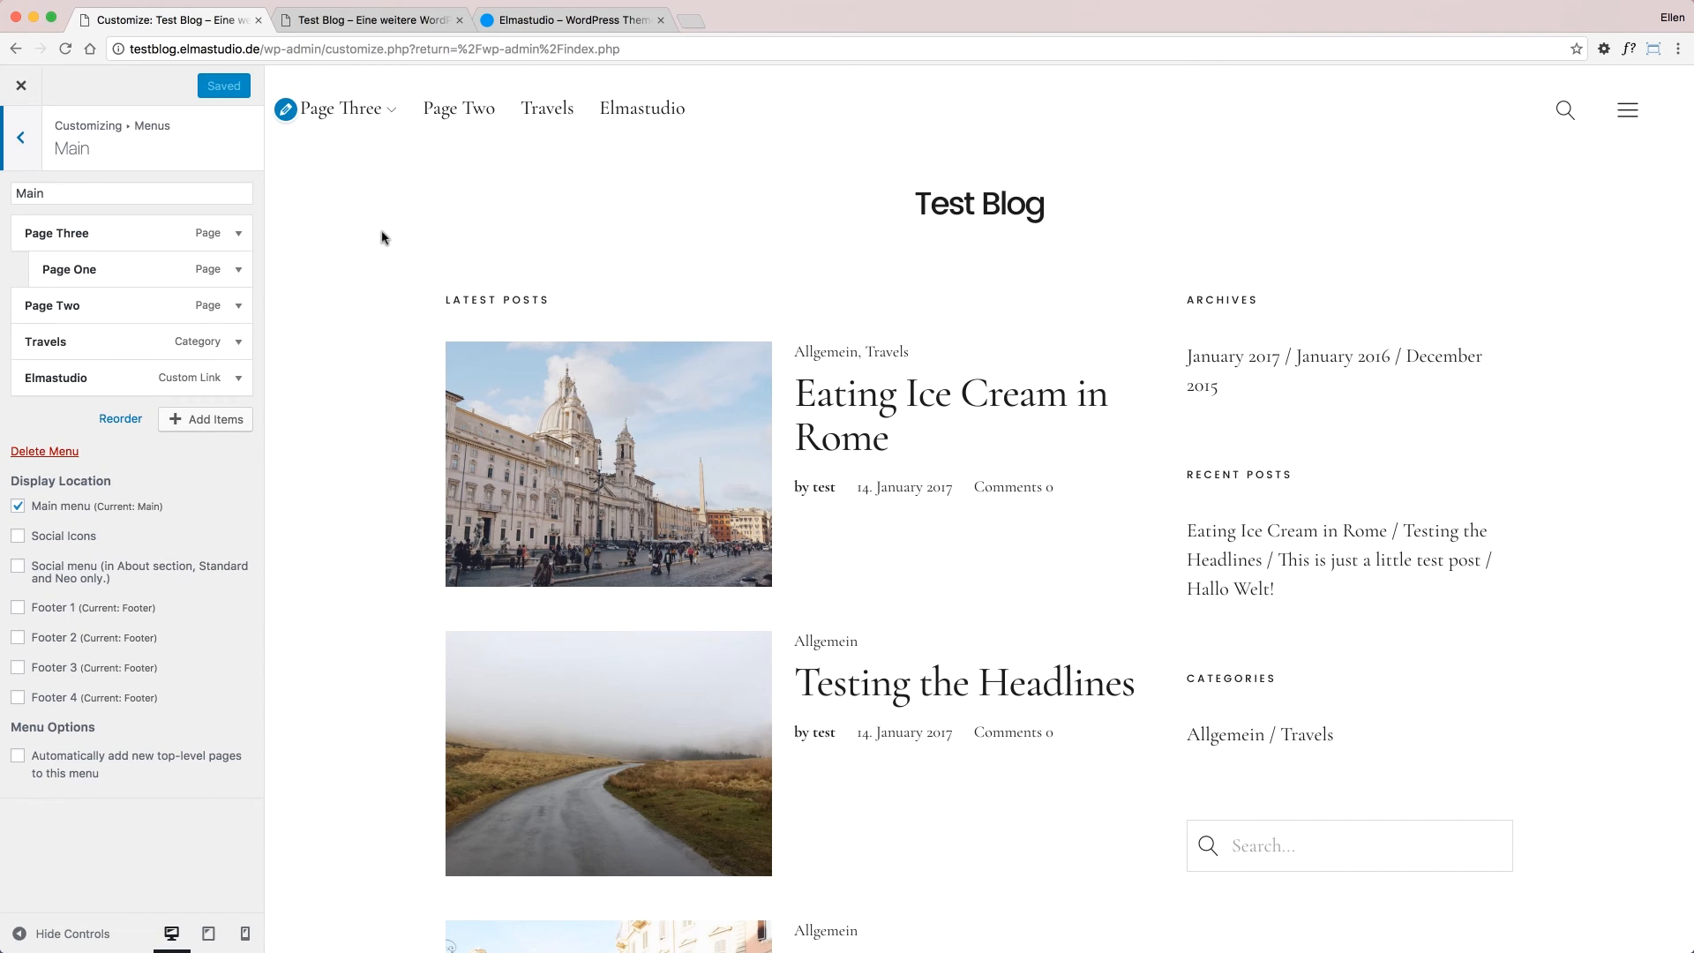